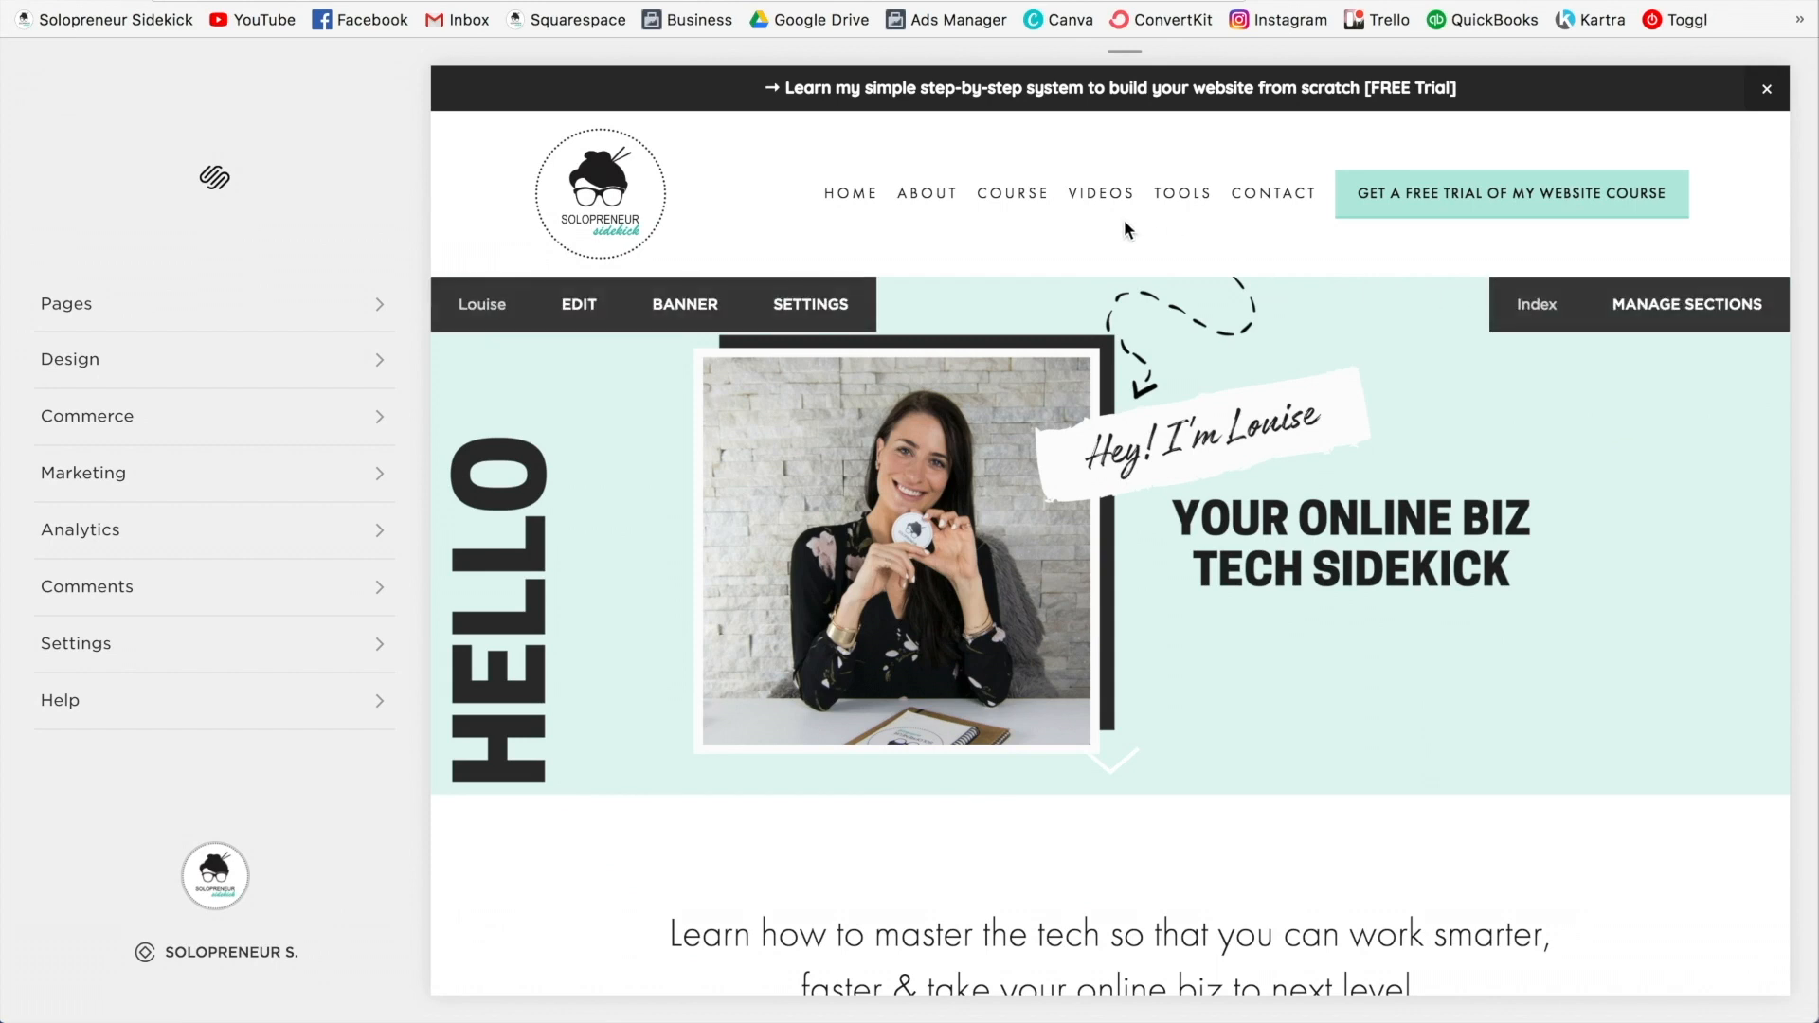
pyautogui.moveTo(1124, 65)
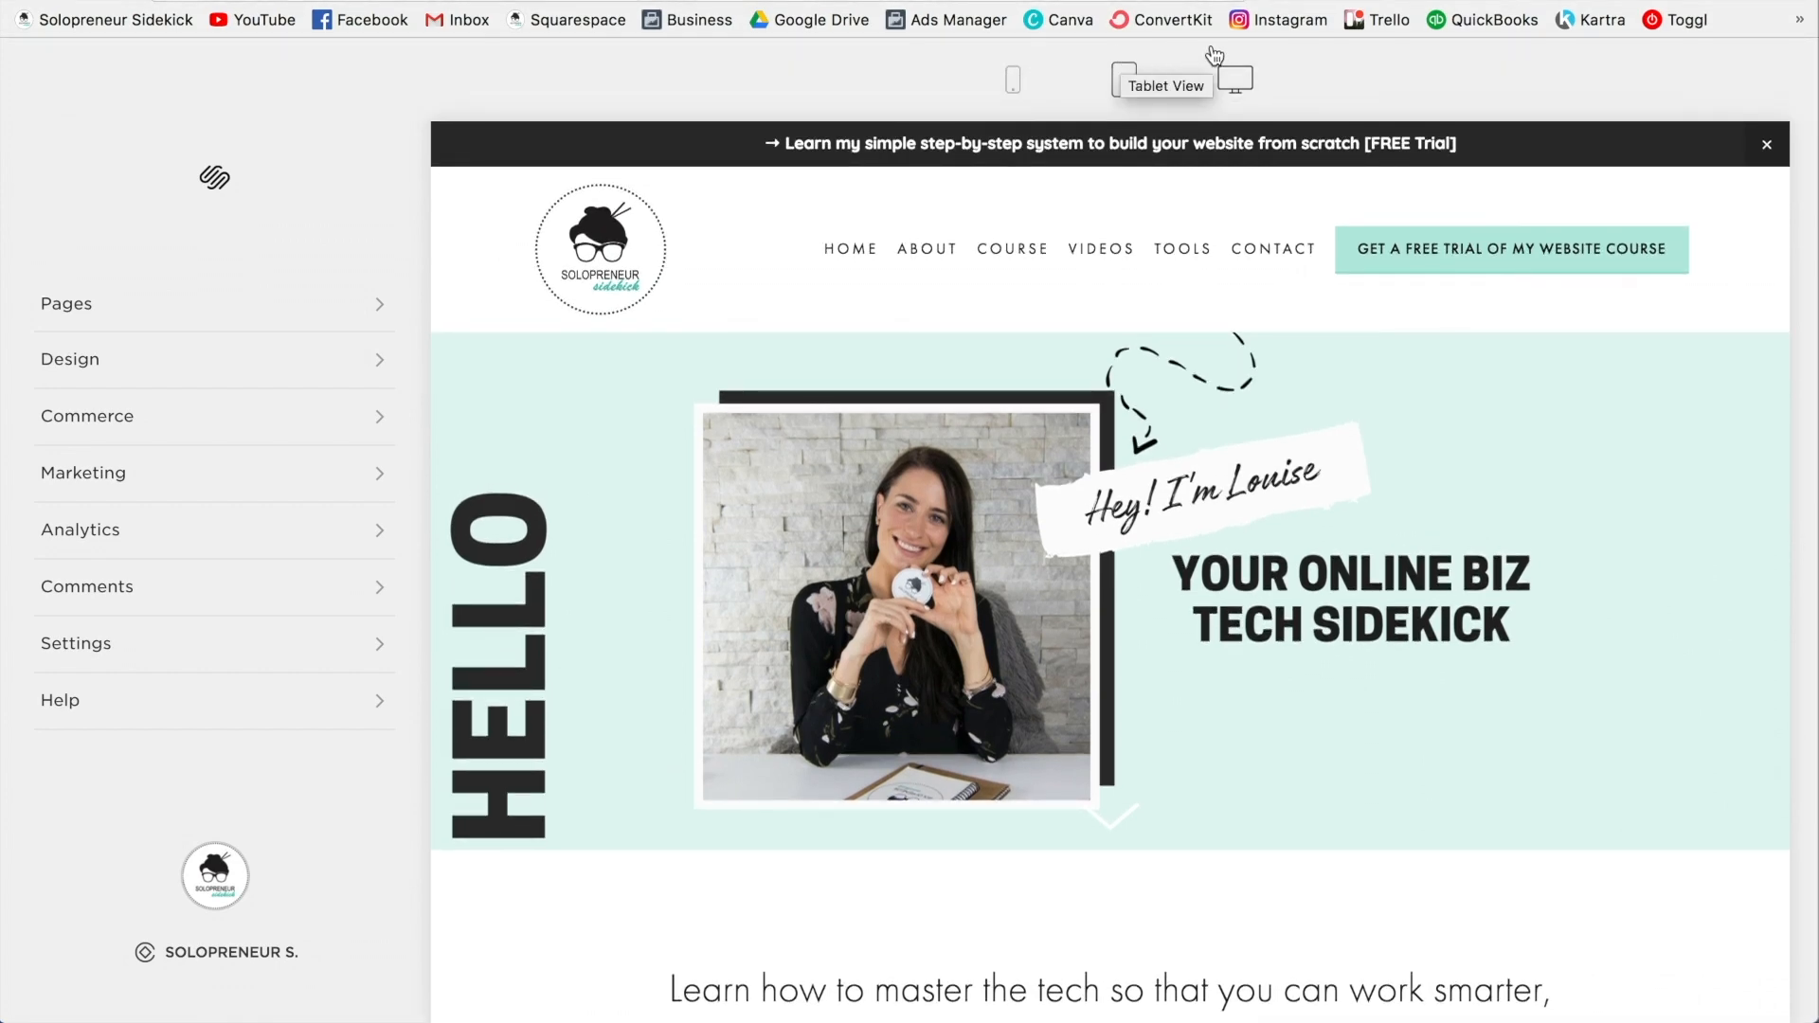
pyautogui.moveTo(1237, 80)
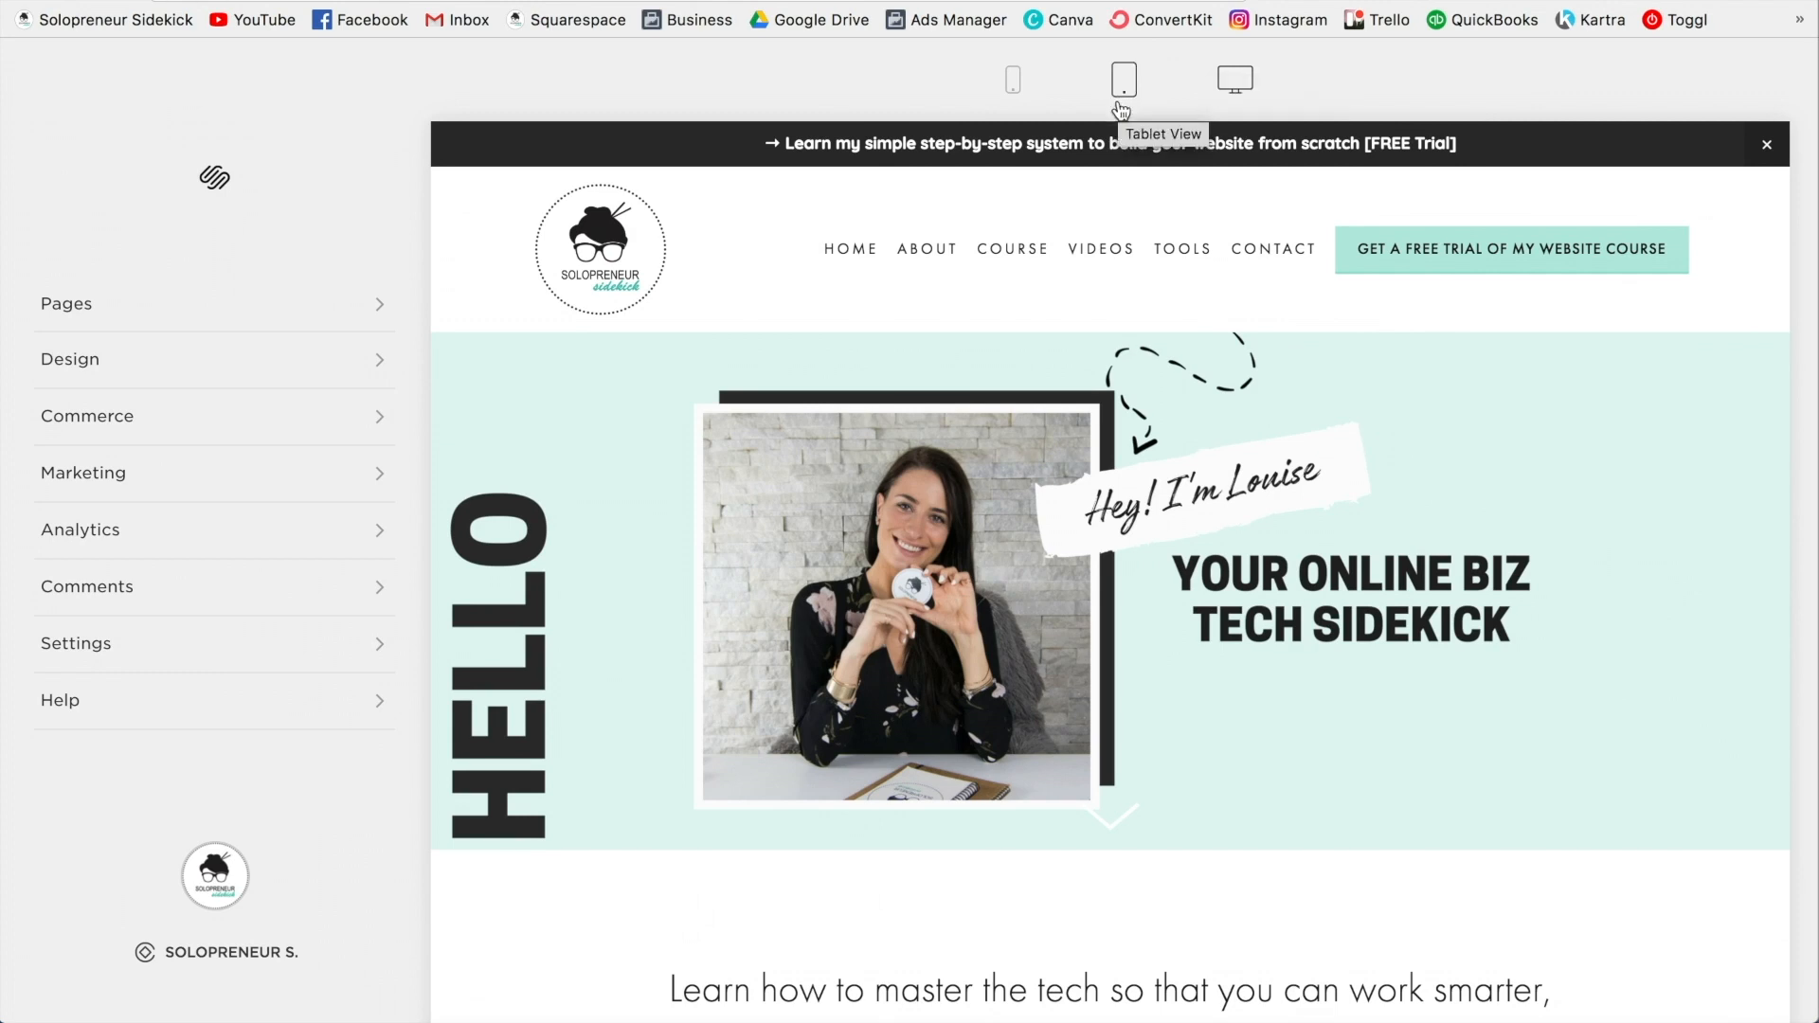
pyautogui.moveTo(1012, 80)
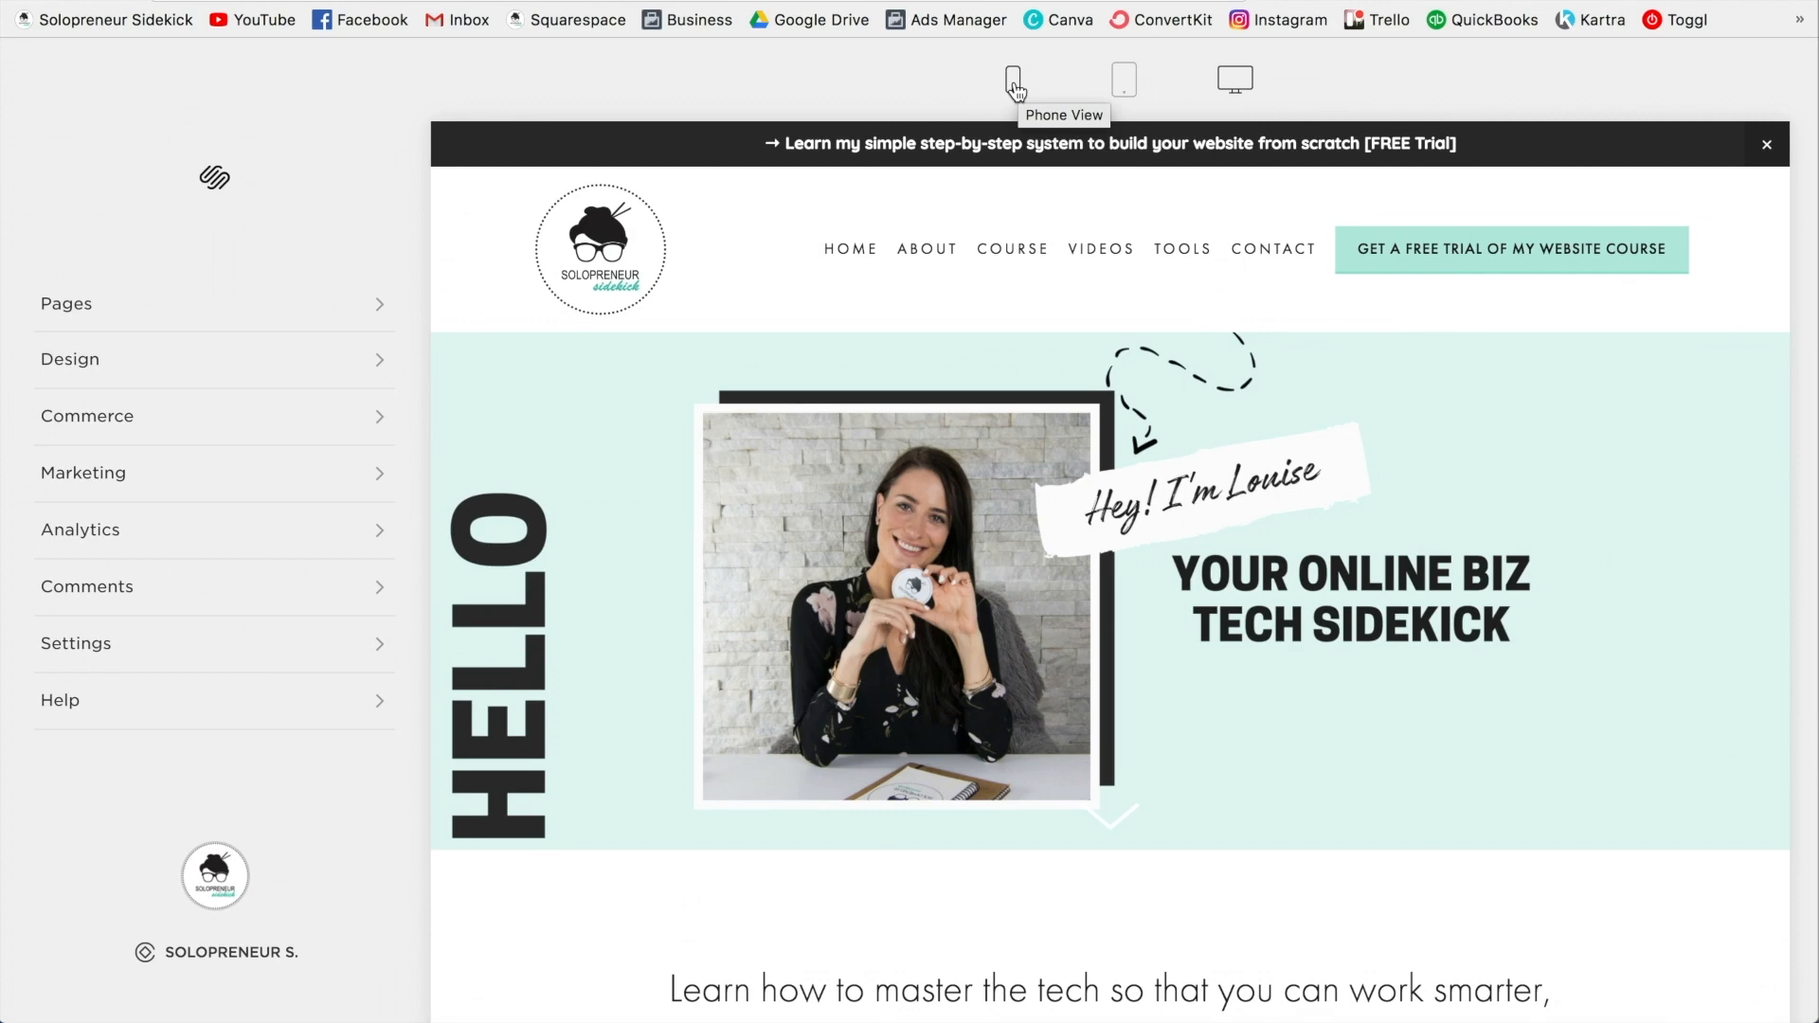
# Switch the preview to Phone View and scroll through the mobile homepage and back up.
pyautogui.click(1013, 79)
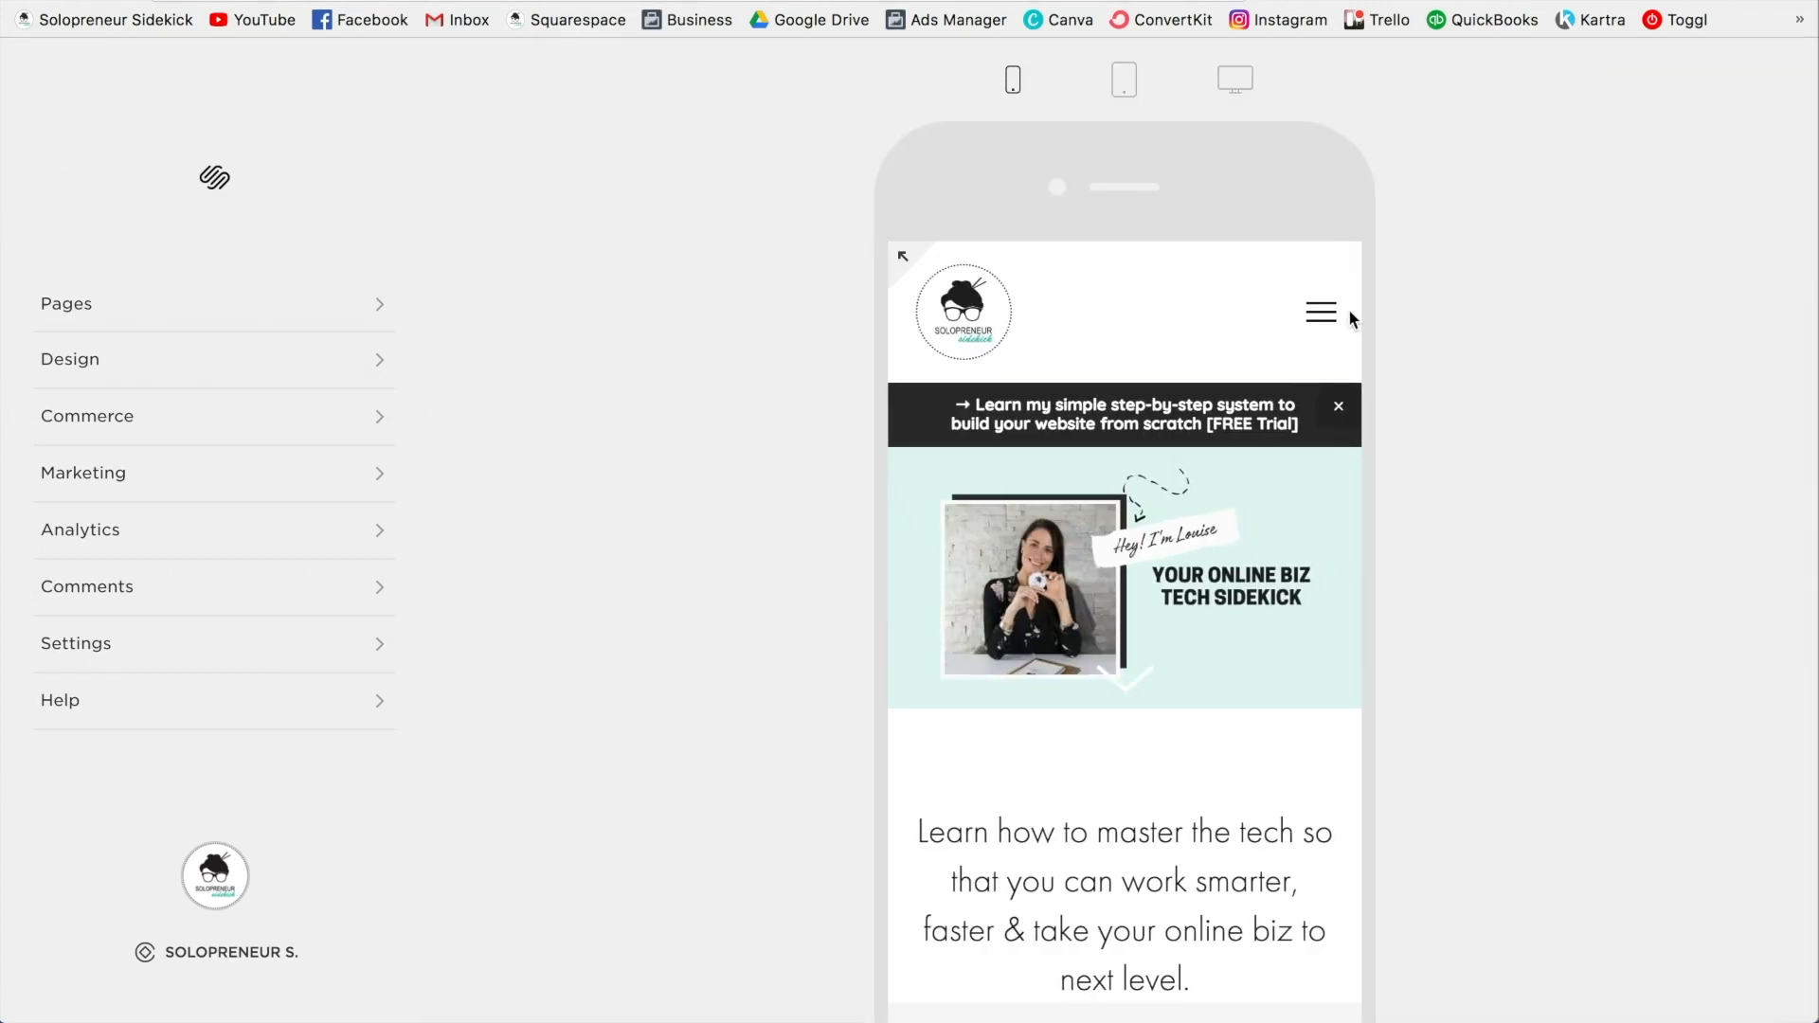
pyautogui.scroll(-3)
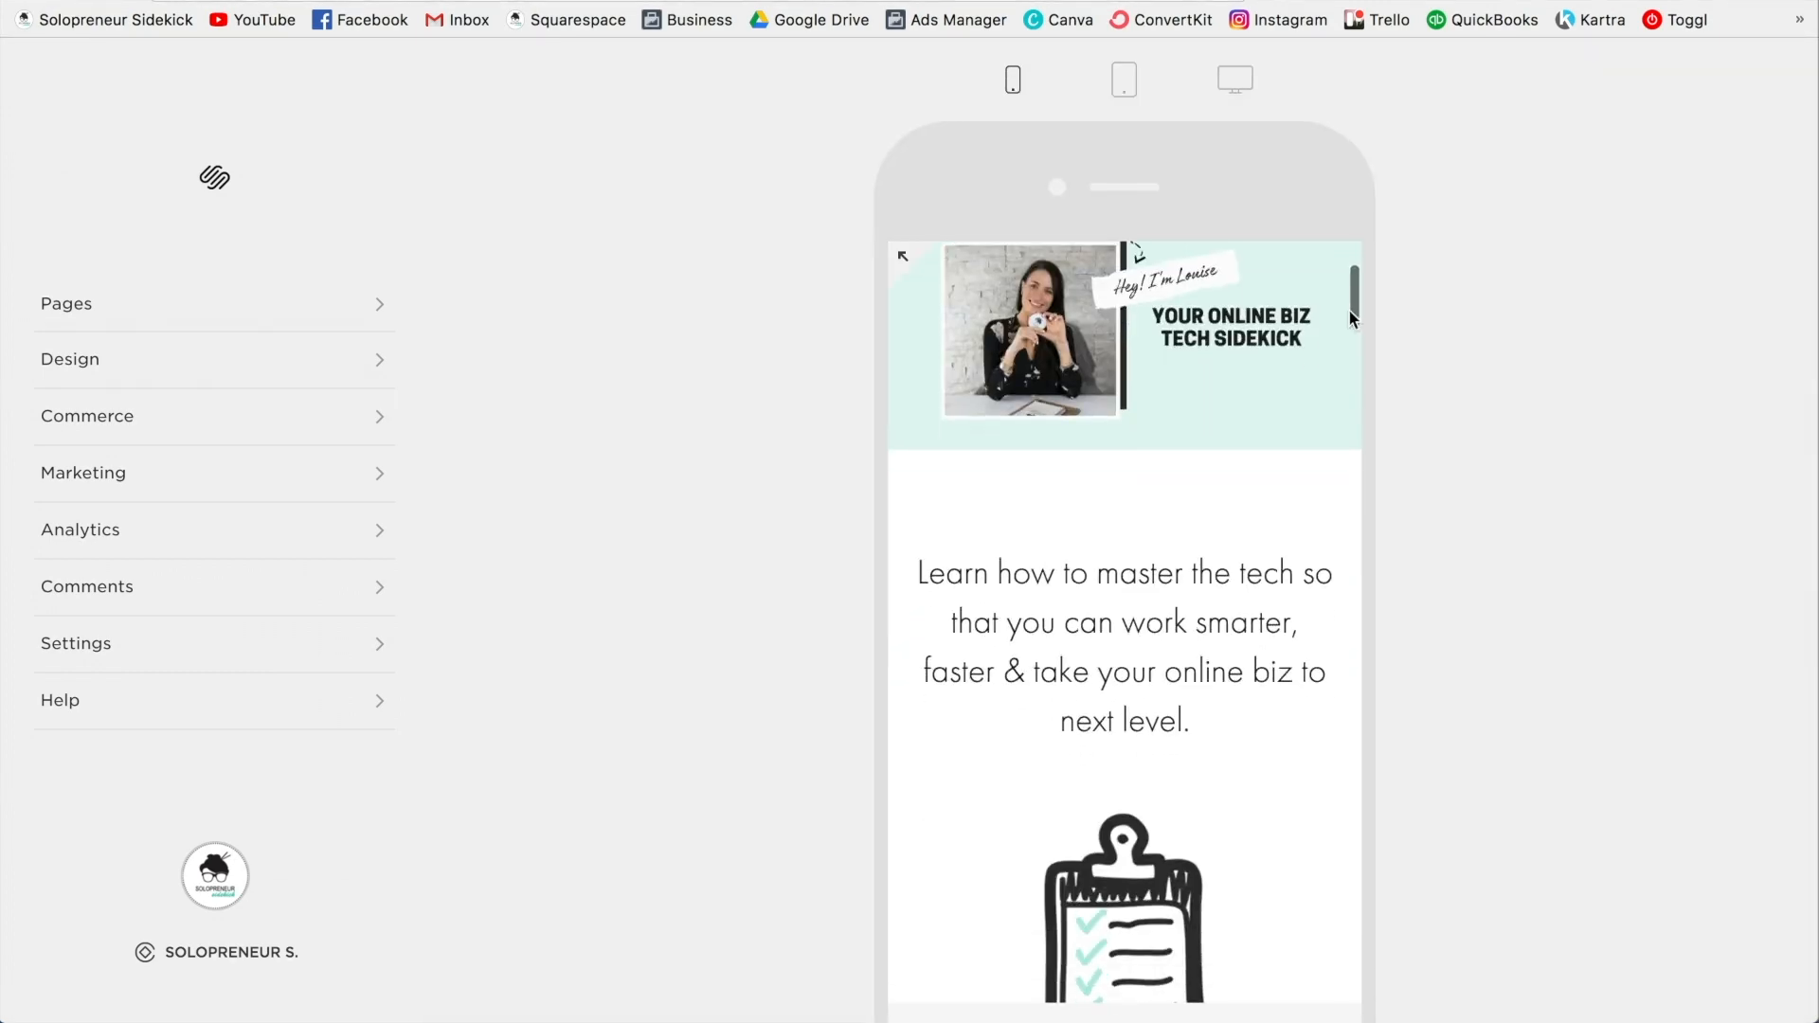
pyautogui.scroll(-3)
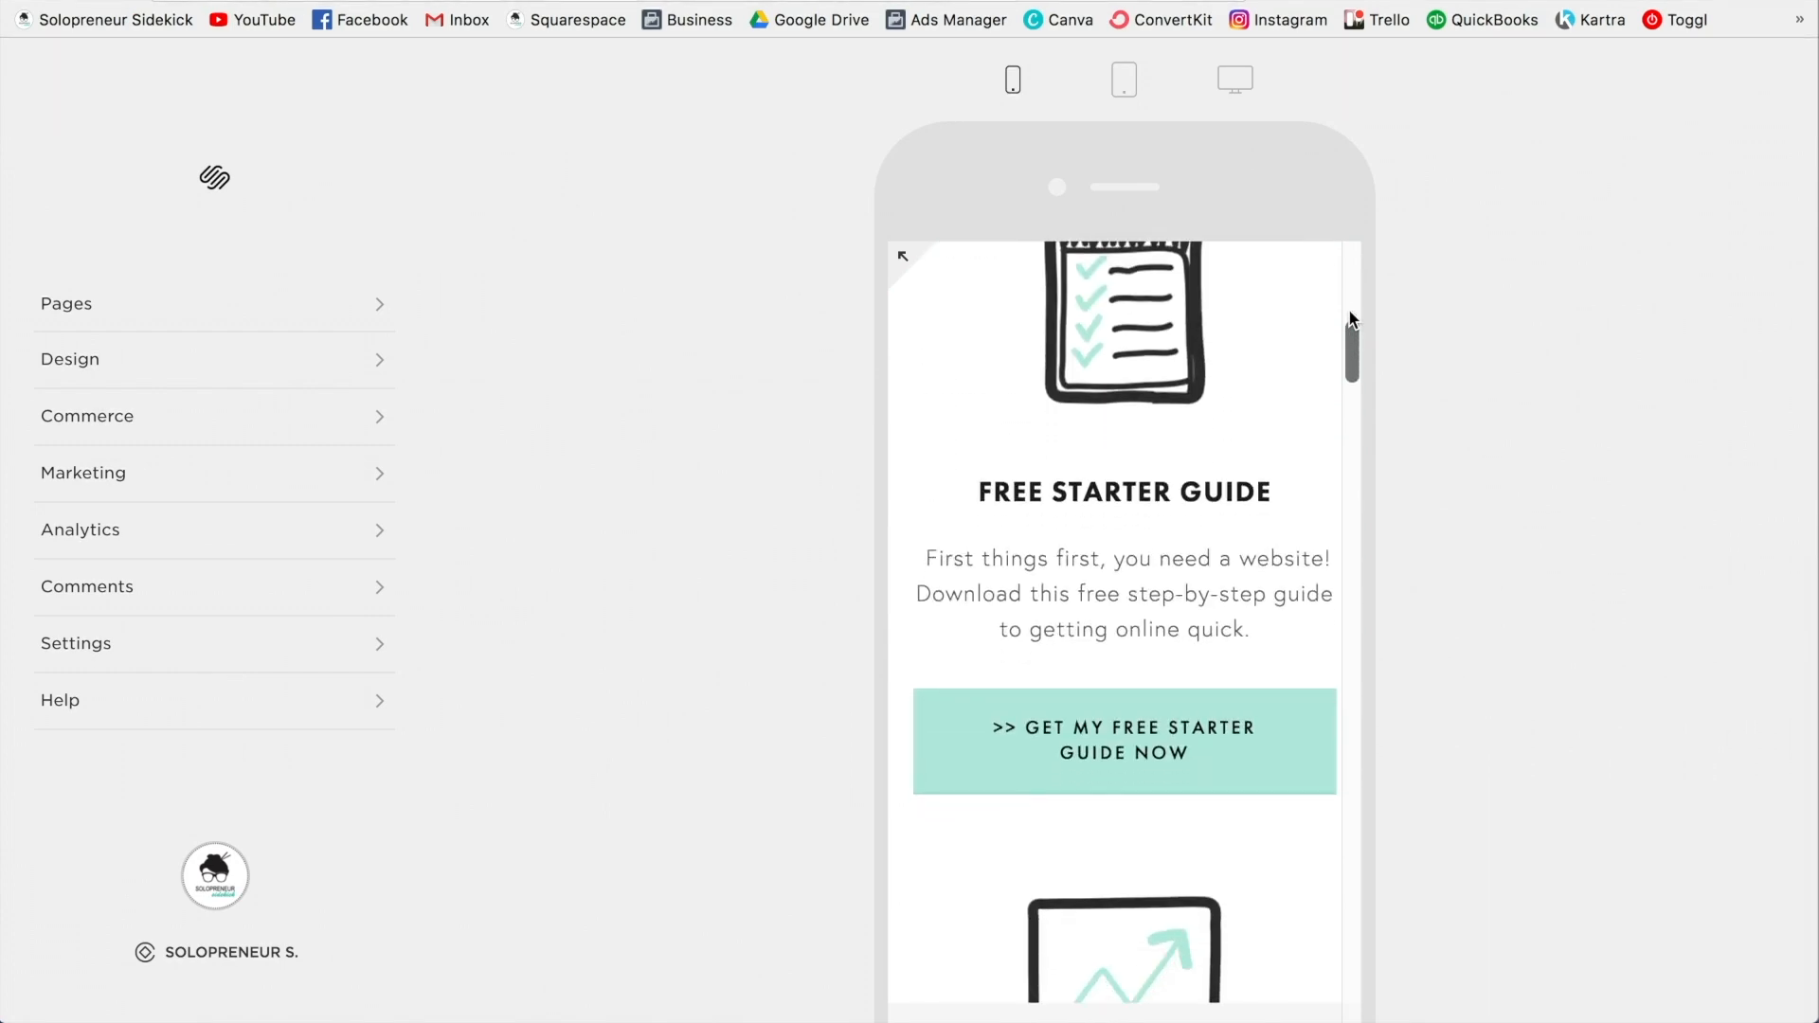
pyautogui.scroll(3)
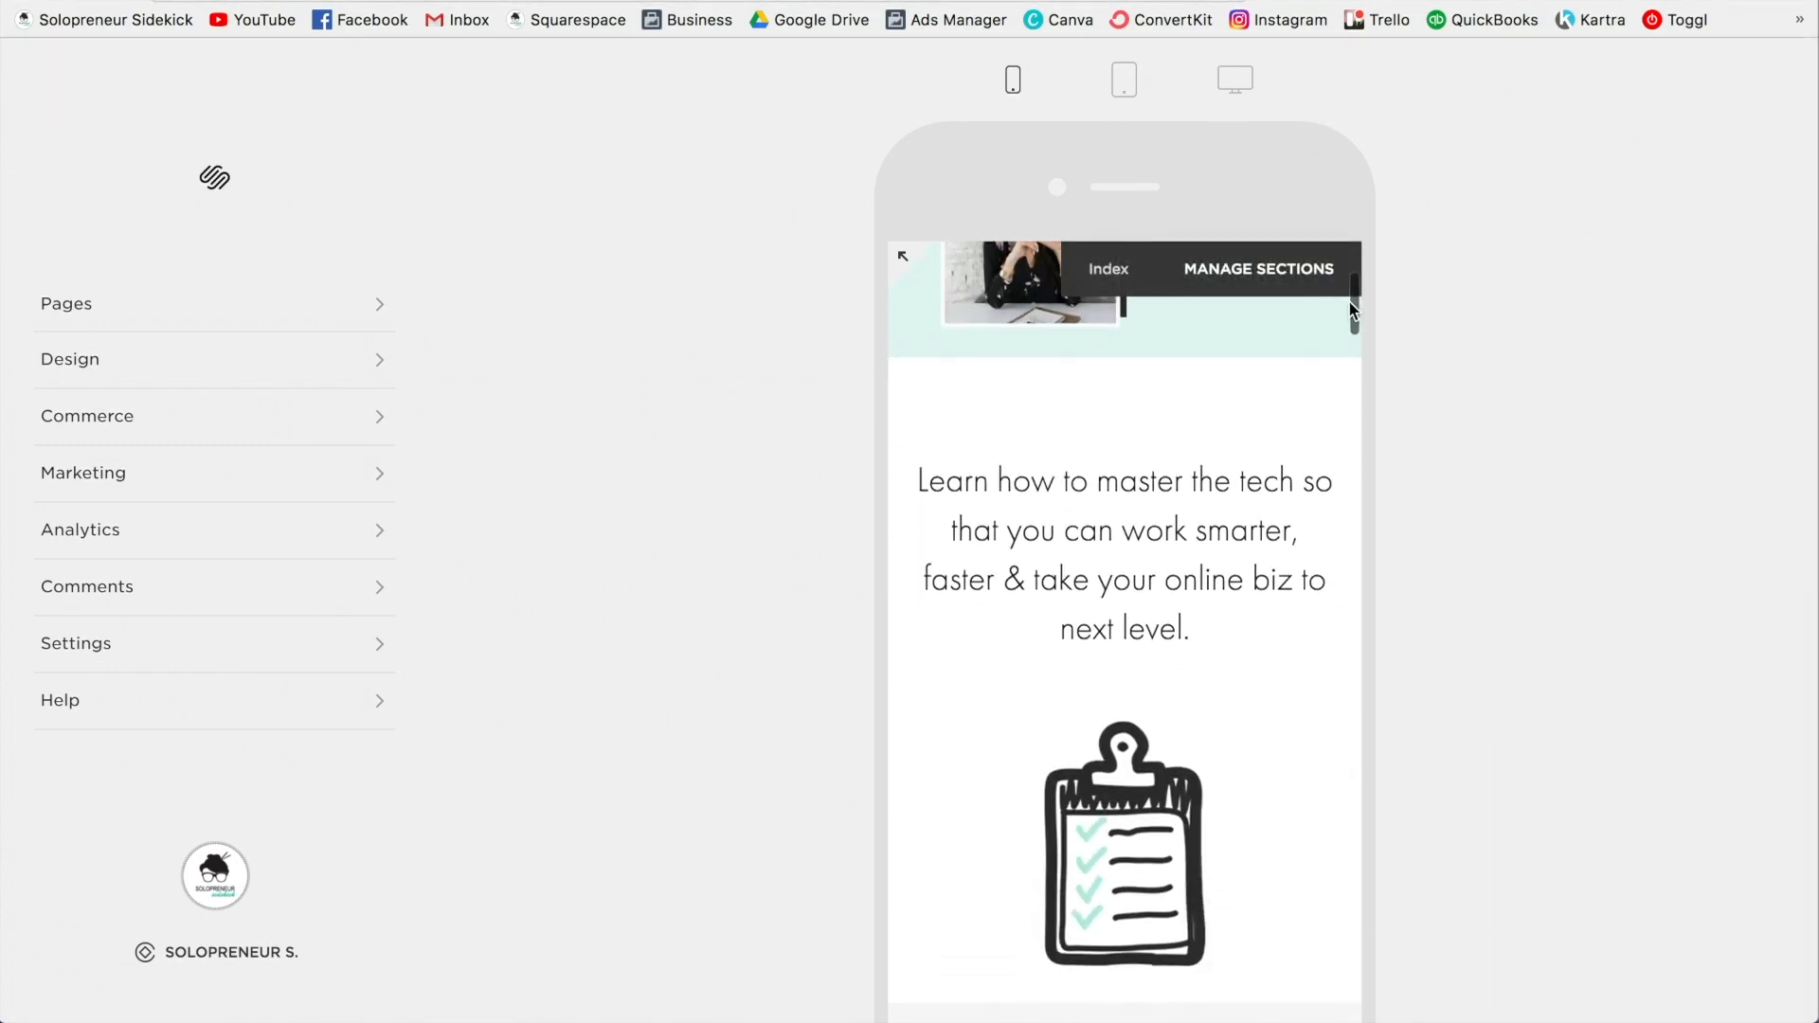
pyautogui.scroll(-3)
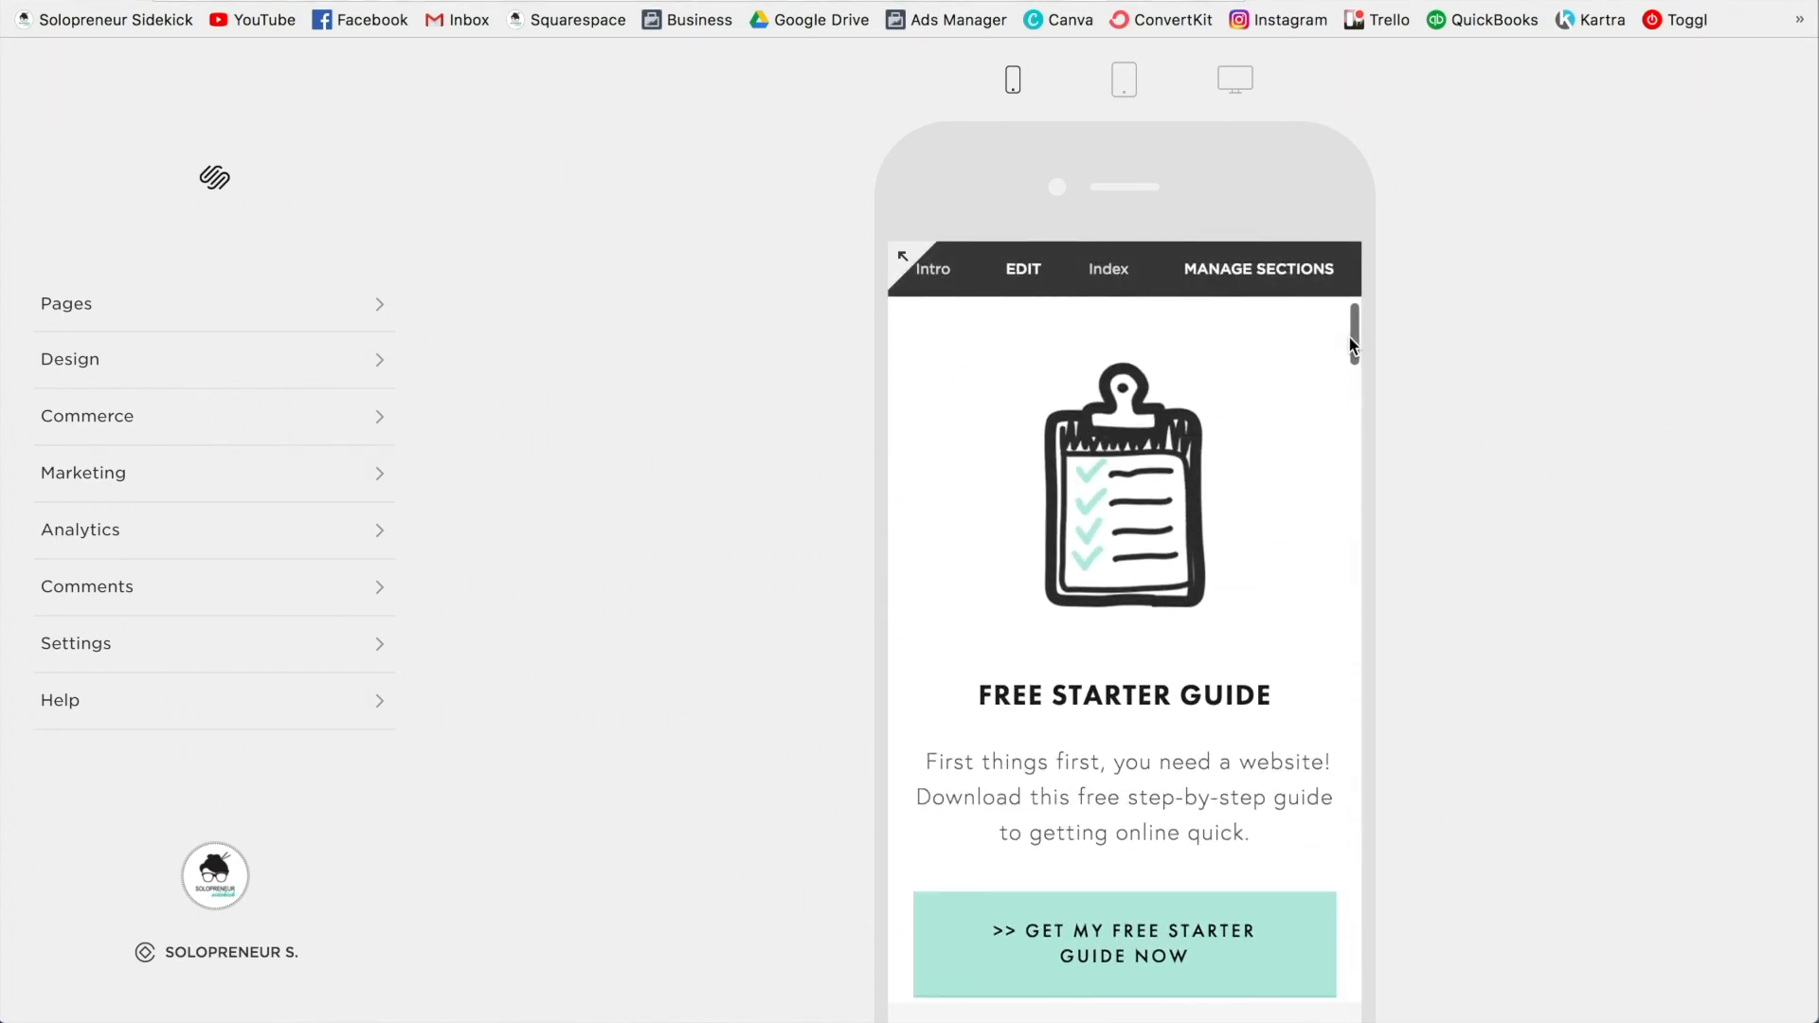
pyautogui.scroll(3)
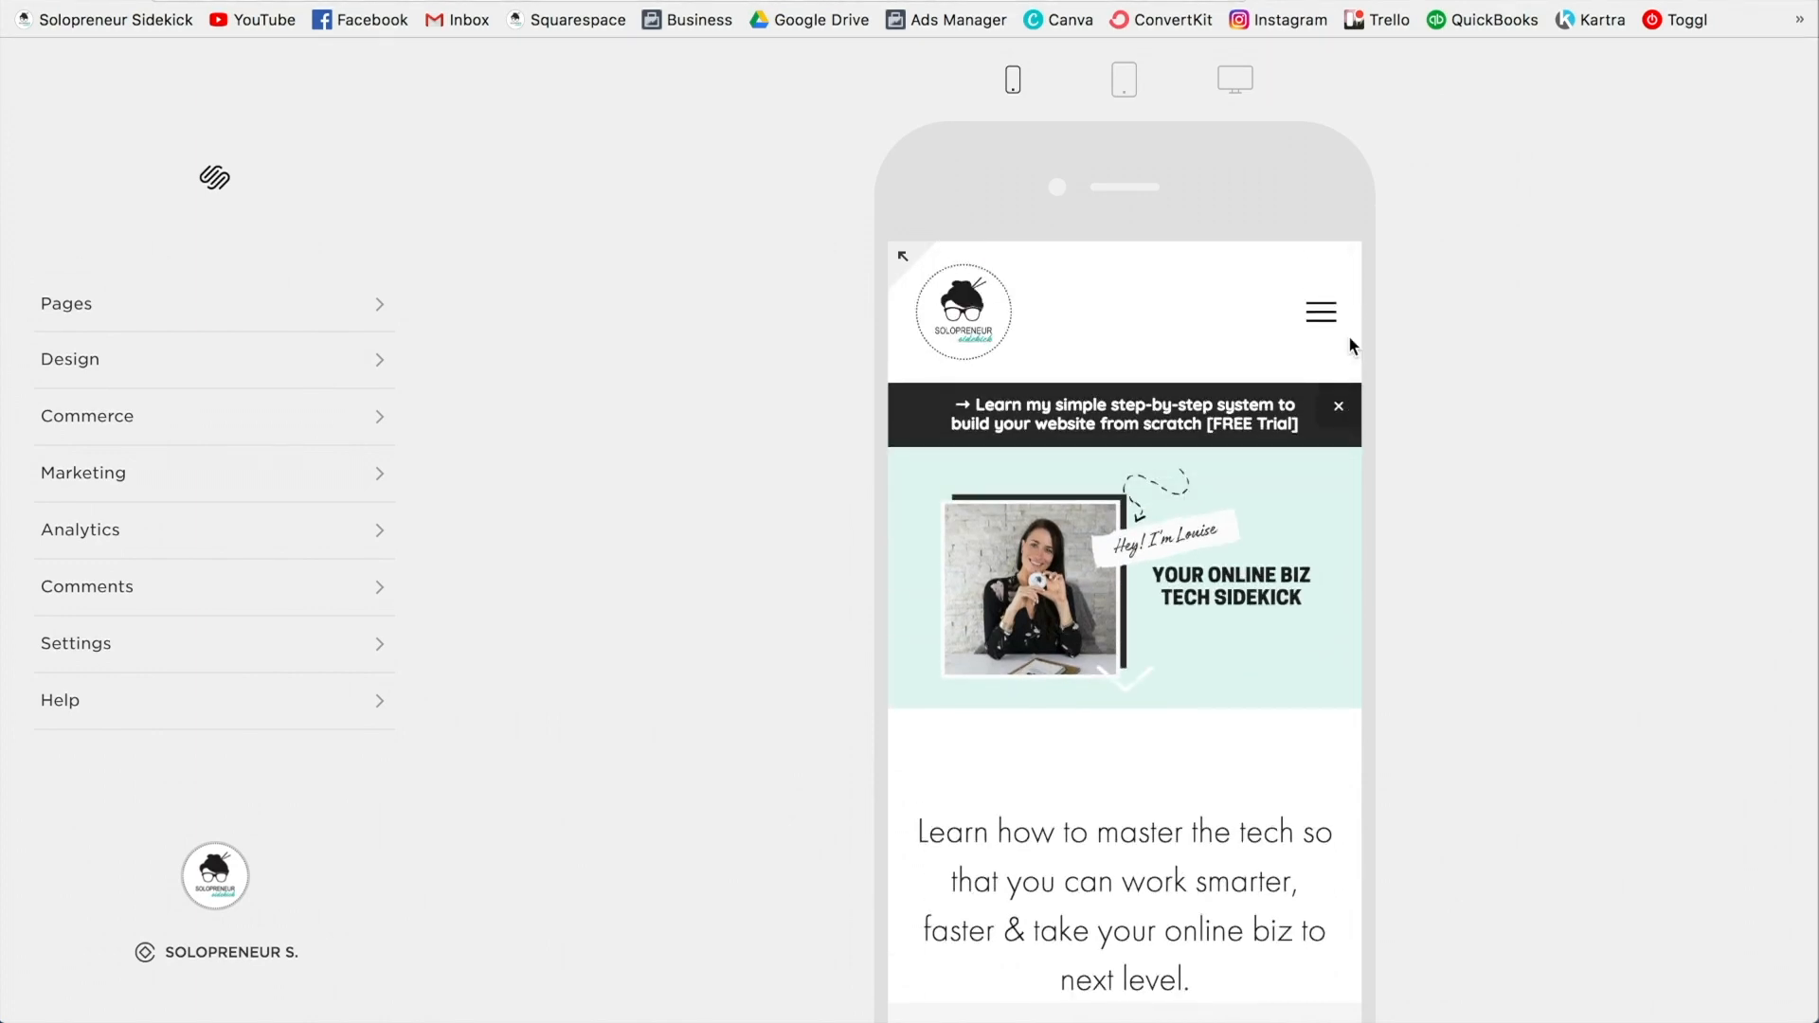
pyautogui.moveTo(347, 375)
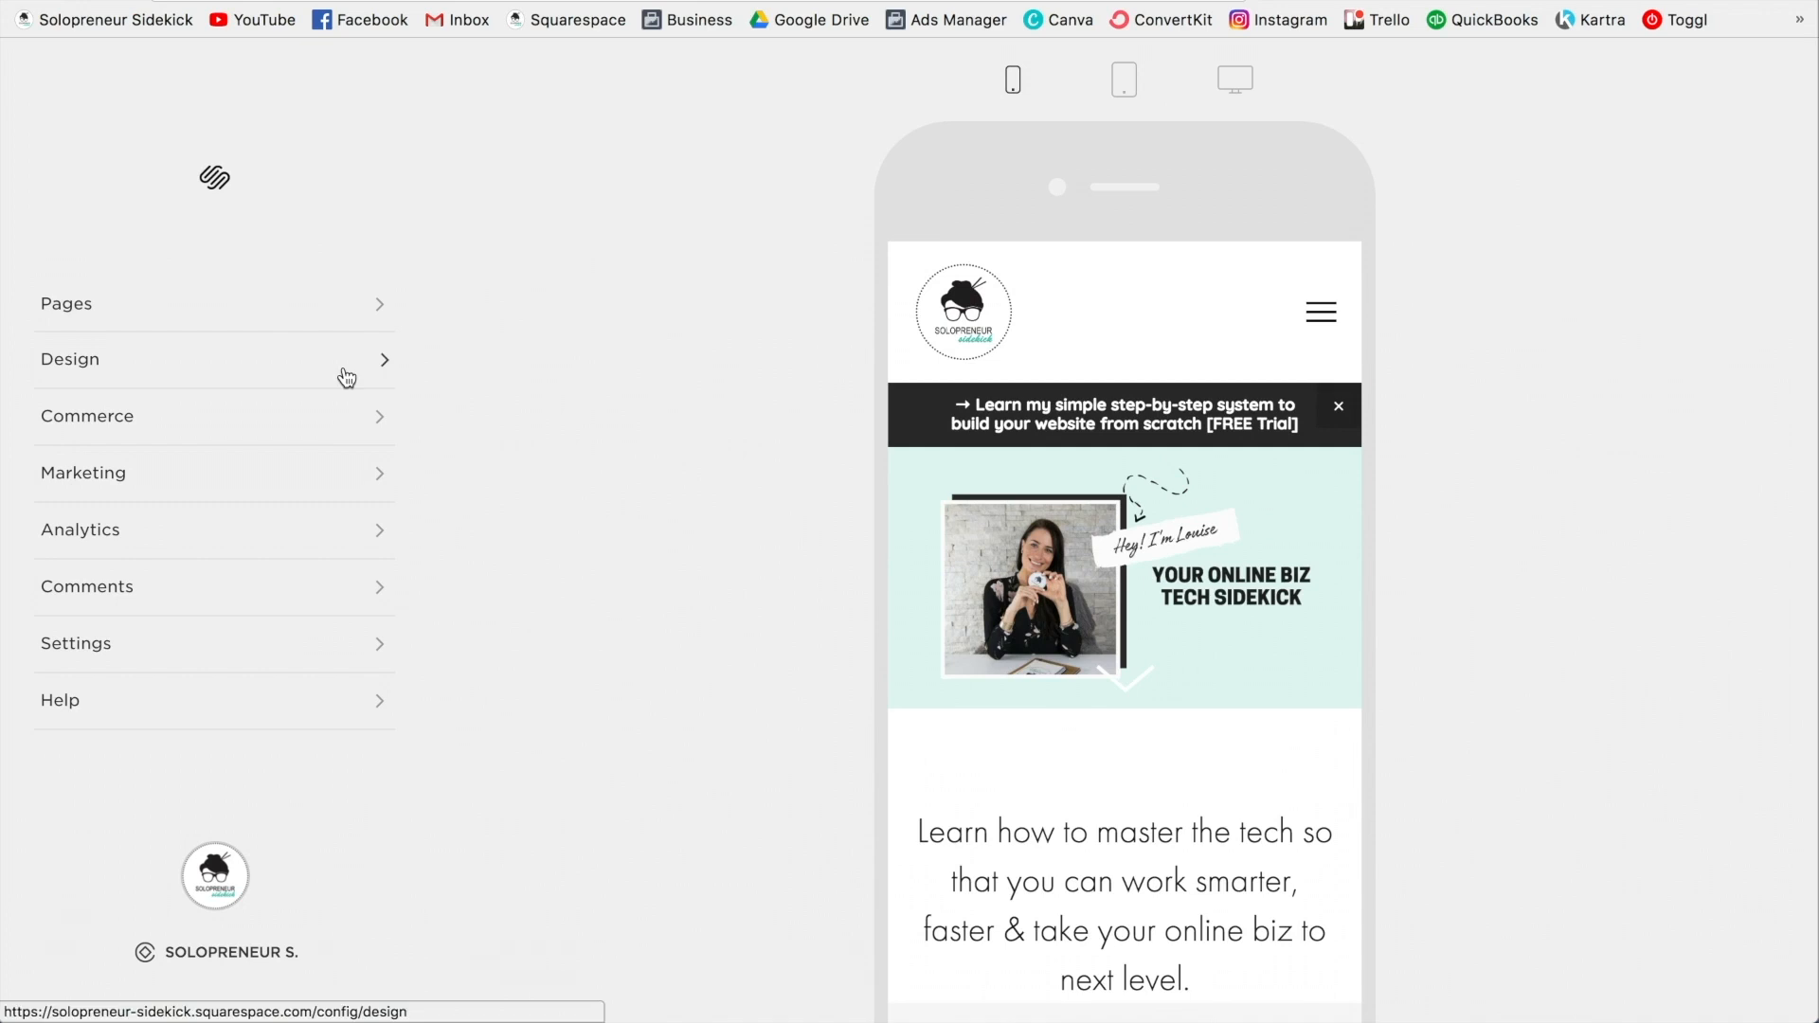
# Go to Design > Style Editor and scroll down to the MOBILE settings.
pyautogui.click(70, 358)
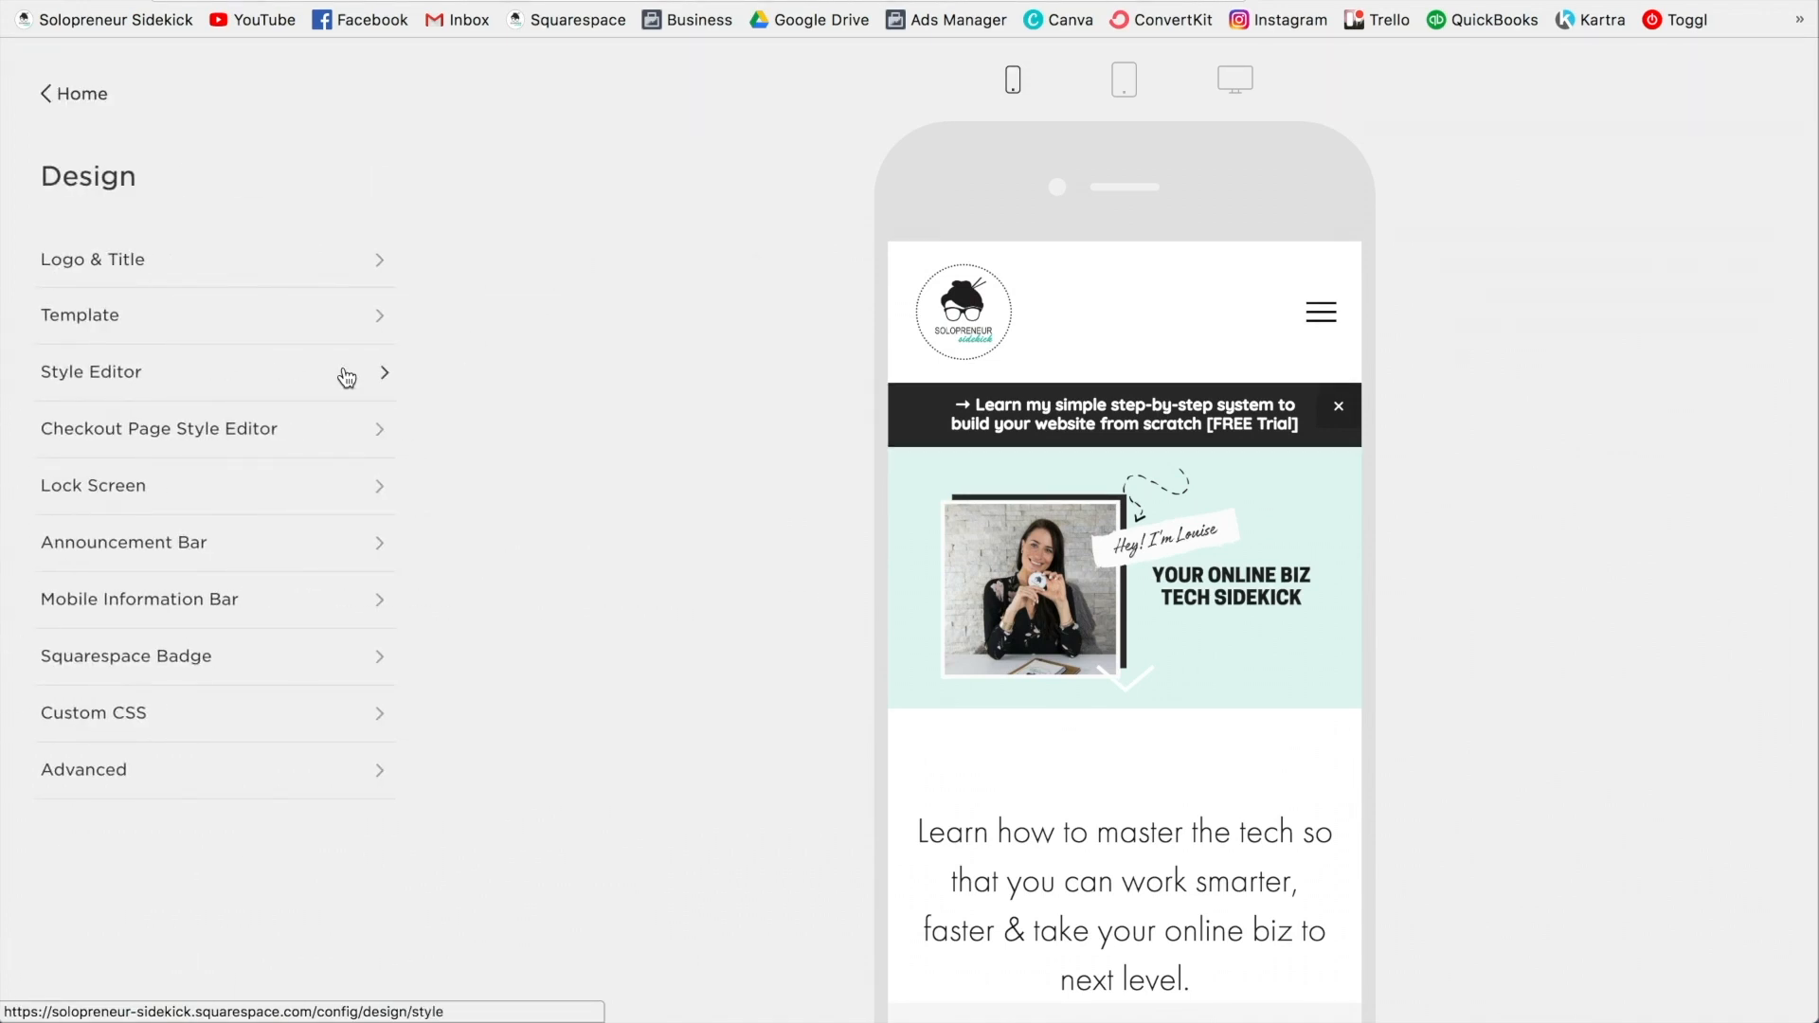
pyautogui.click(214, 374)
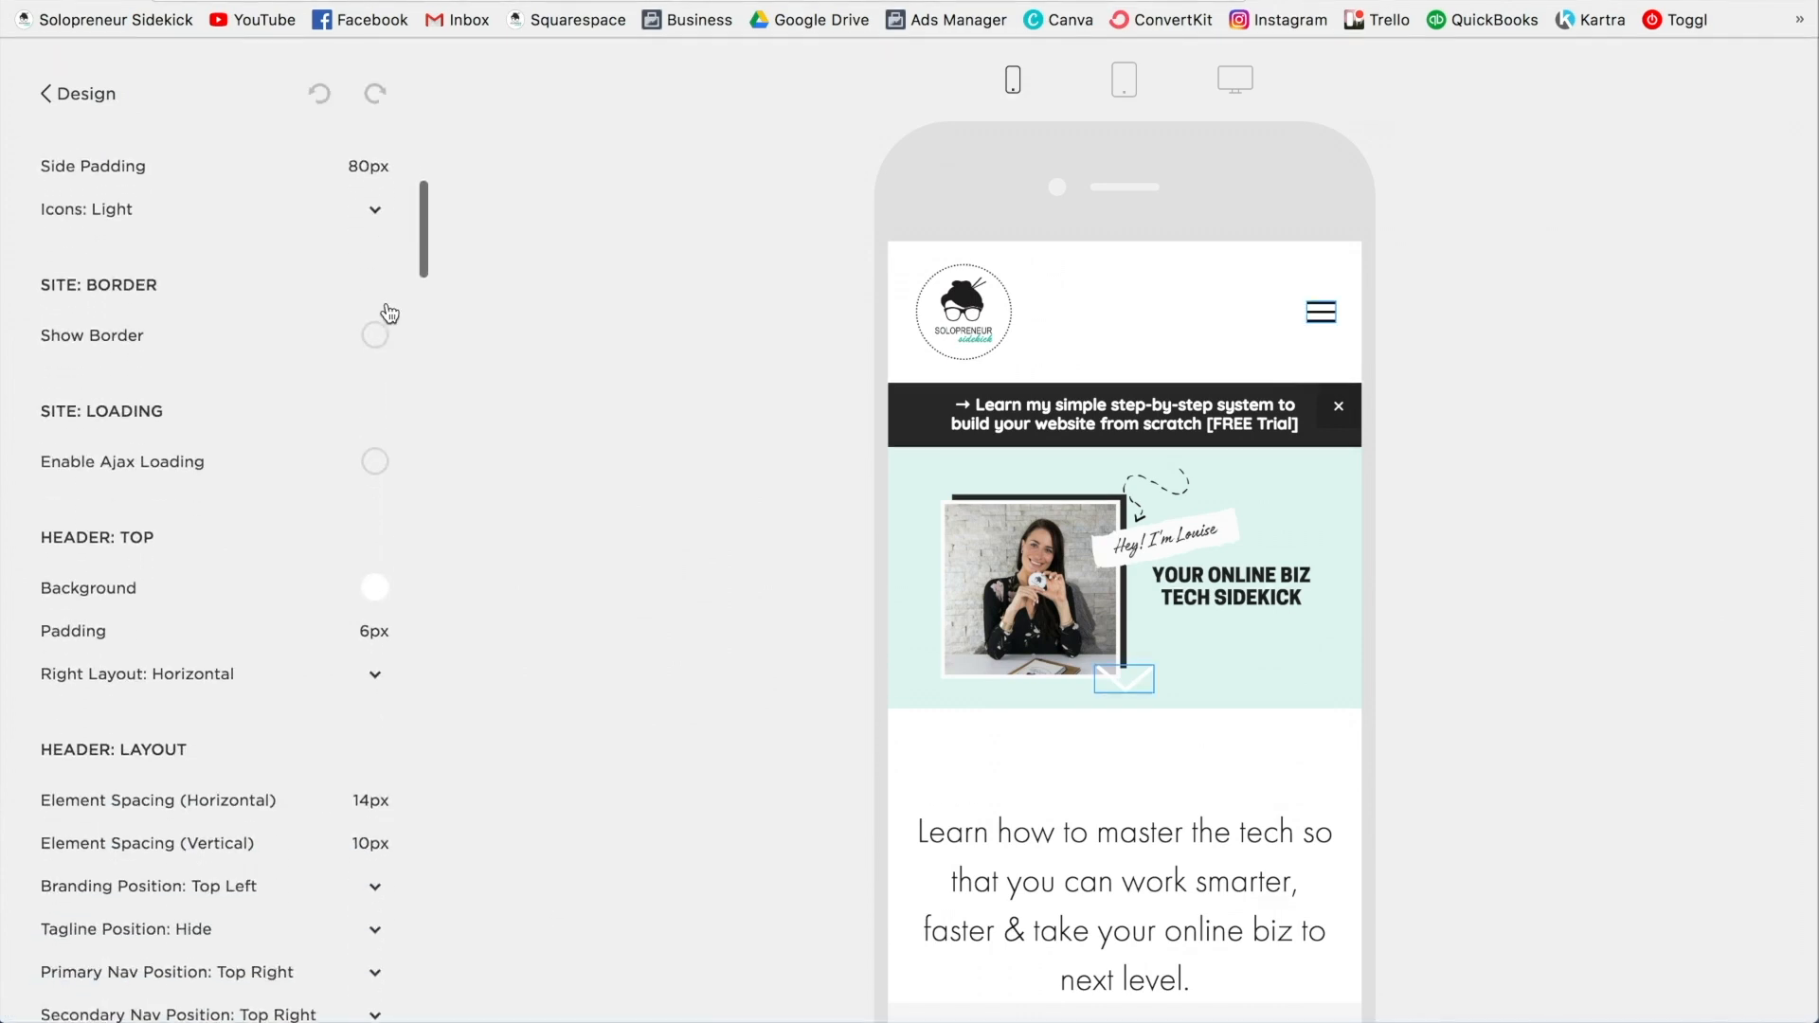
pyautogui.scroll(-3)
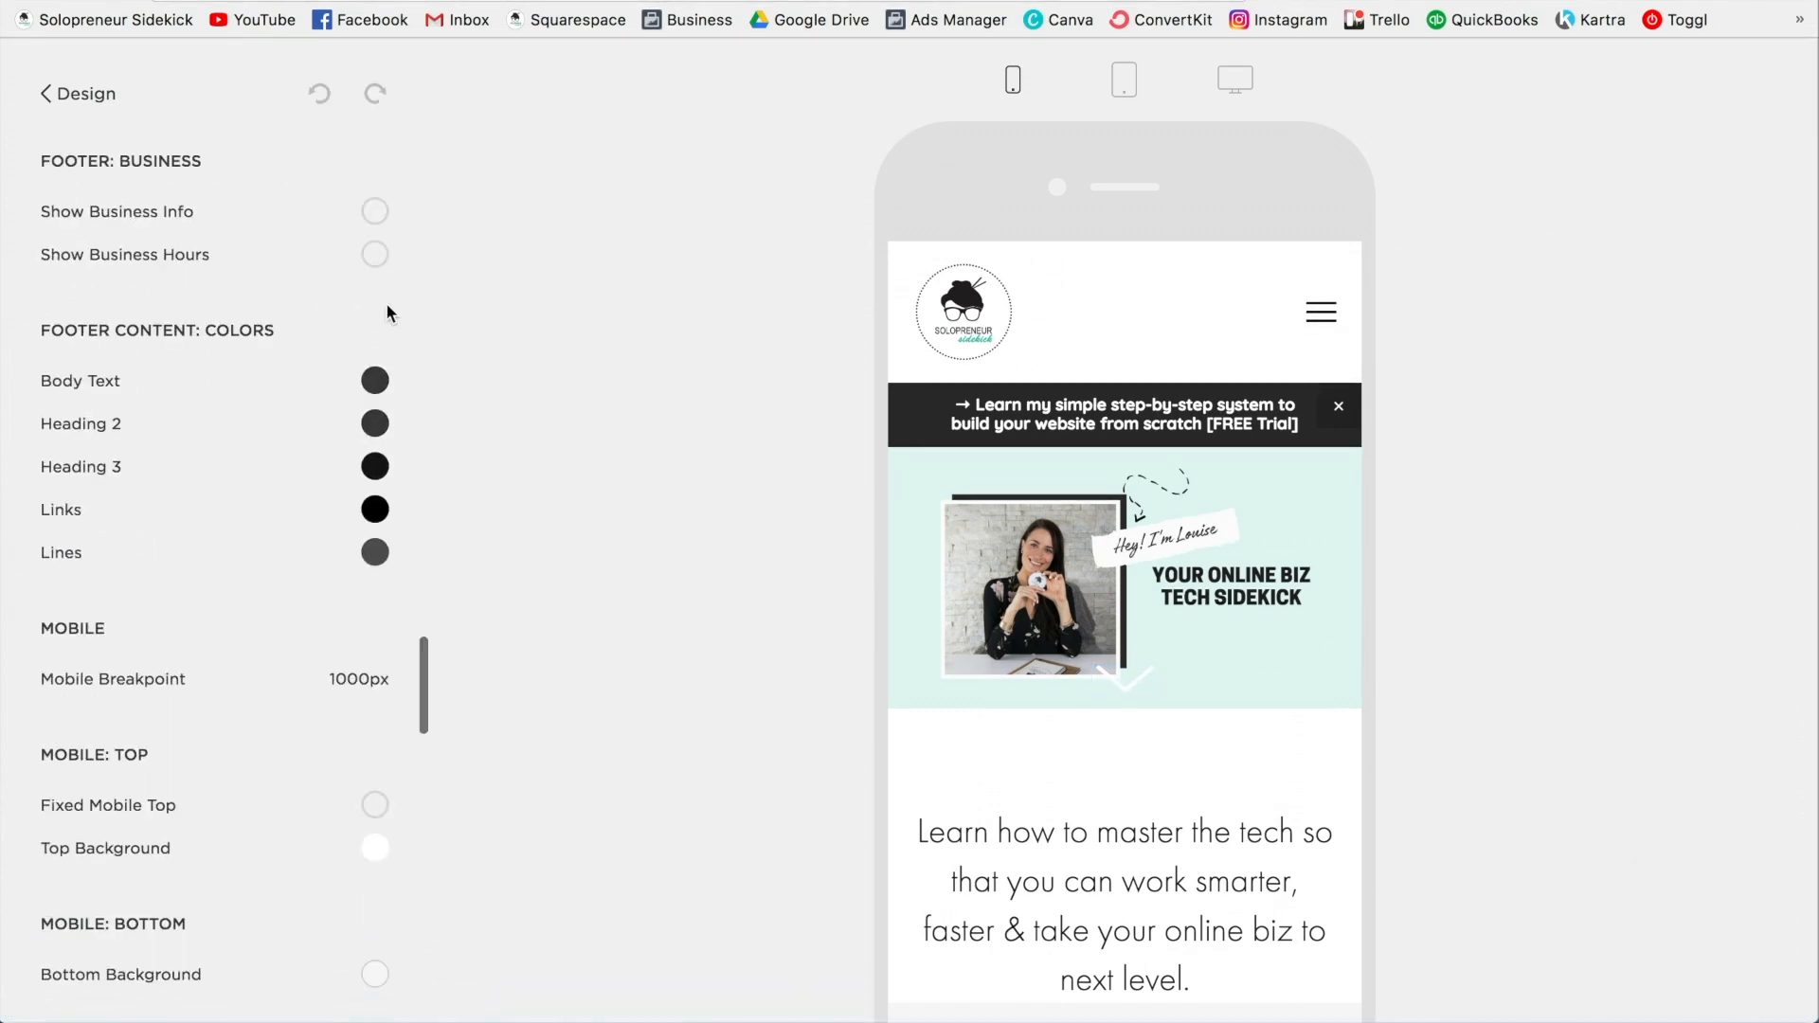
pyautogui.scroll(-3)
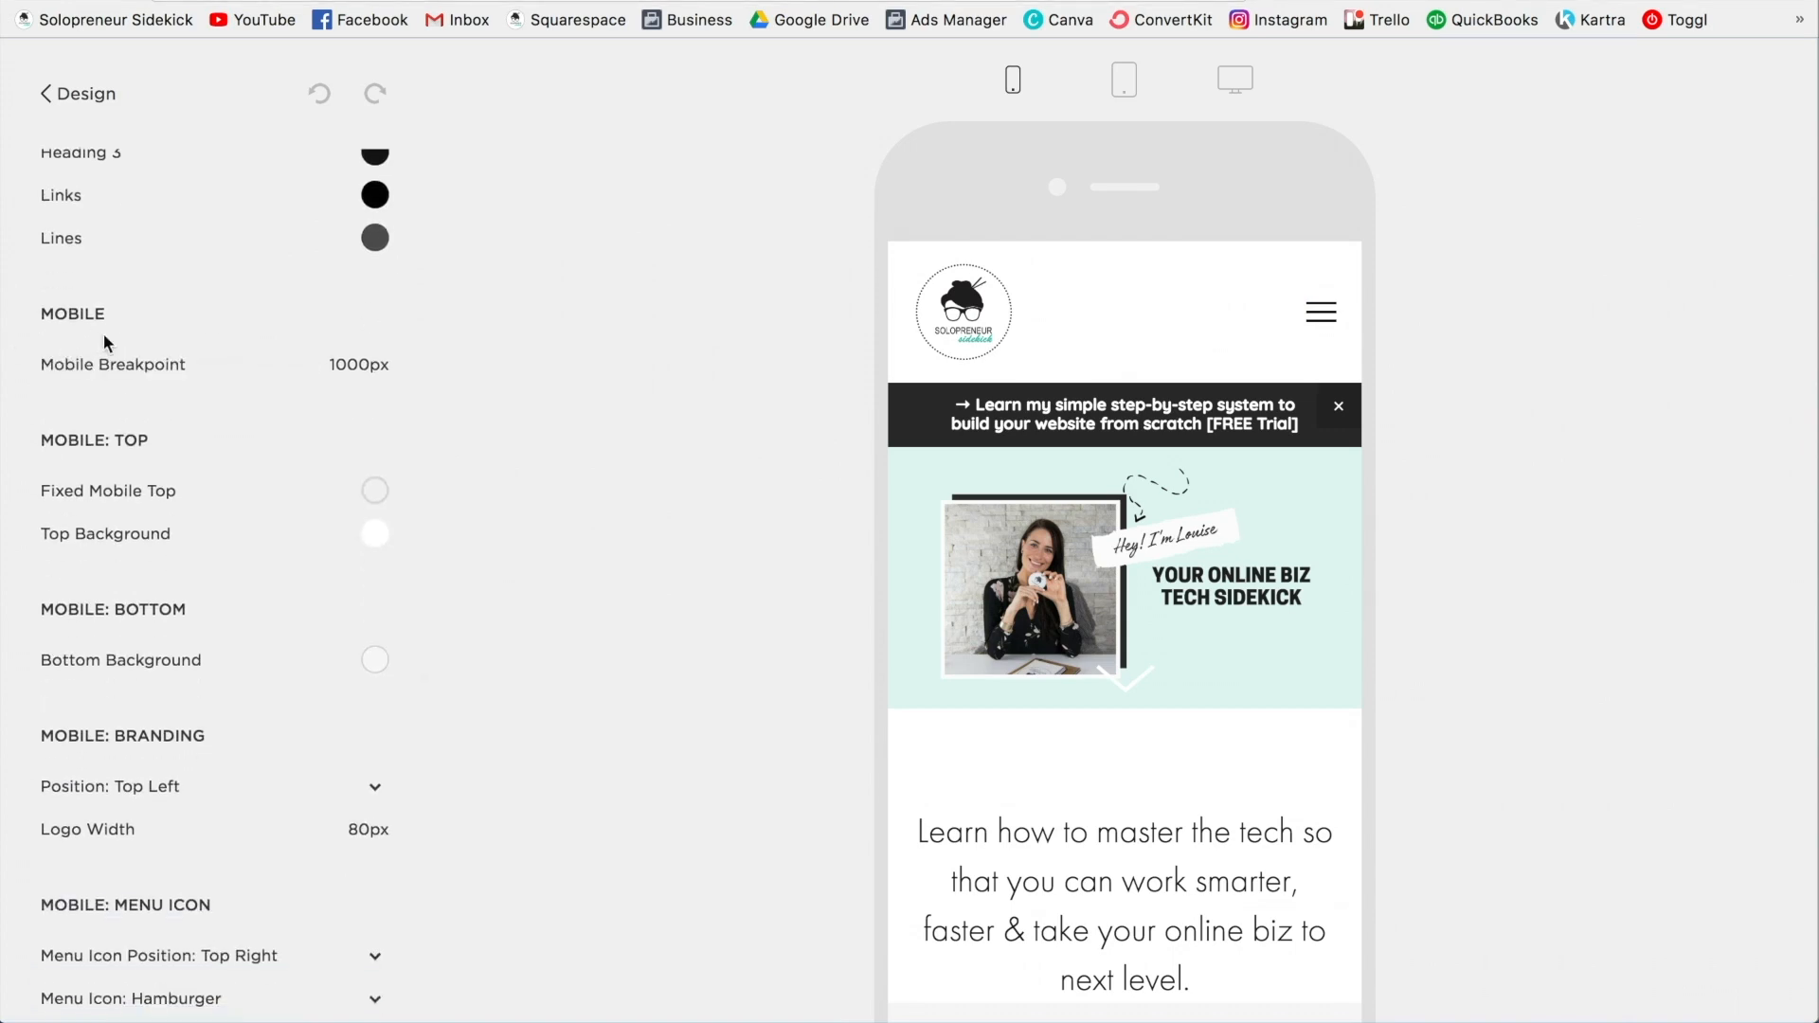
pyautogui.moveTo(415, 295)
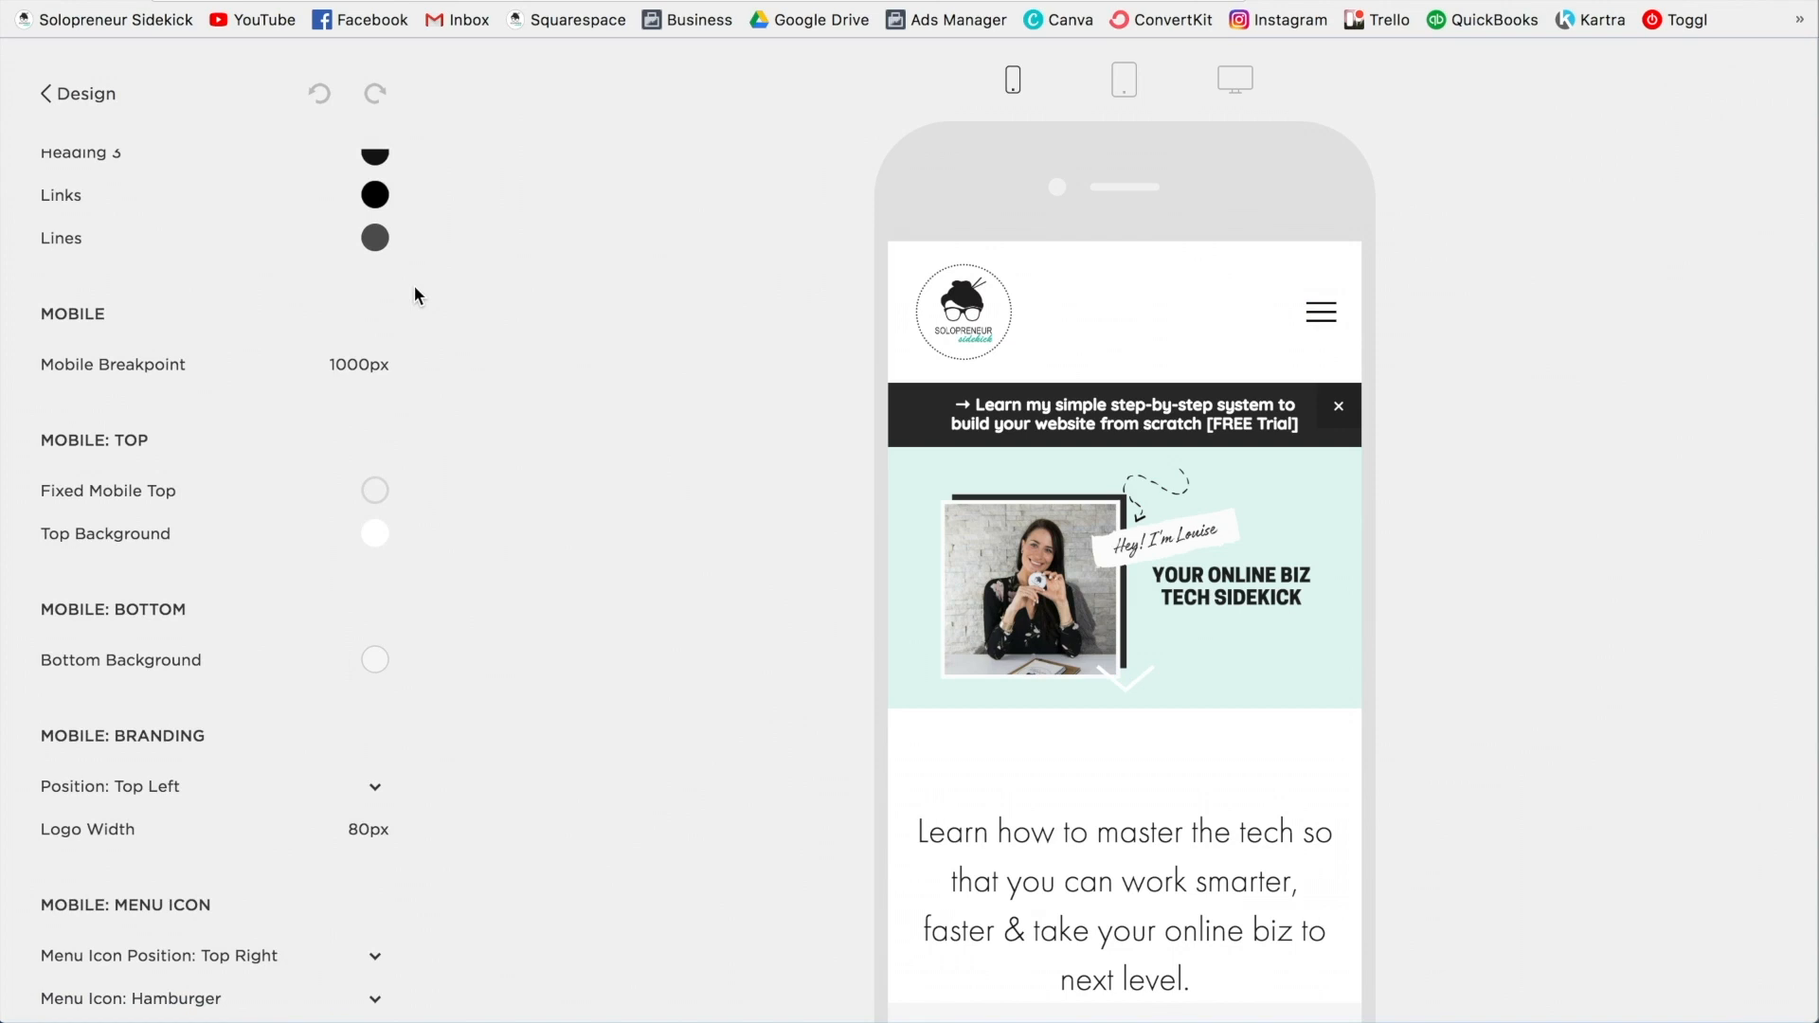
pyautogui.scroll(-3)
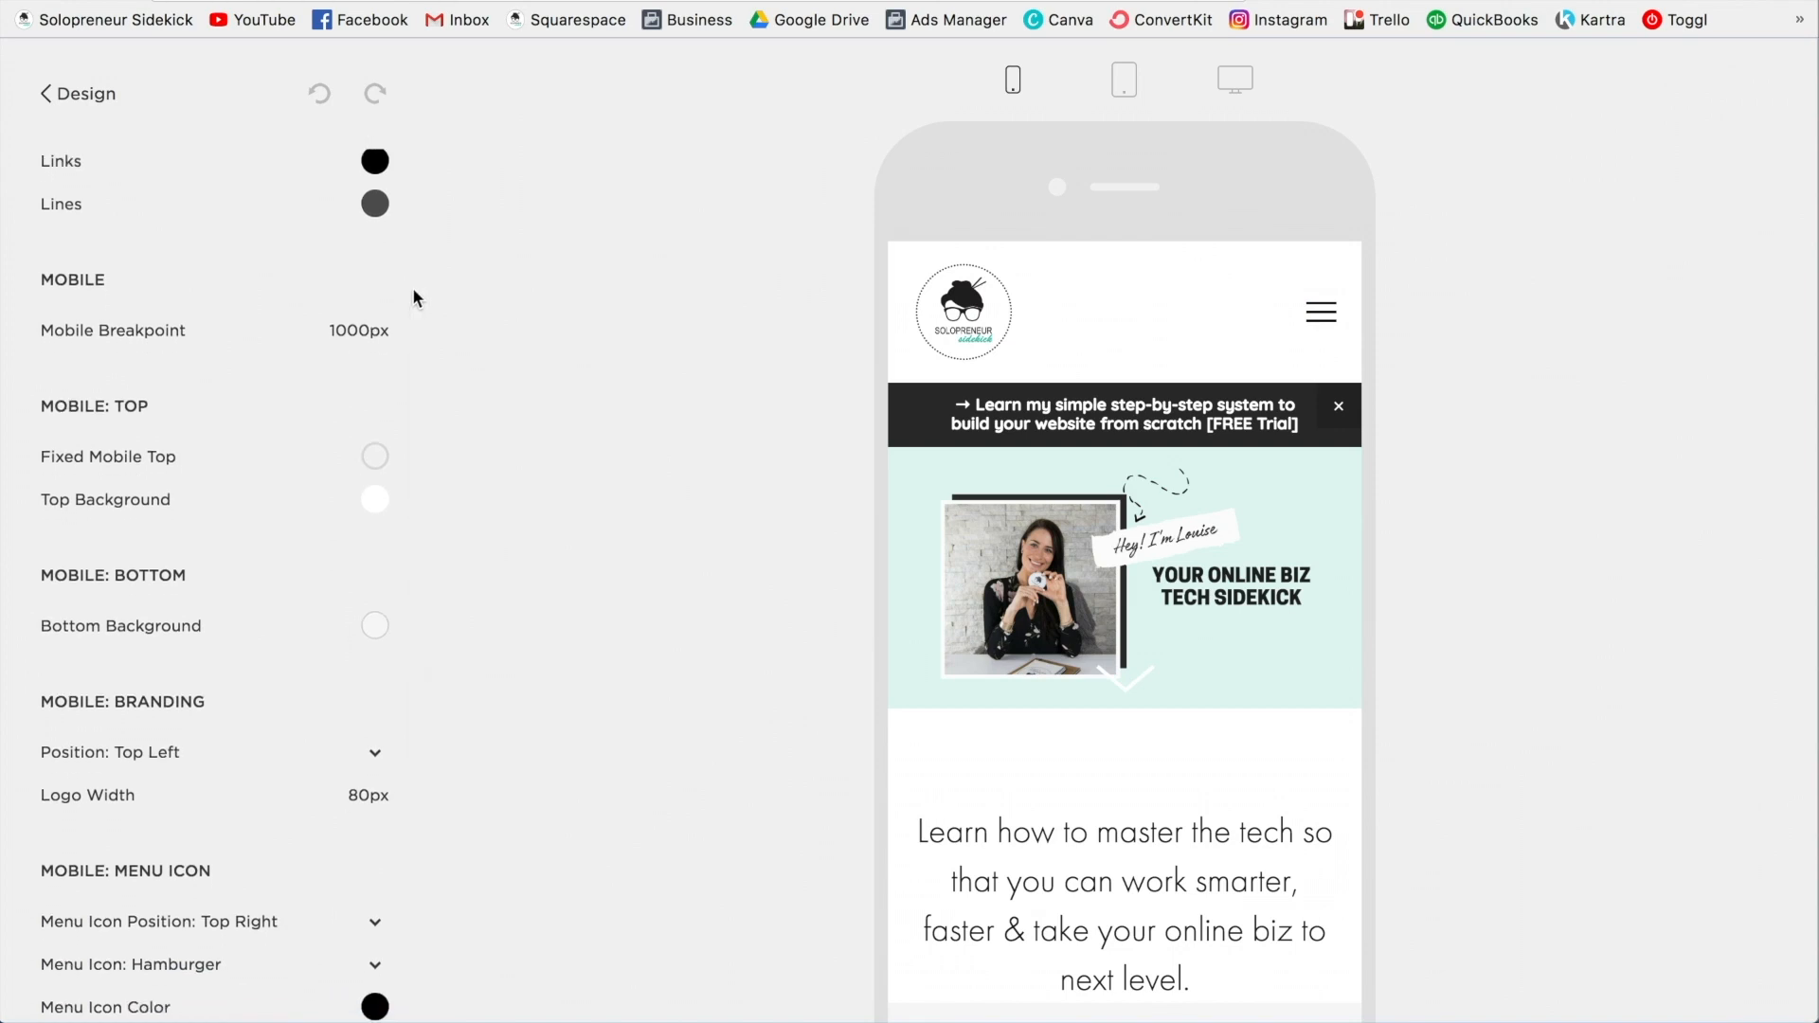
pyautogui.moveTo(192, 430)
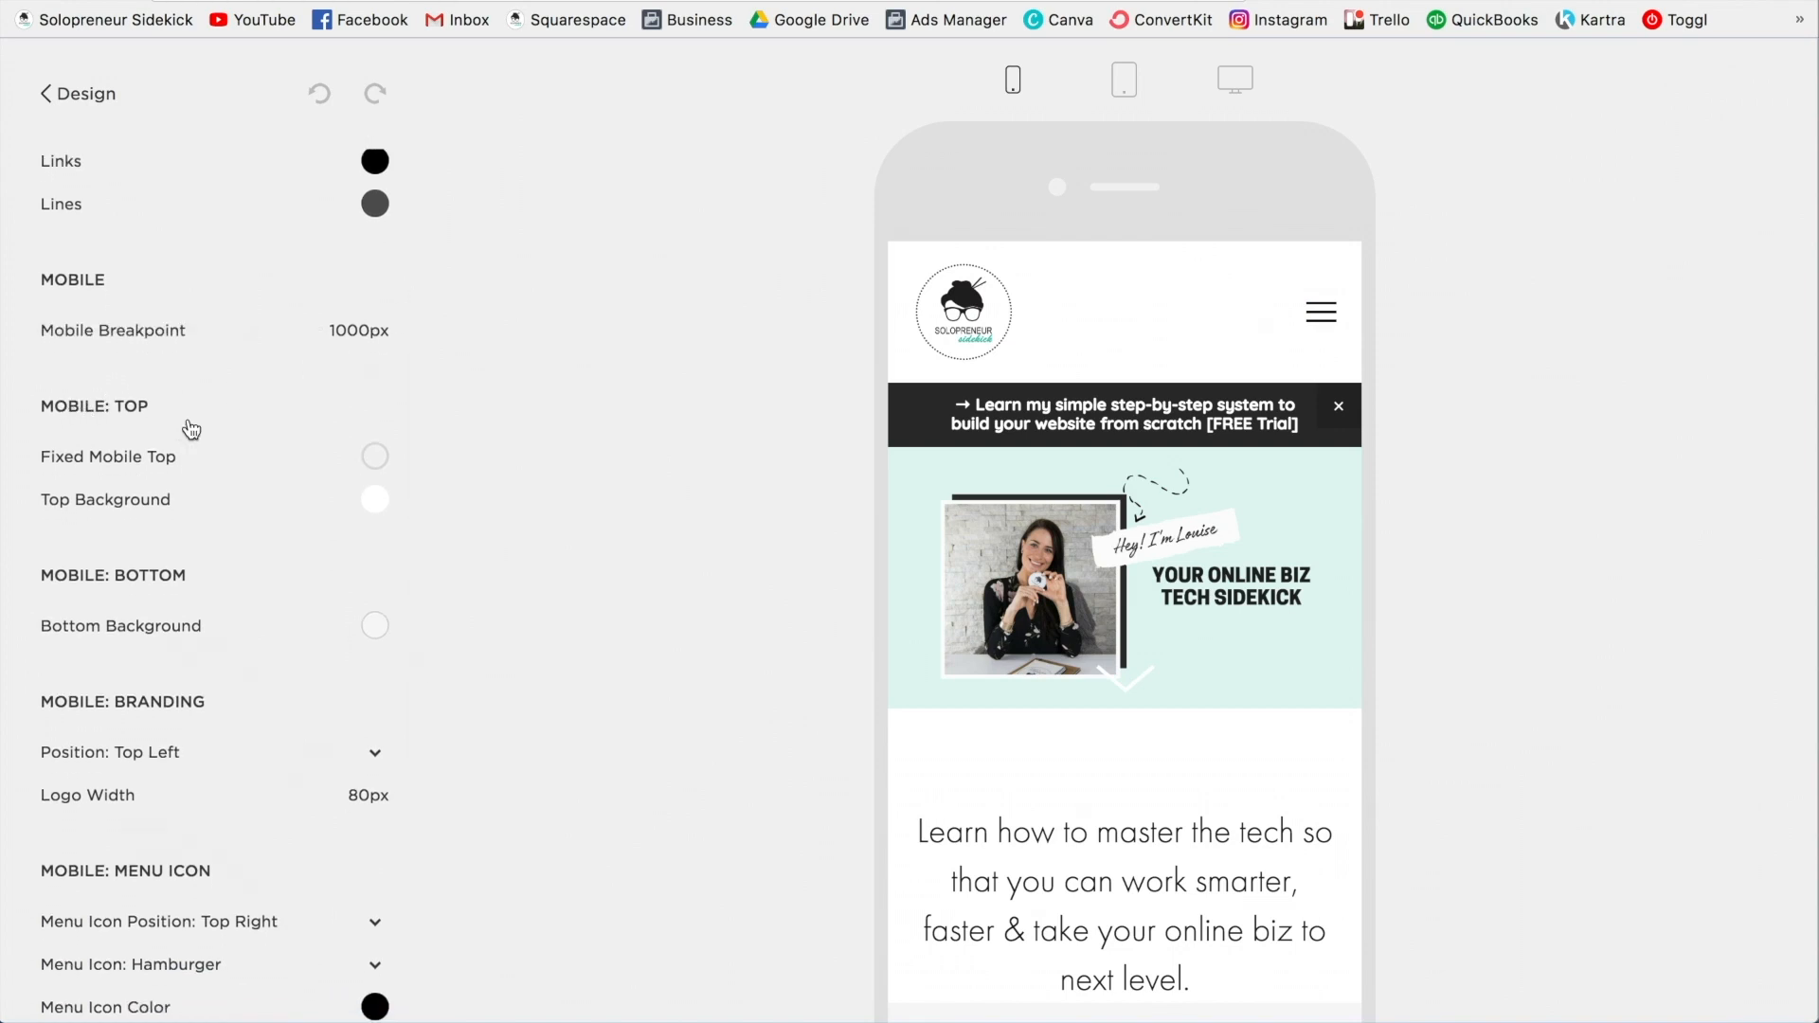
# Turn on Fixed Mobile Top under MOBILE: TOP.
pyautogui.click(375, 456)
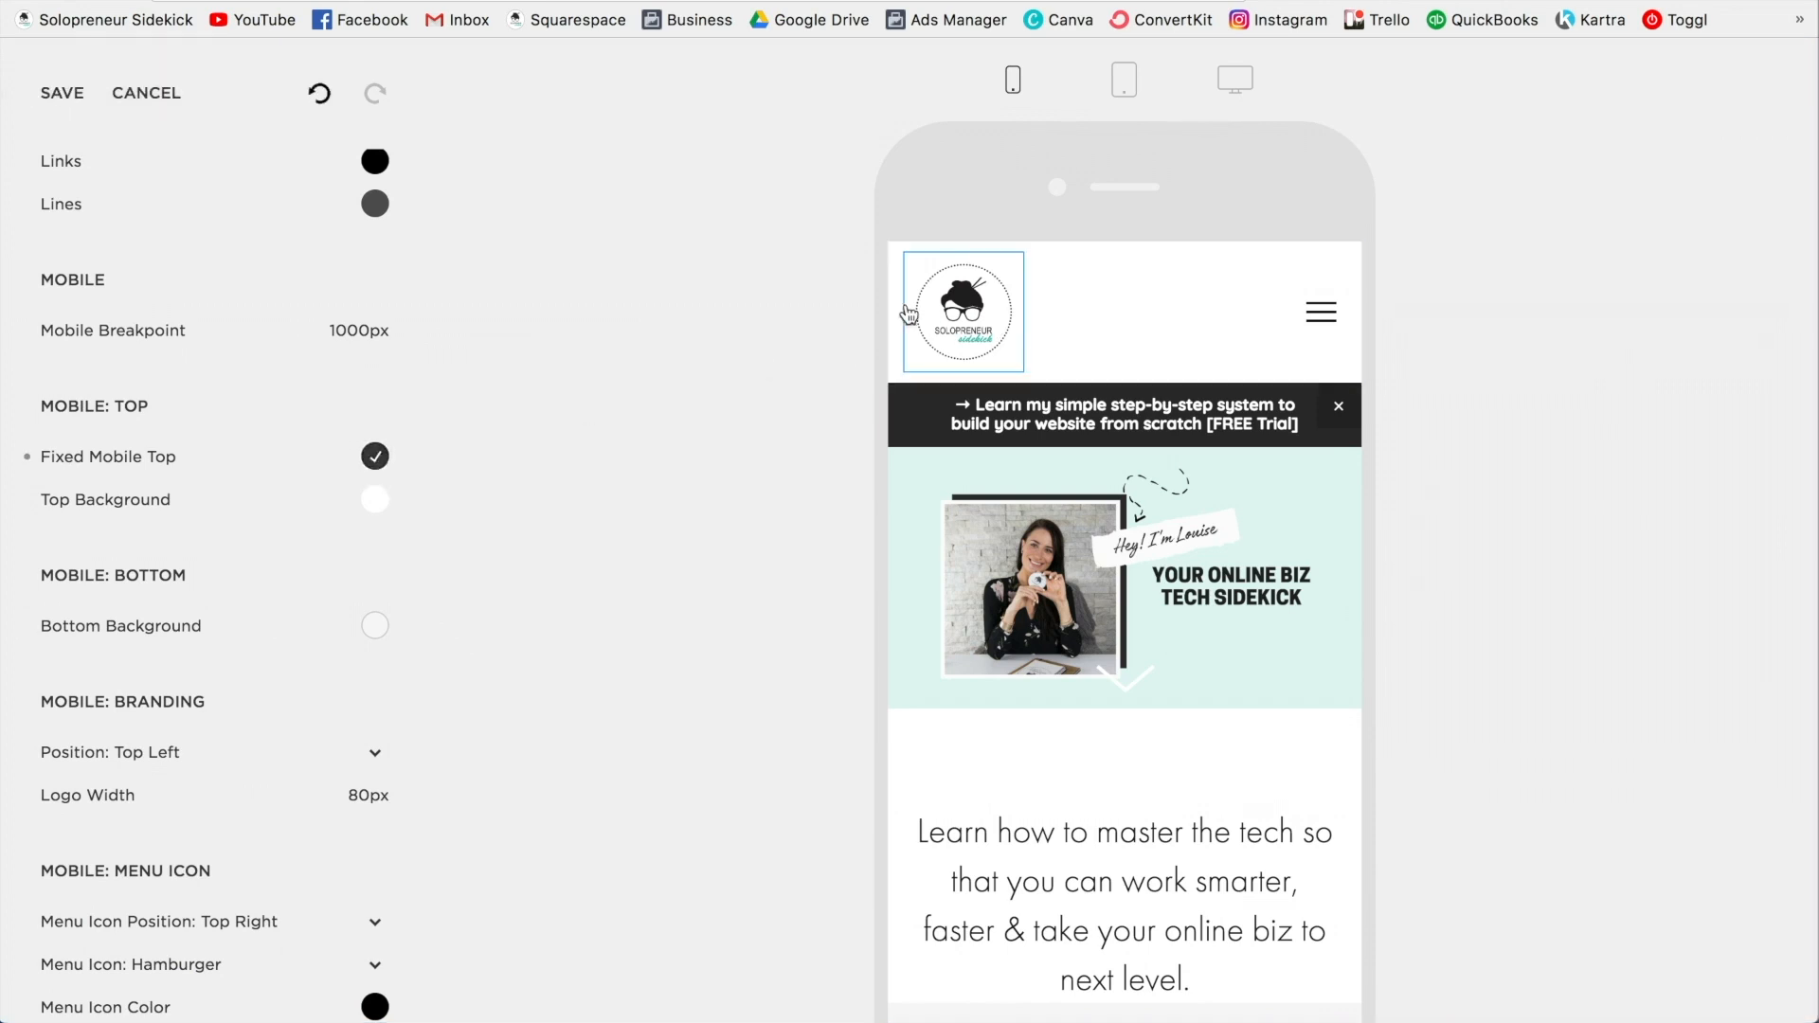
pyautogui.scroll(-3)
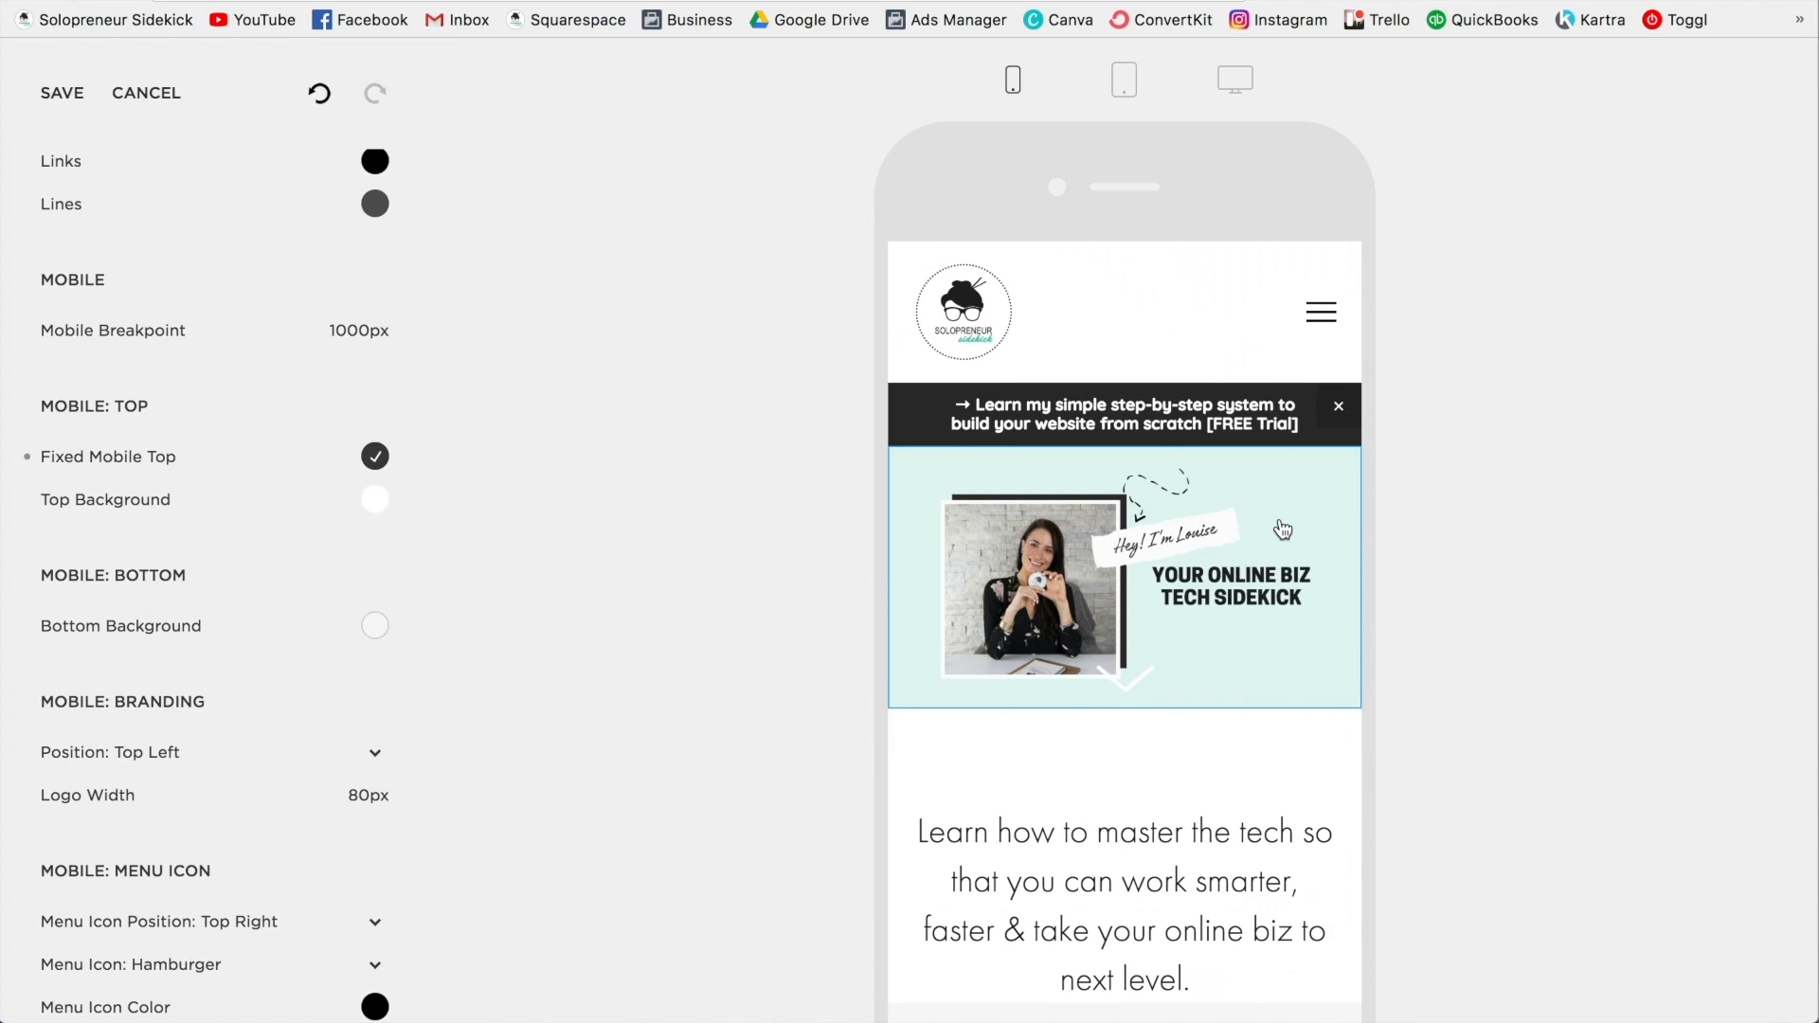
pyautogui.scroll(-3)
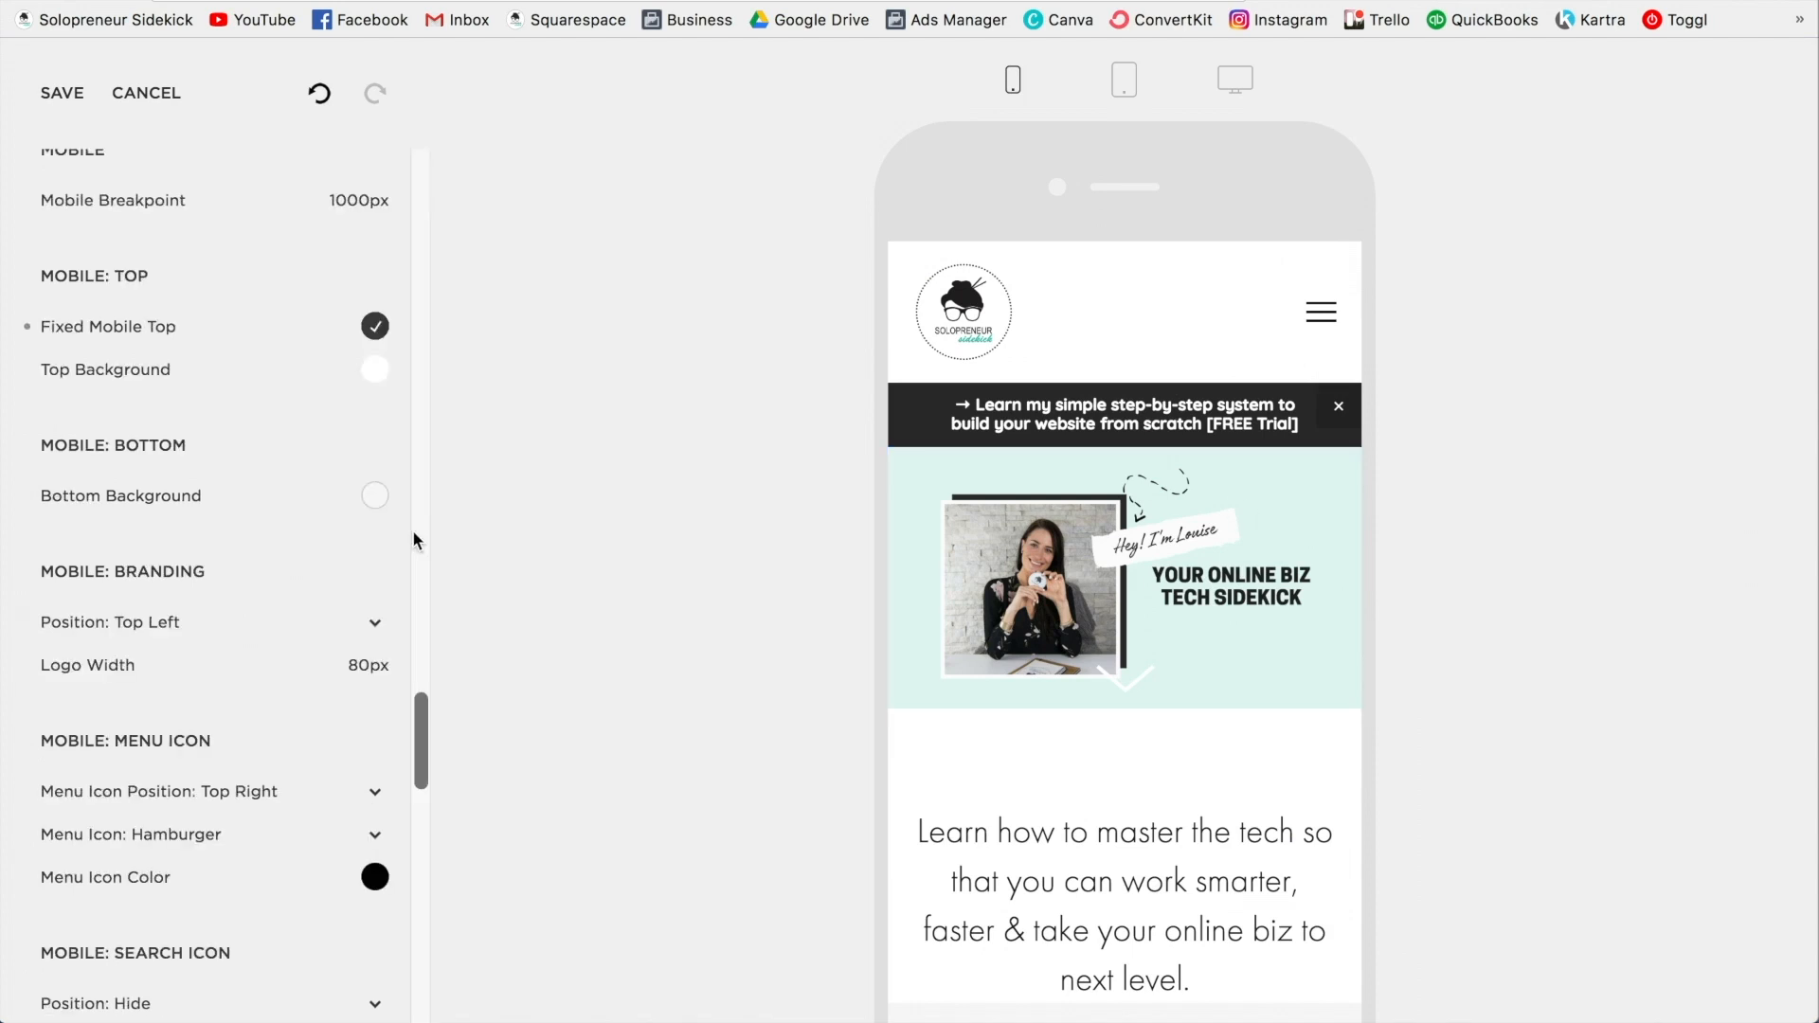
pyautogui.moveTo(61, 589)
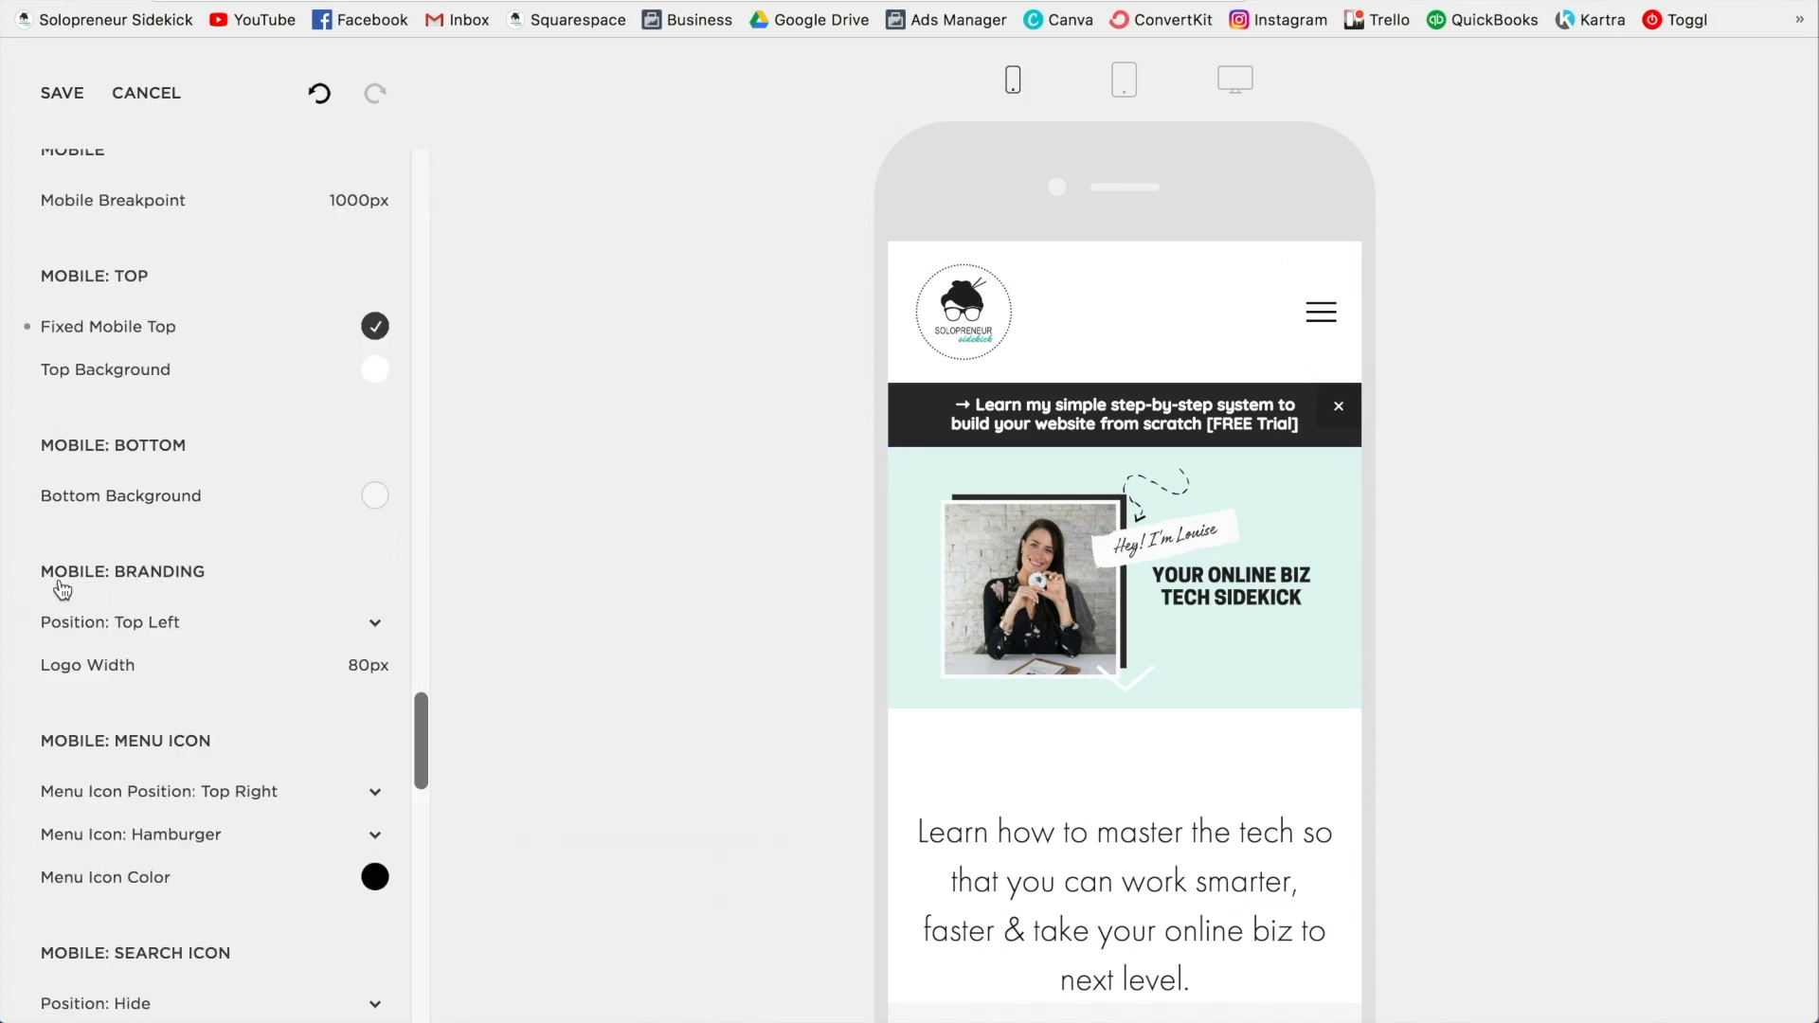
# Set the mobile logo Position to Top Center under MOBILE: BRANDING.
pyautogui.click(212, 622)
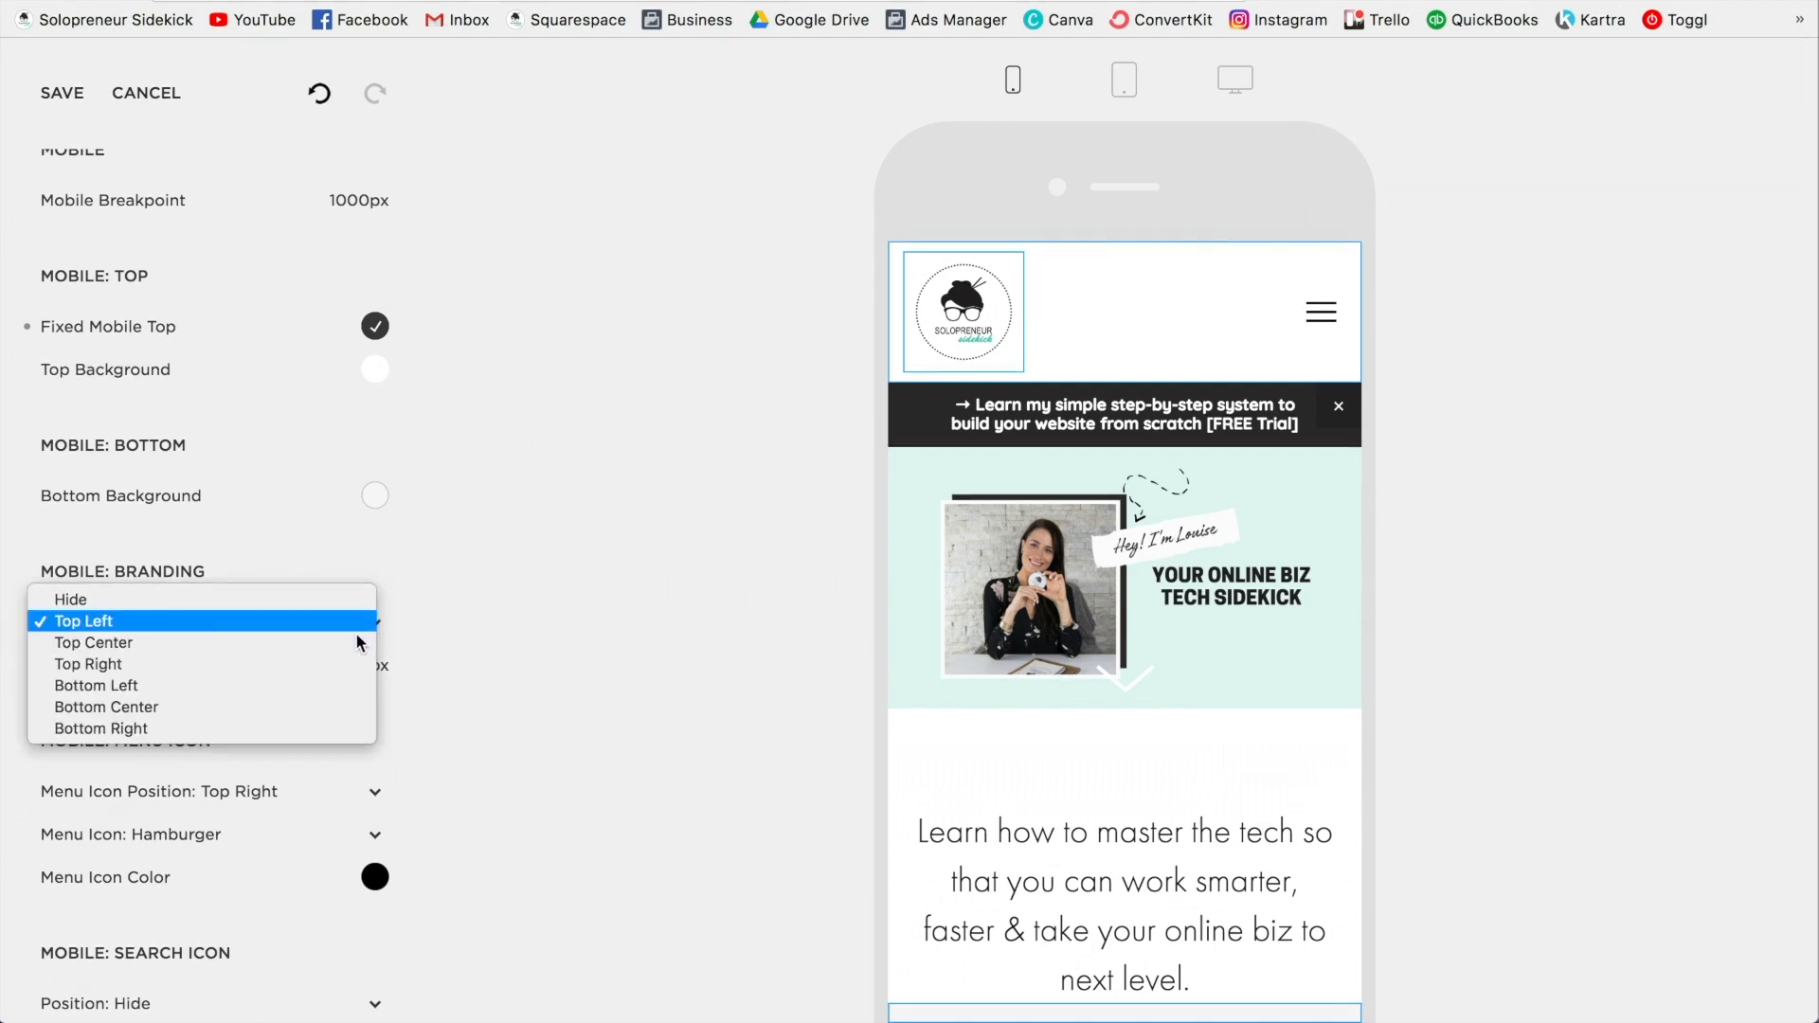
pyautogui.click(93, 642)
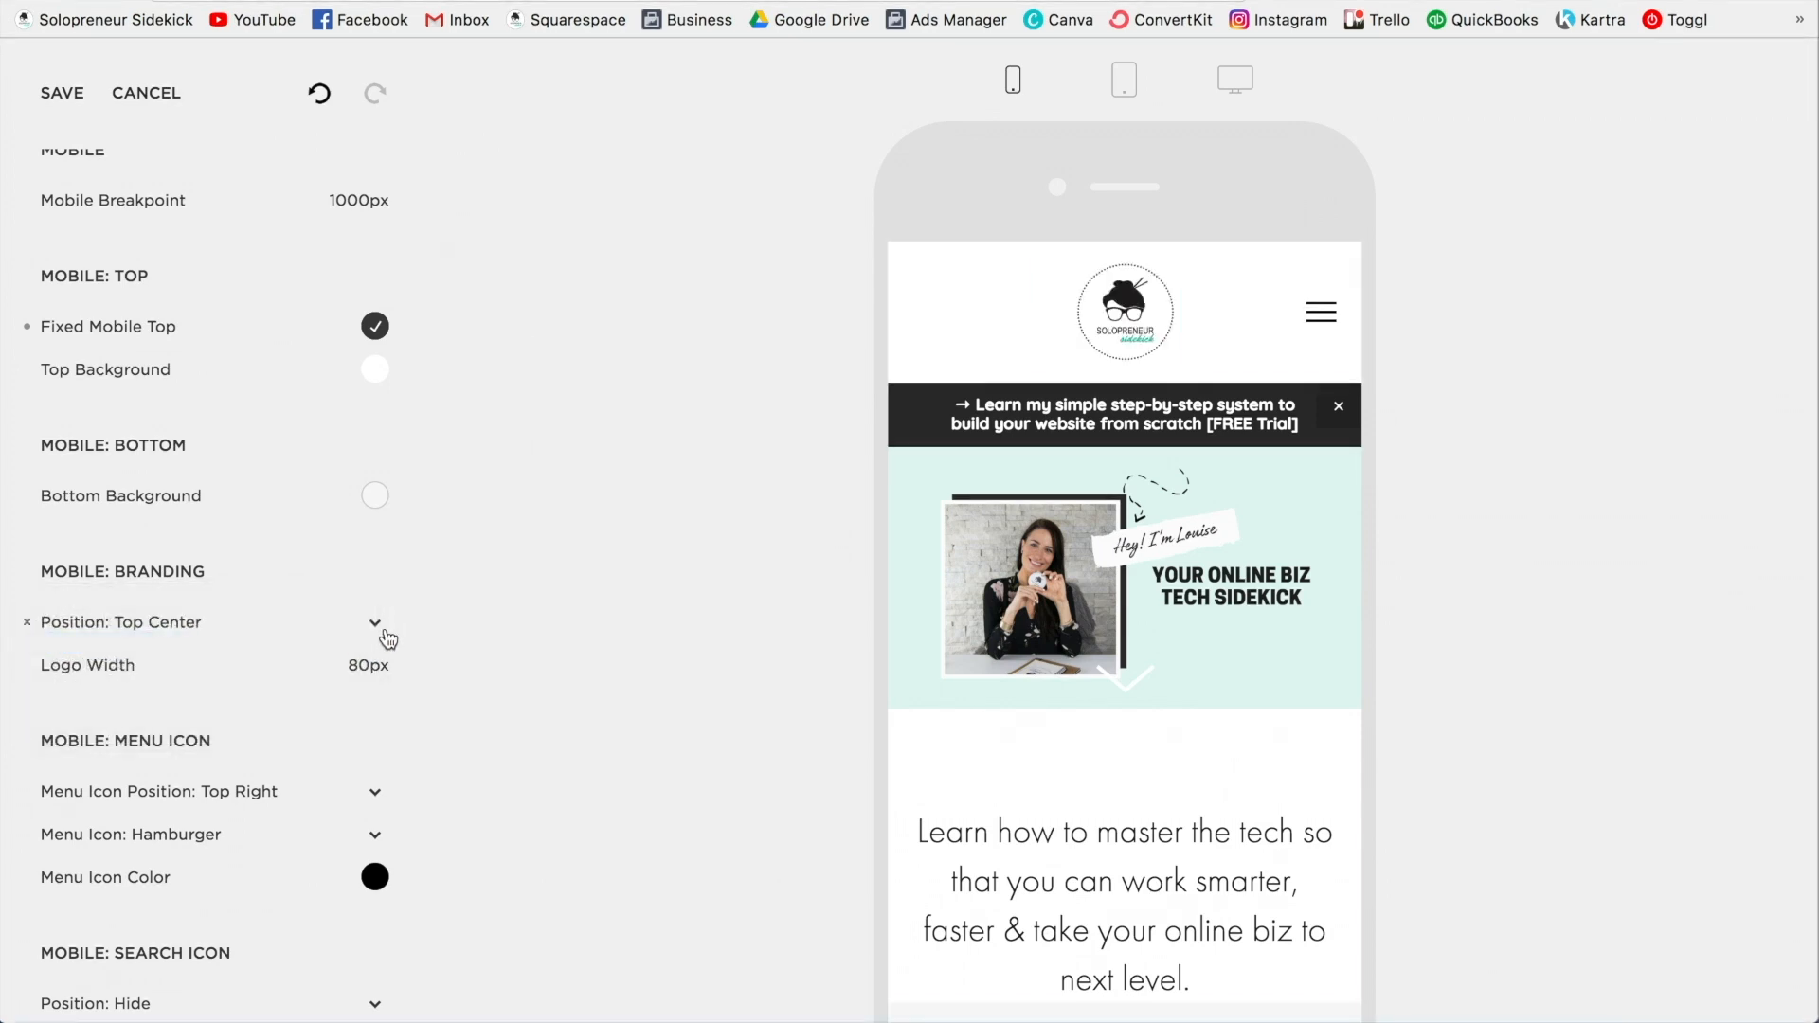
pyautogui.scroll(-3)
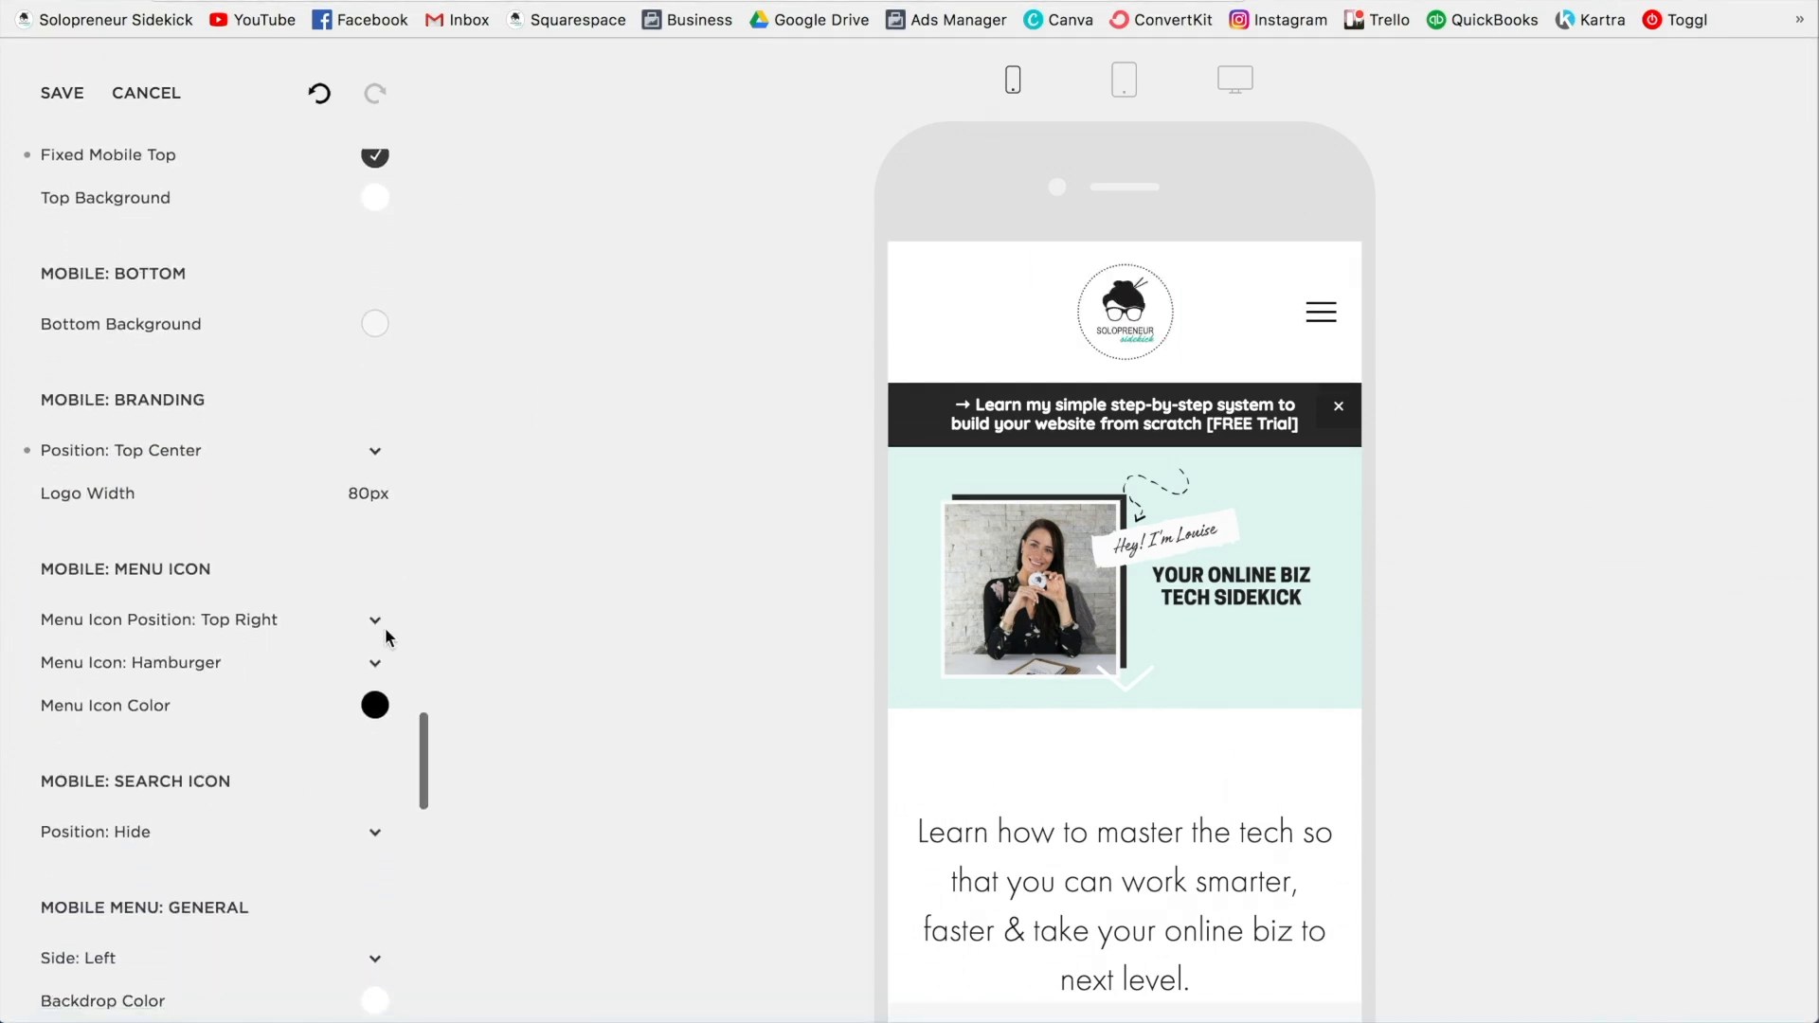
pyautogui.scroll(-3)
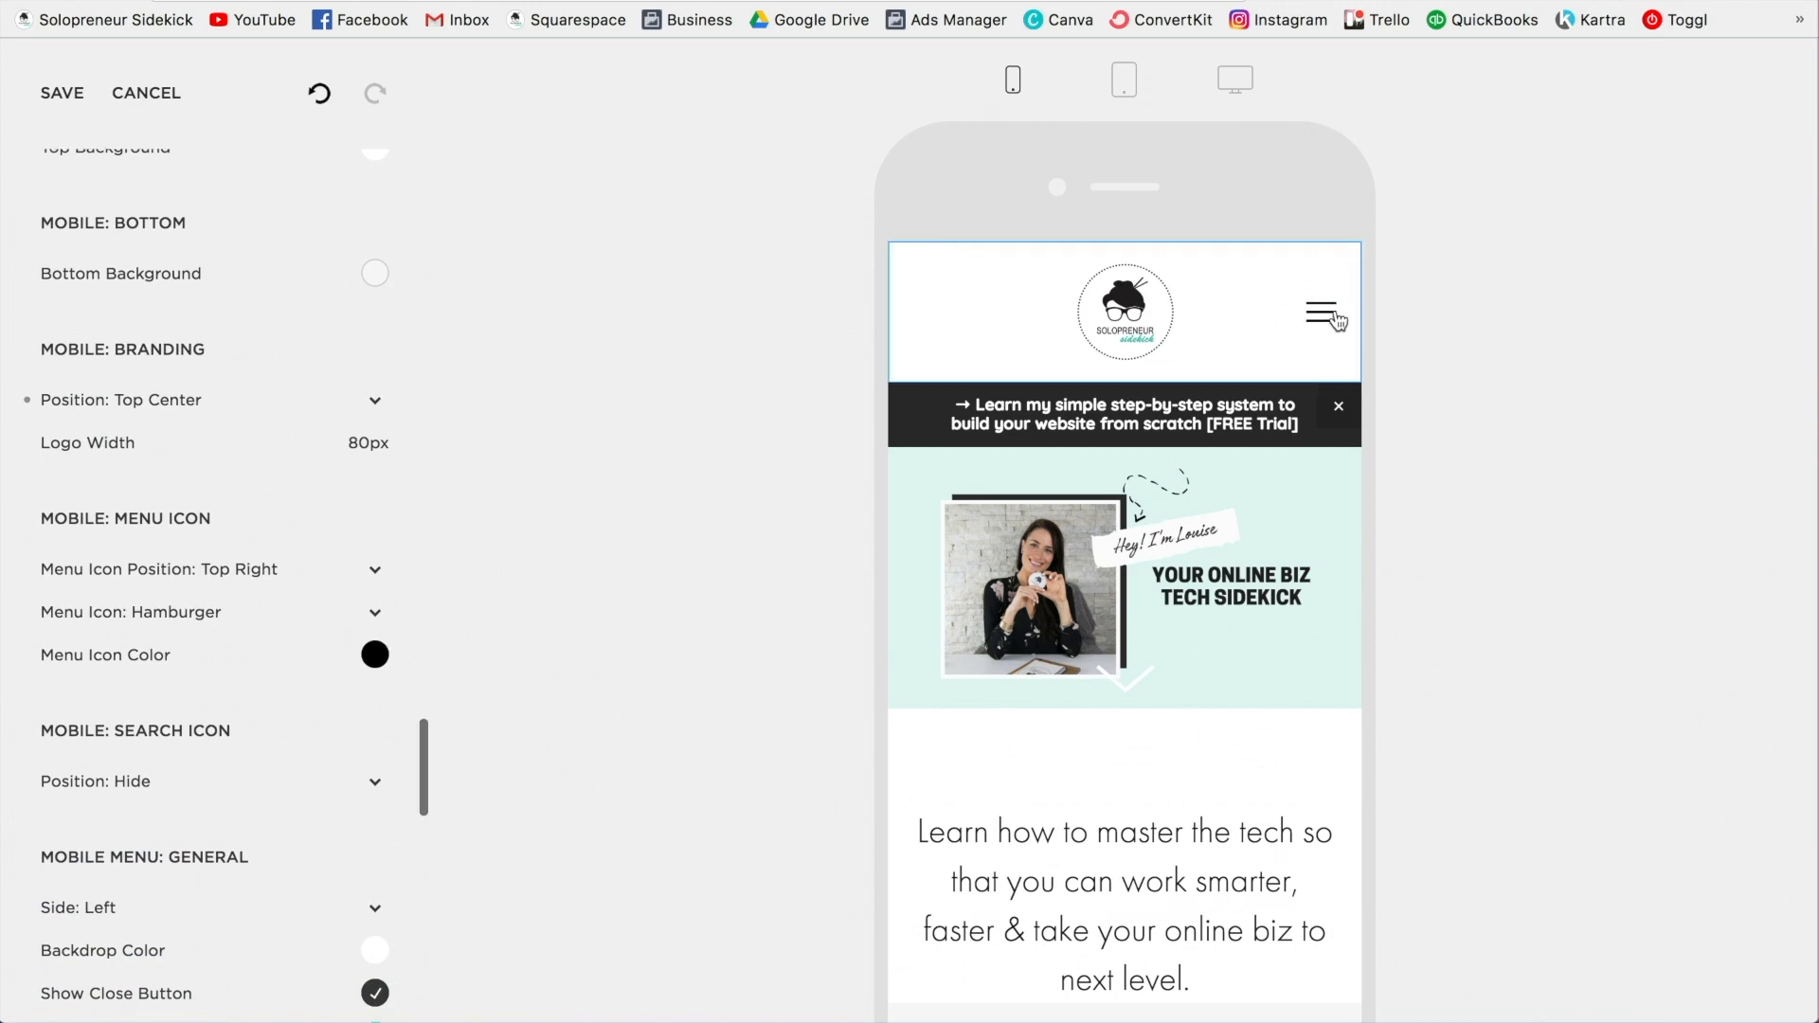
pyautogui.moveTo(1326, 338)
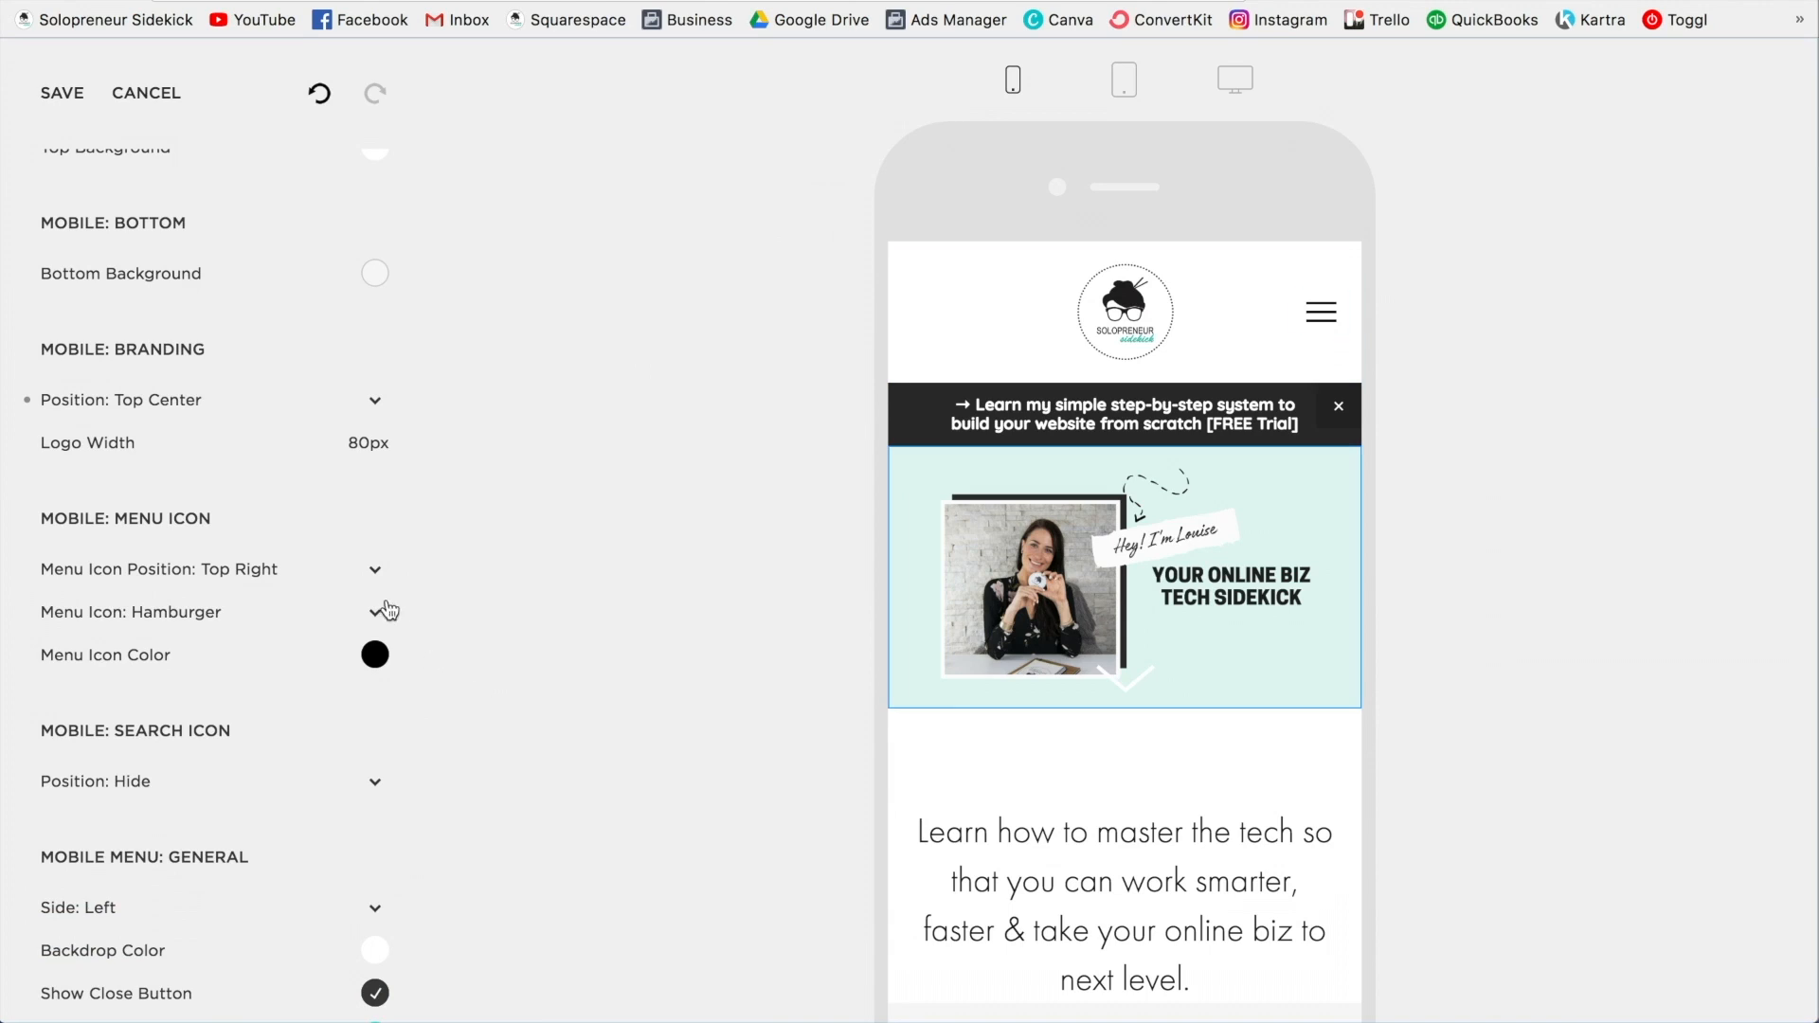
pyautogui.click(208, 612)
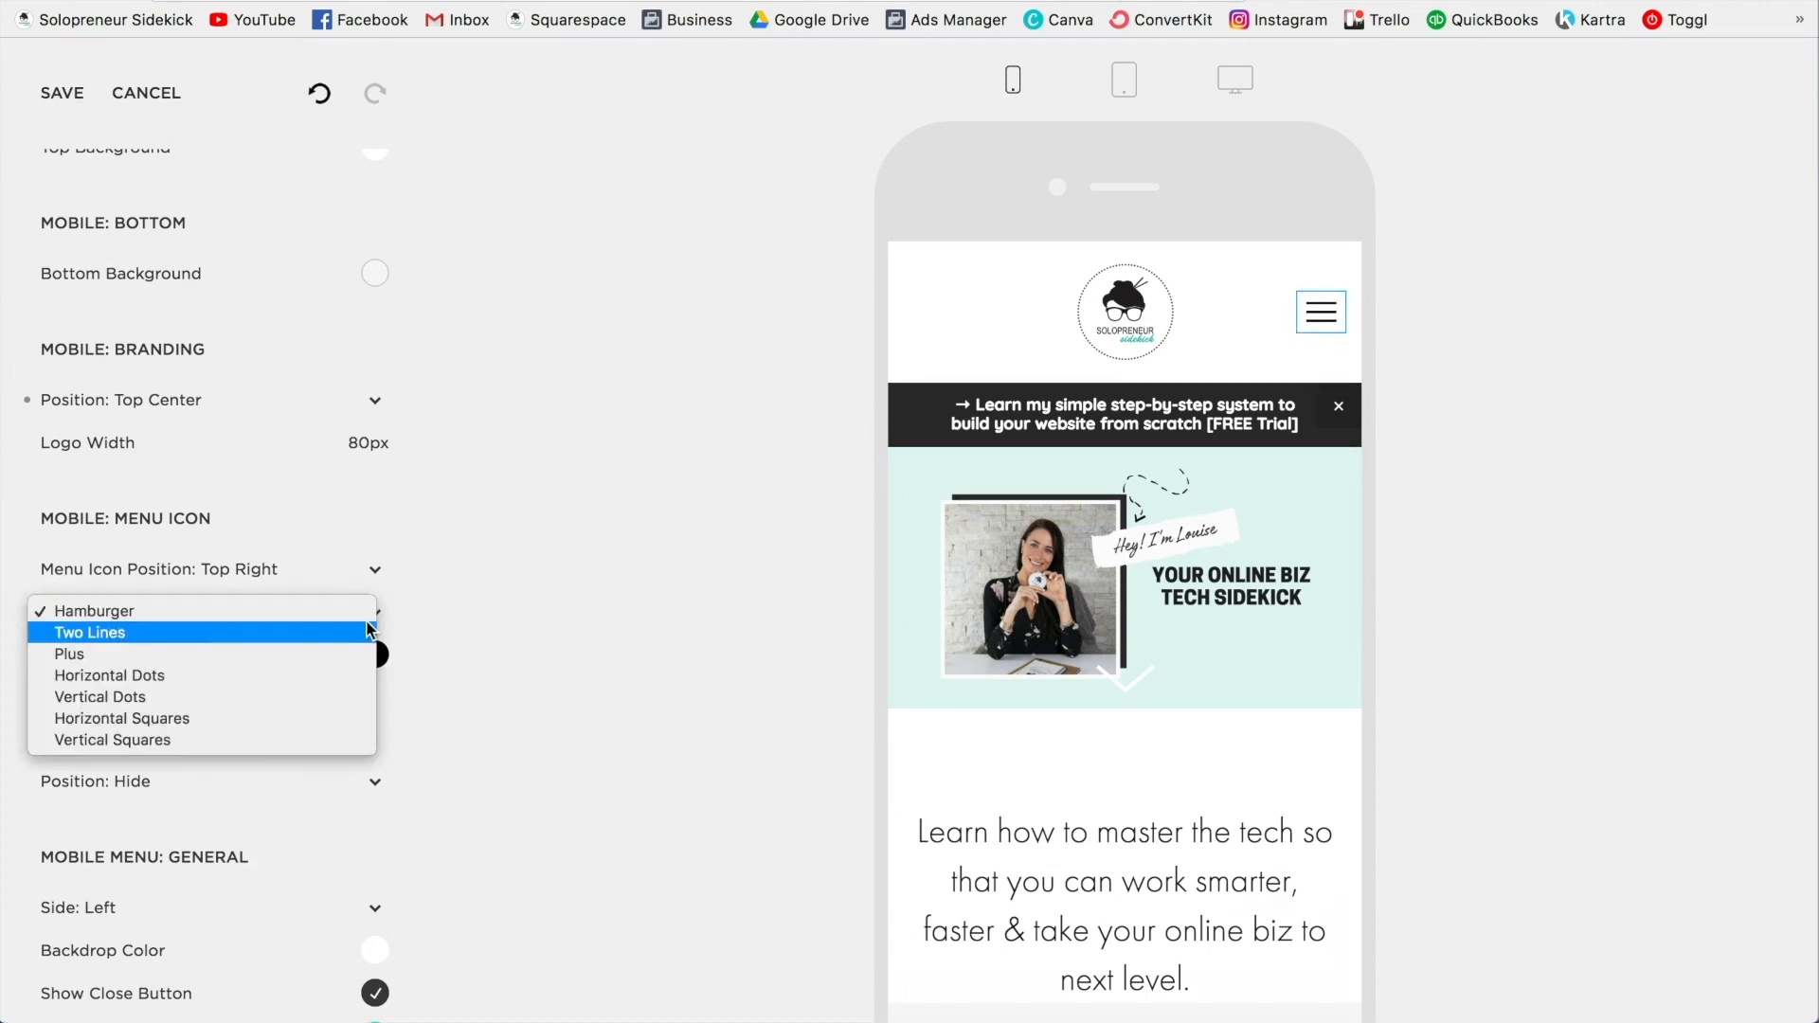
pyautogui.click(91, 633)
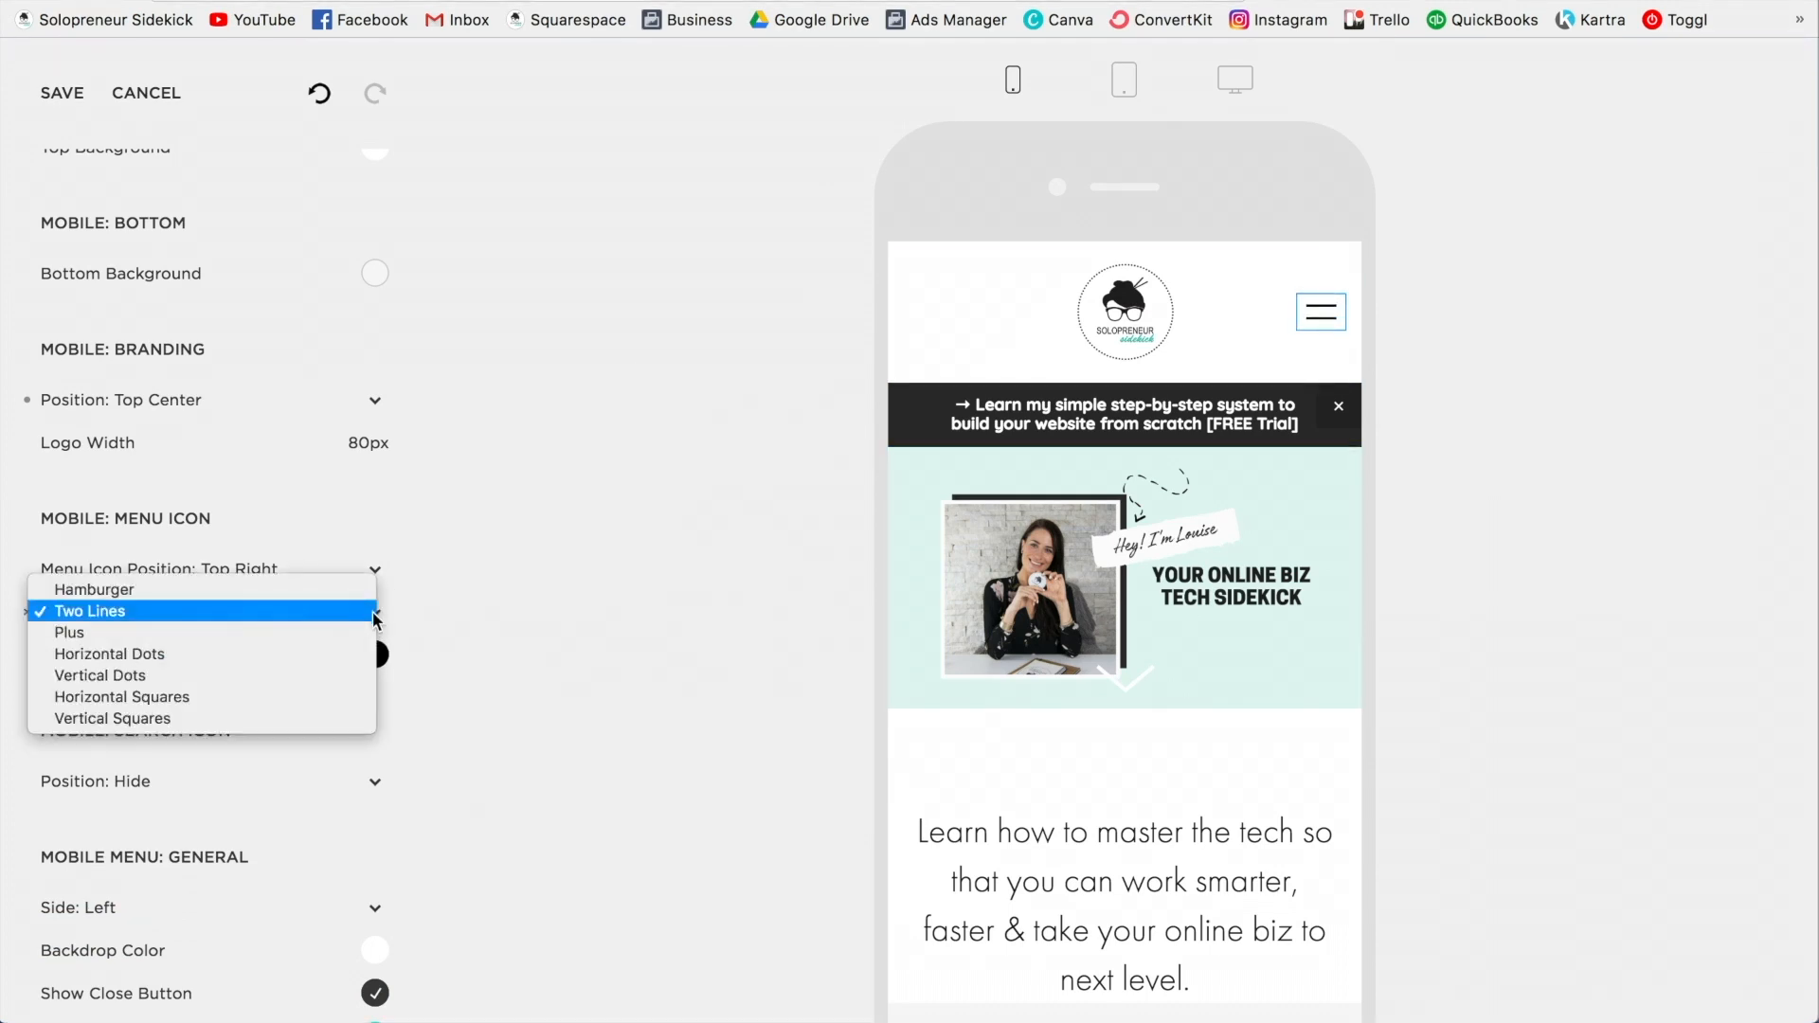
pyautogui.click(70, 633)
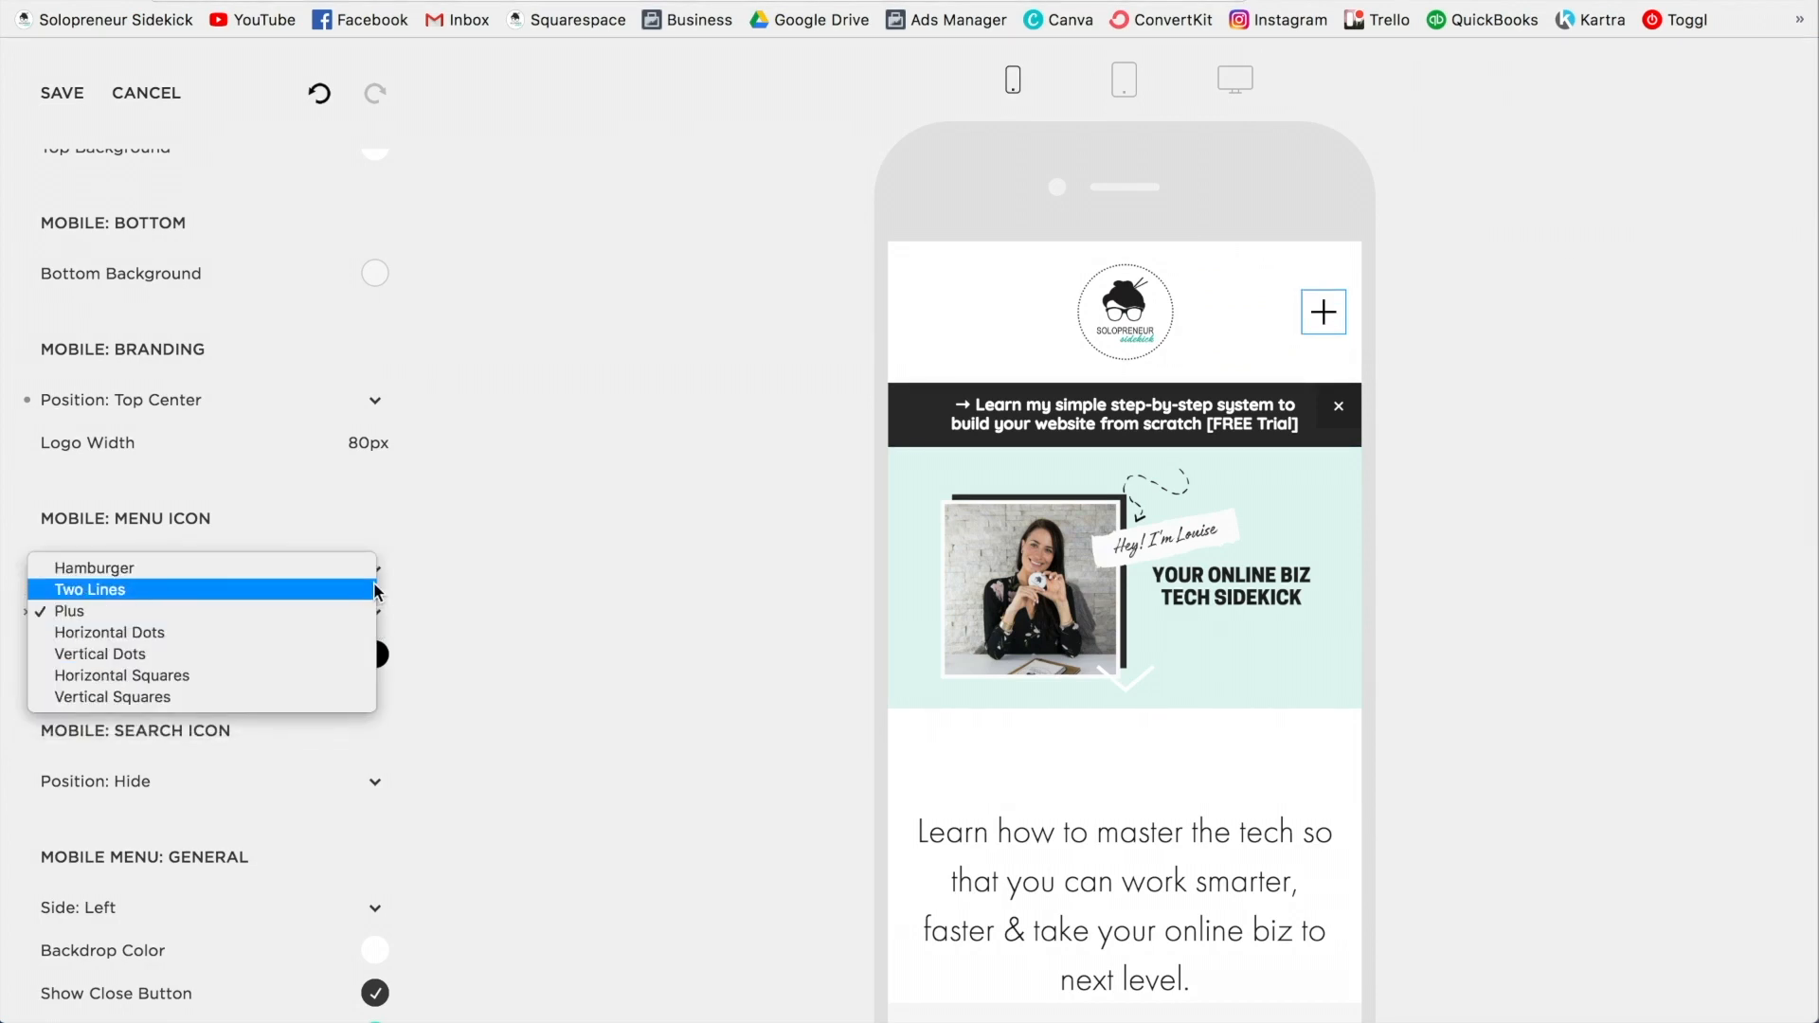
pyautogui.click(94, 566)
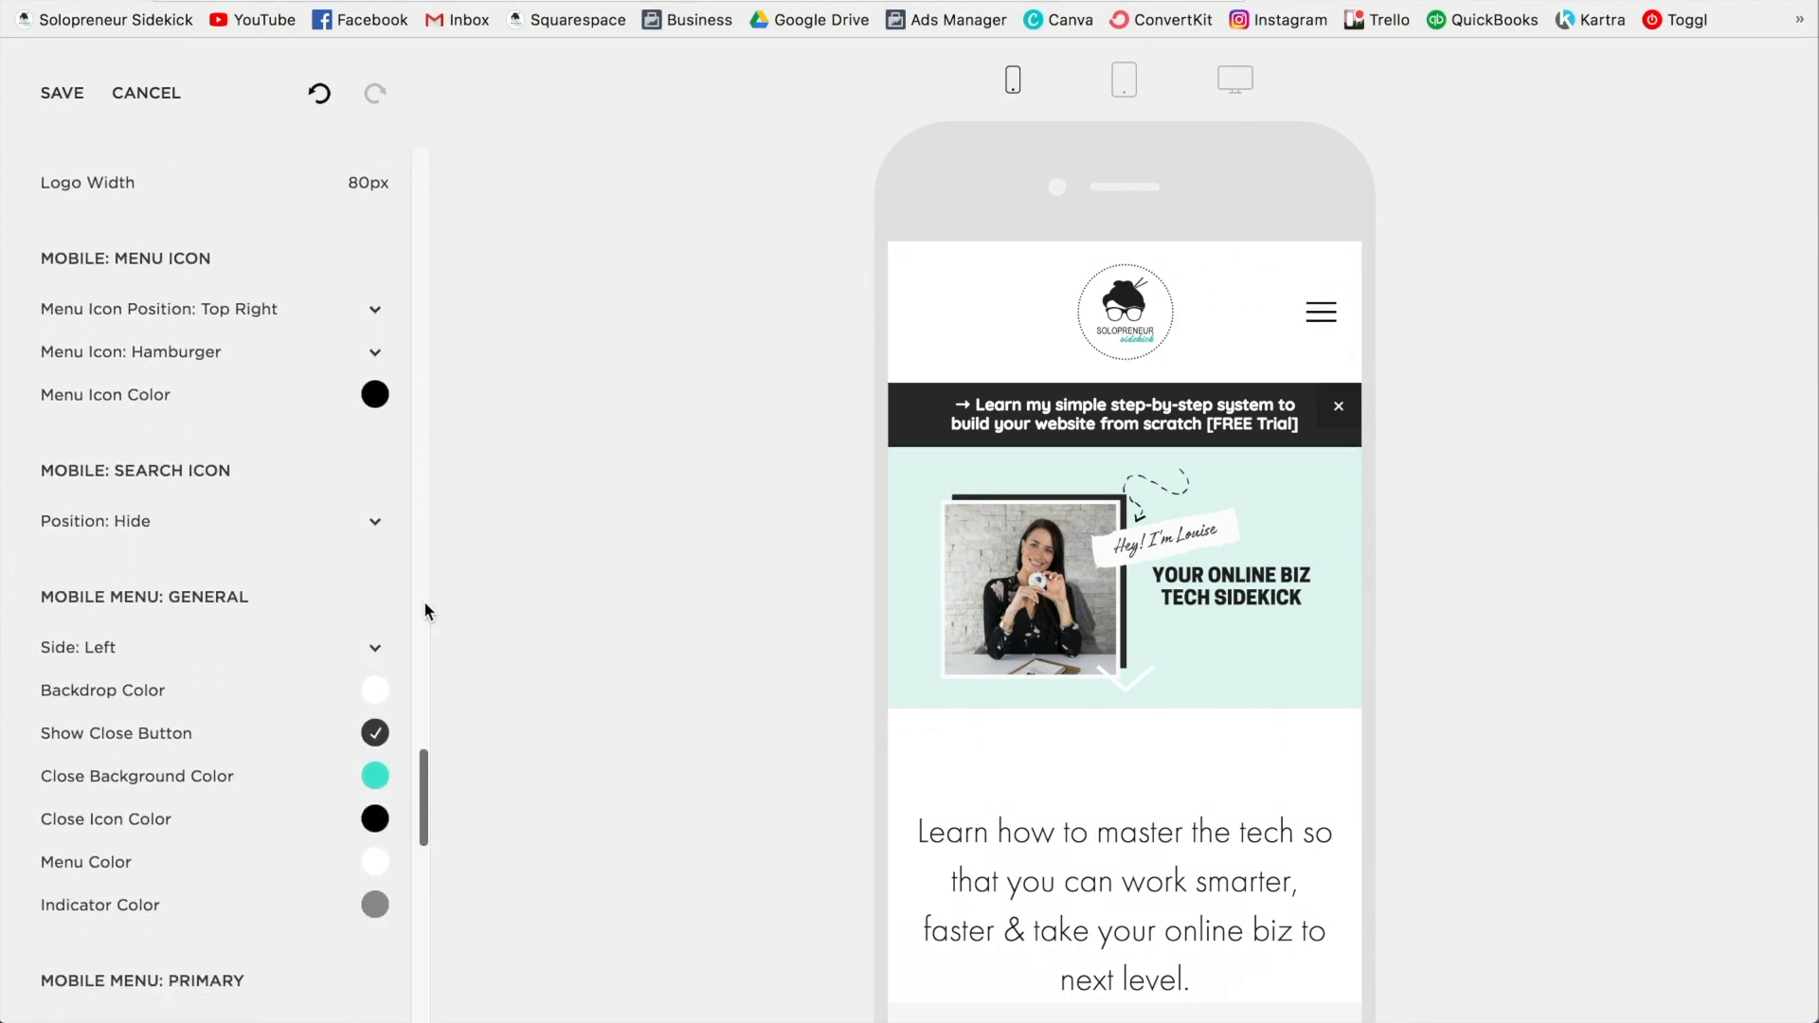
# Try the mobile menu Side set to Right, then return it to Left.
pyautogui.scroll(-3)
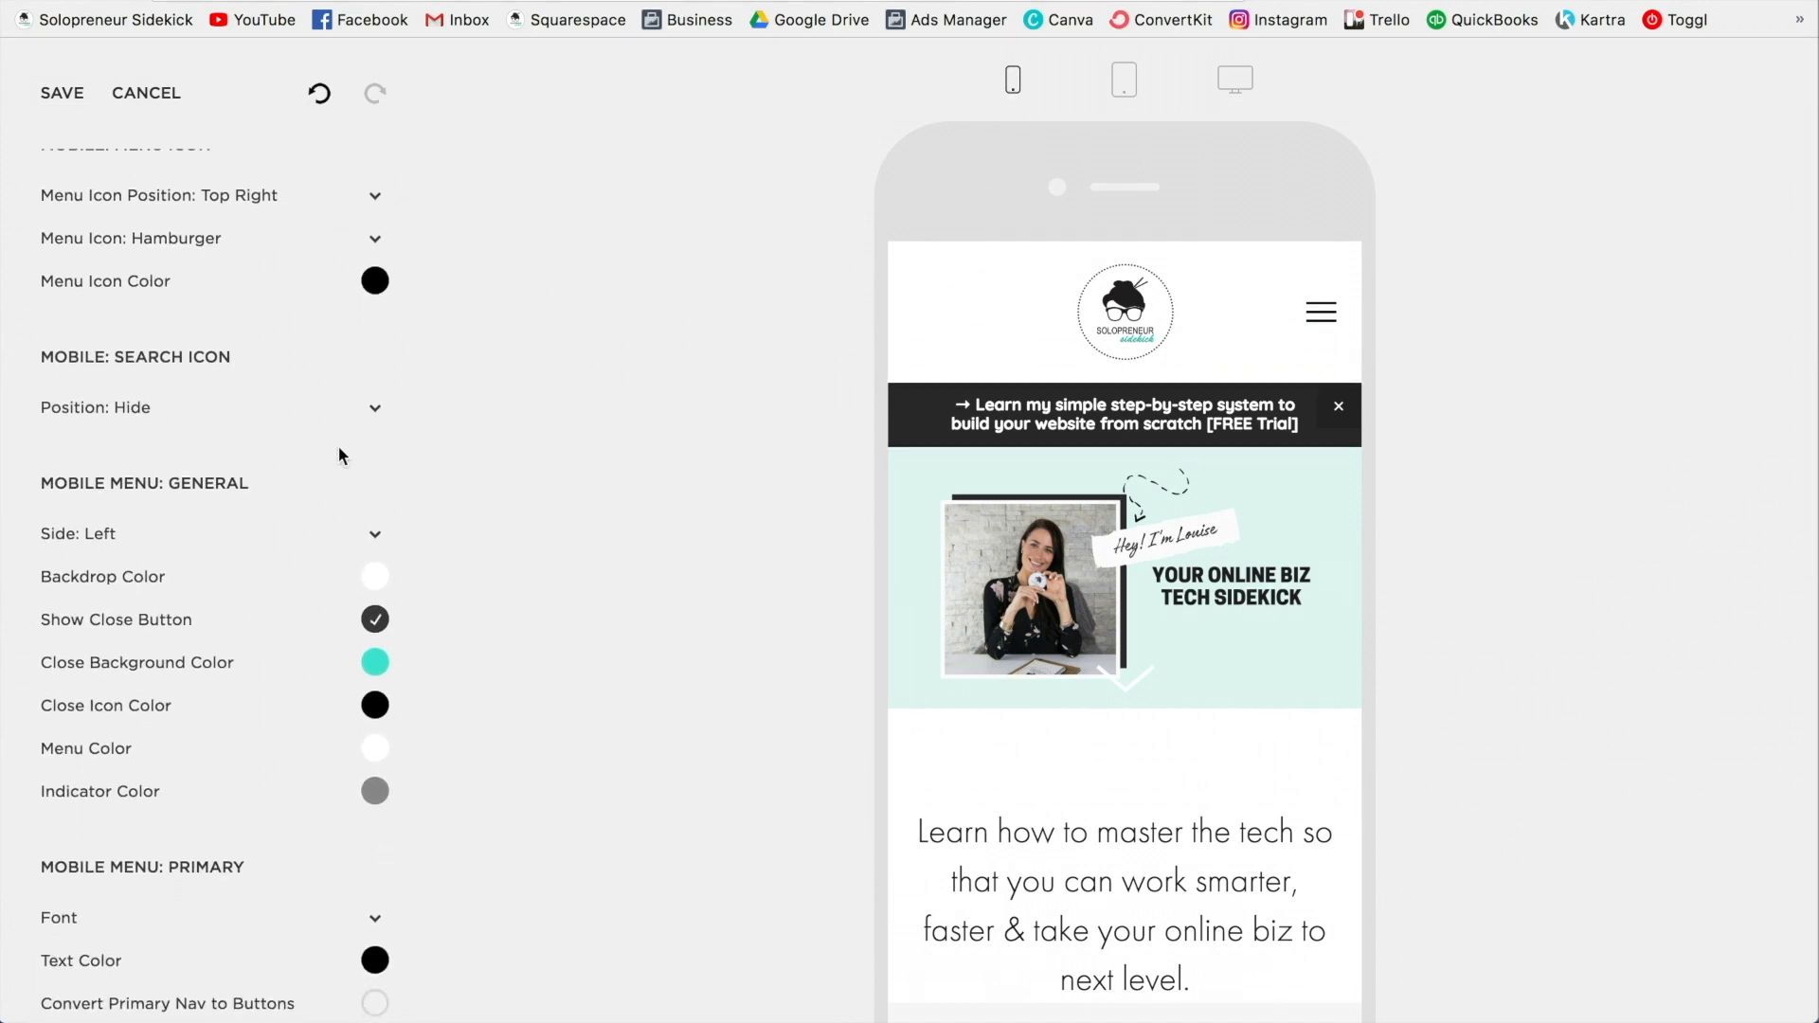
pyautogui.moveTo(276, 499)
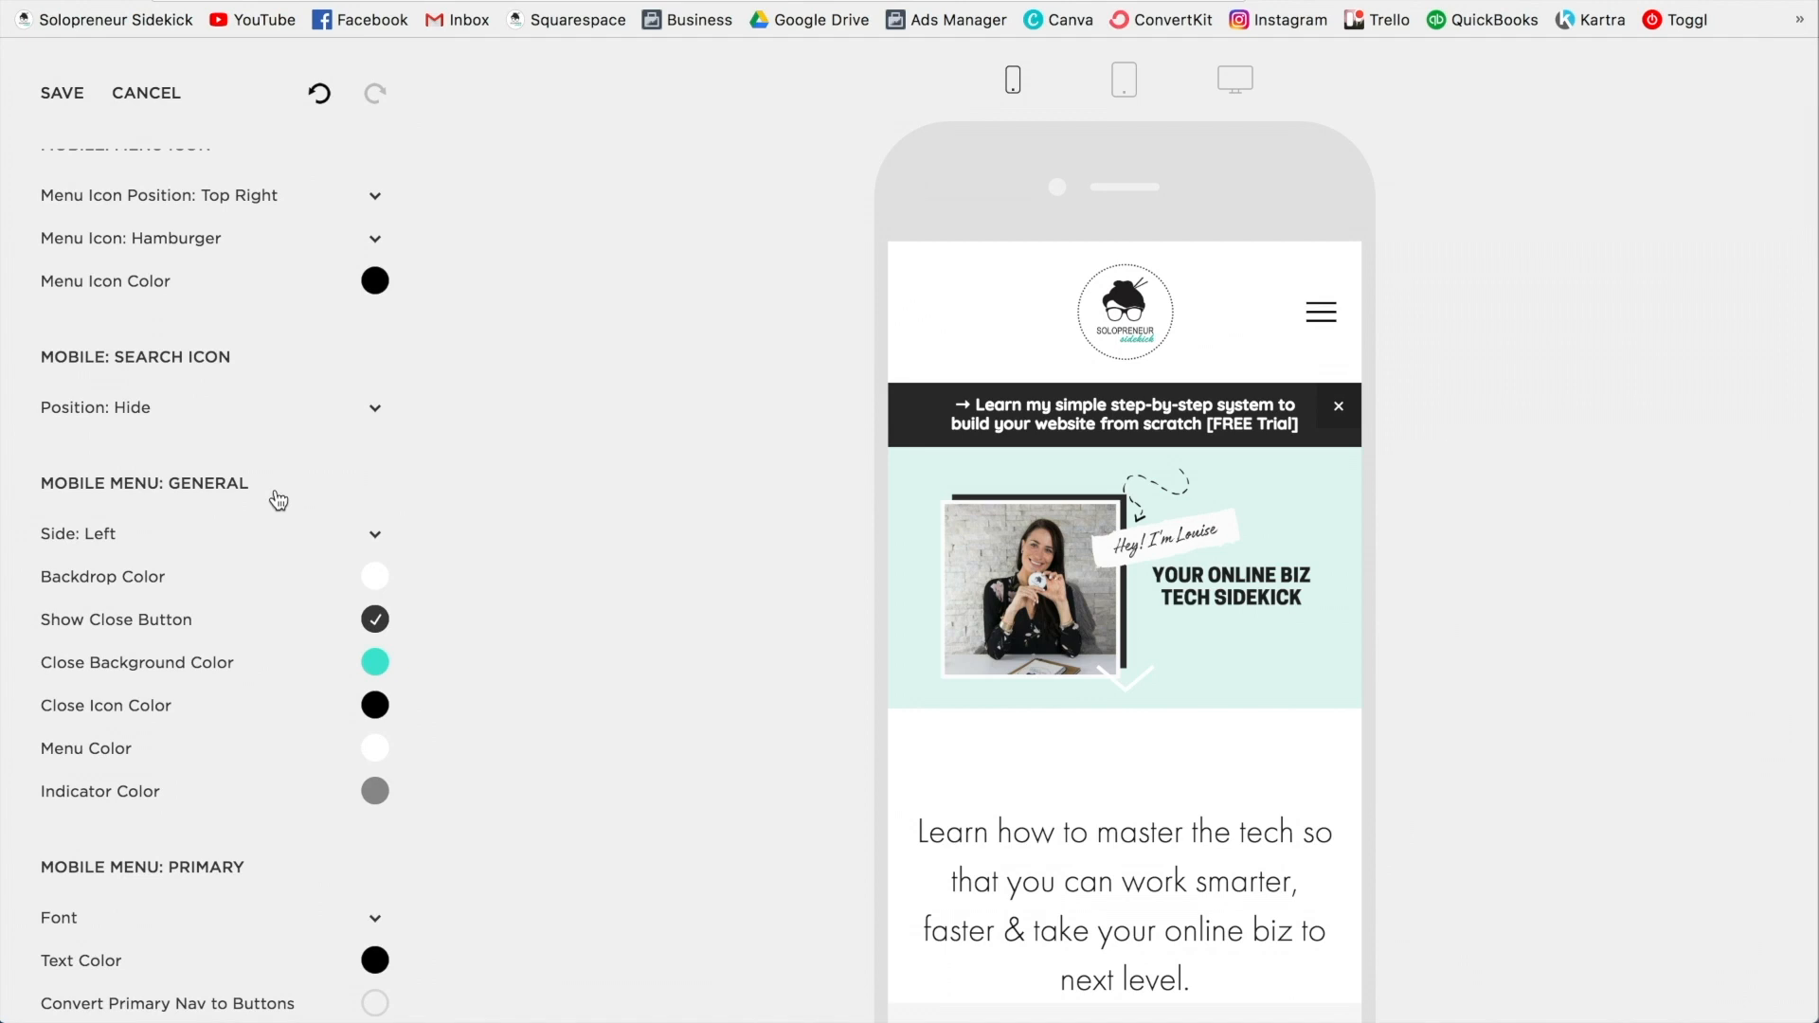
pyautogui.moveTo(755, 431)
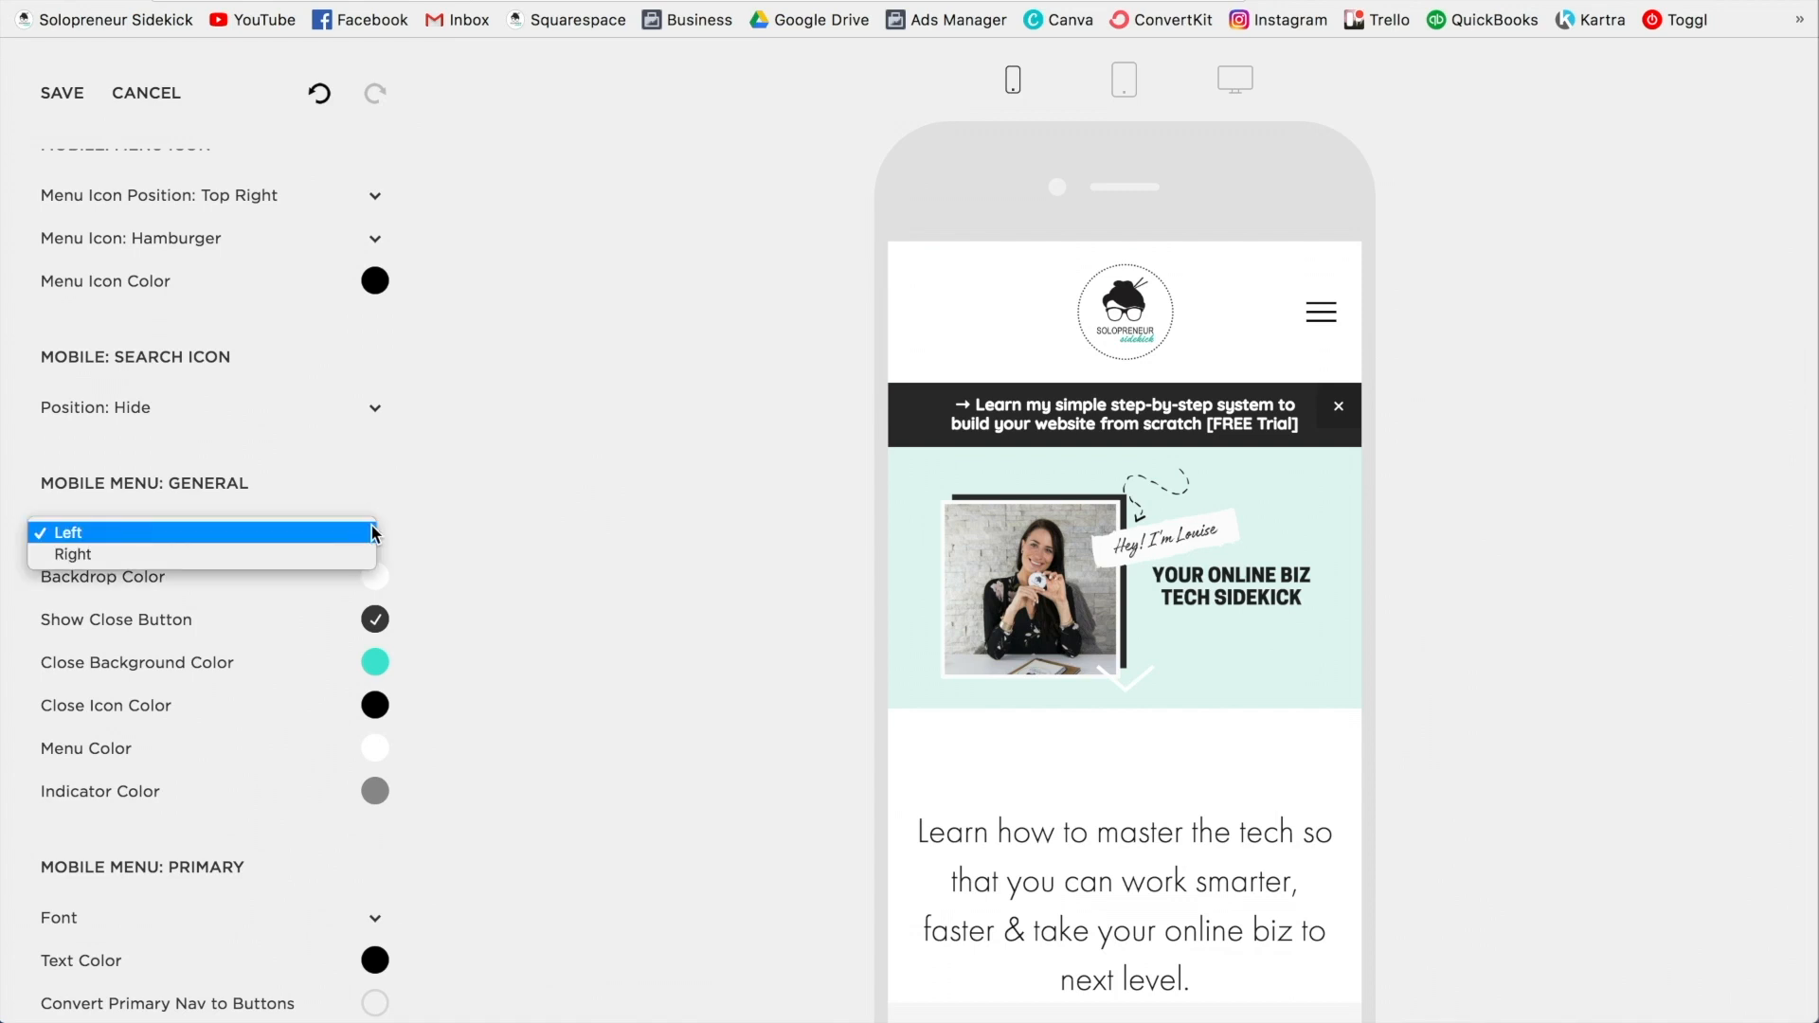
pyautogui.moveTo(282, 540)
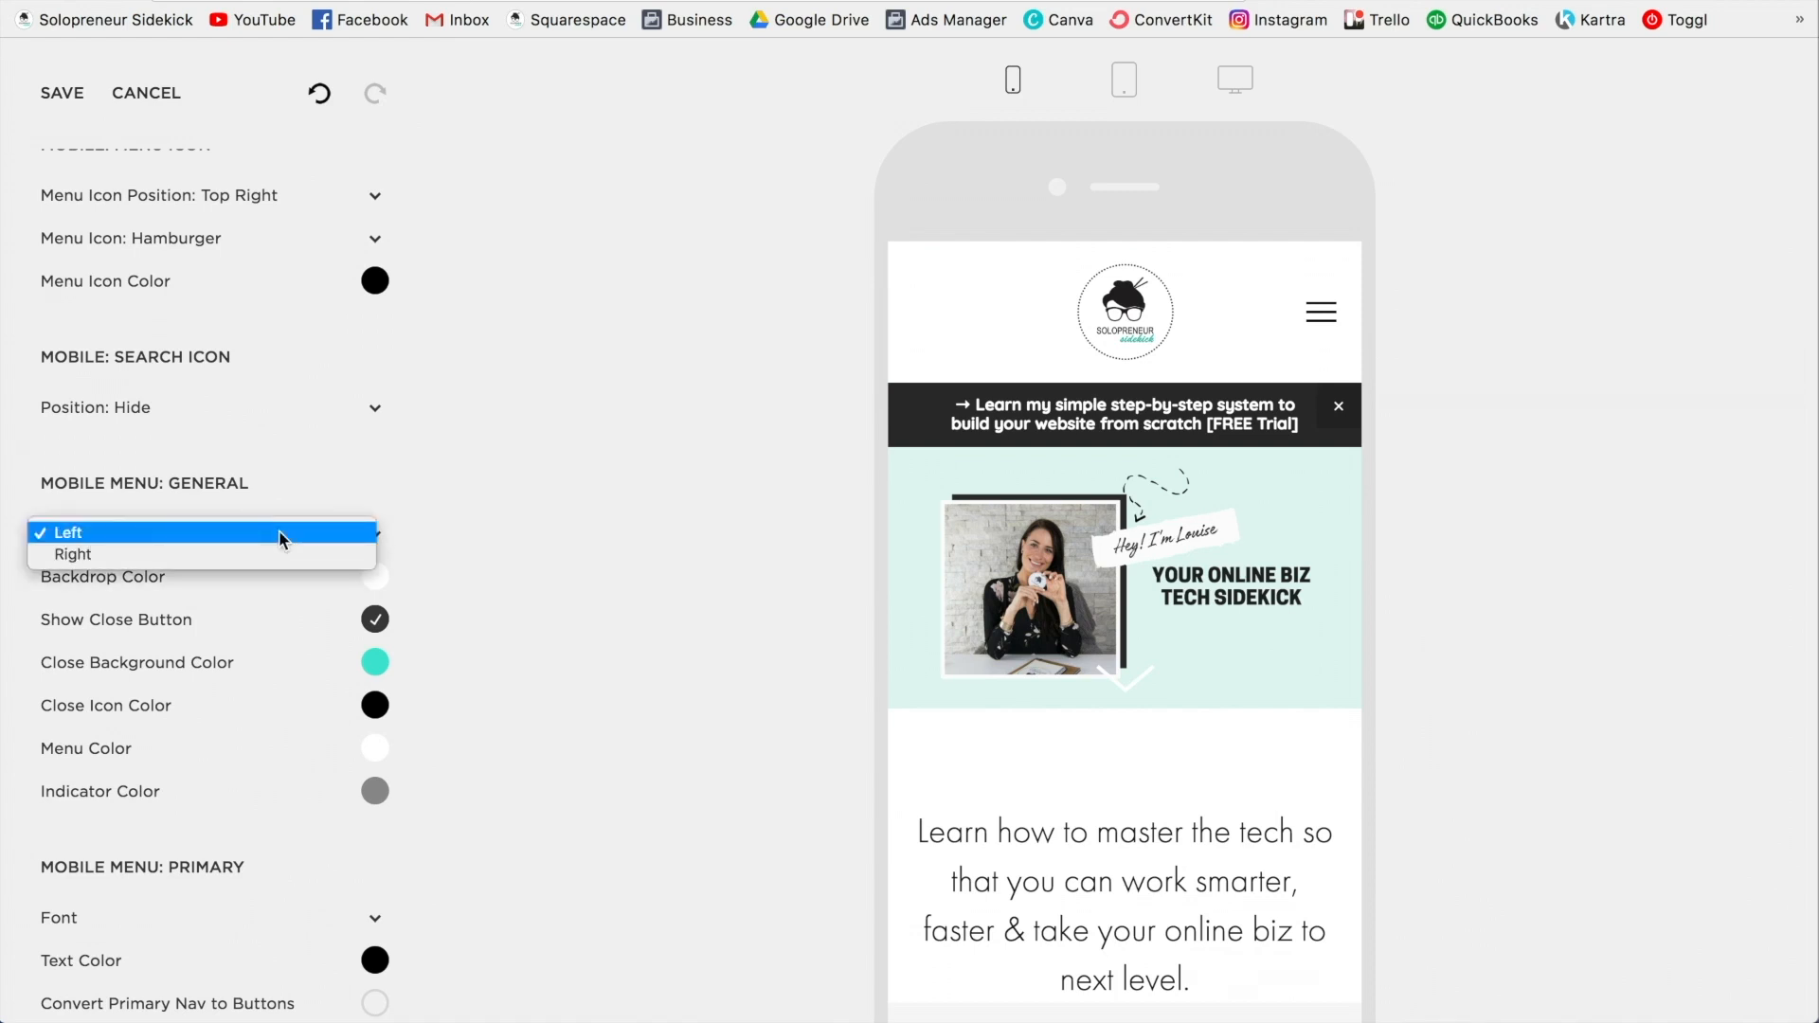
pyautogui.click(74, 553)
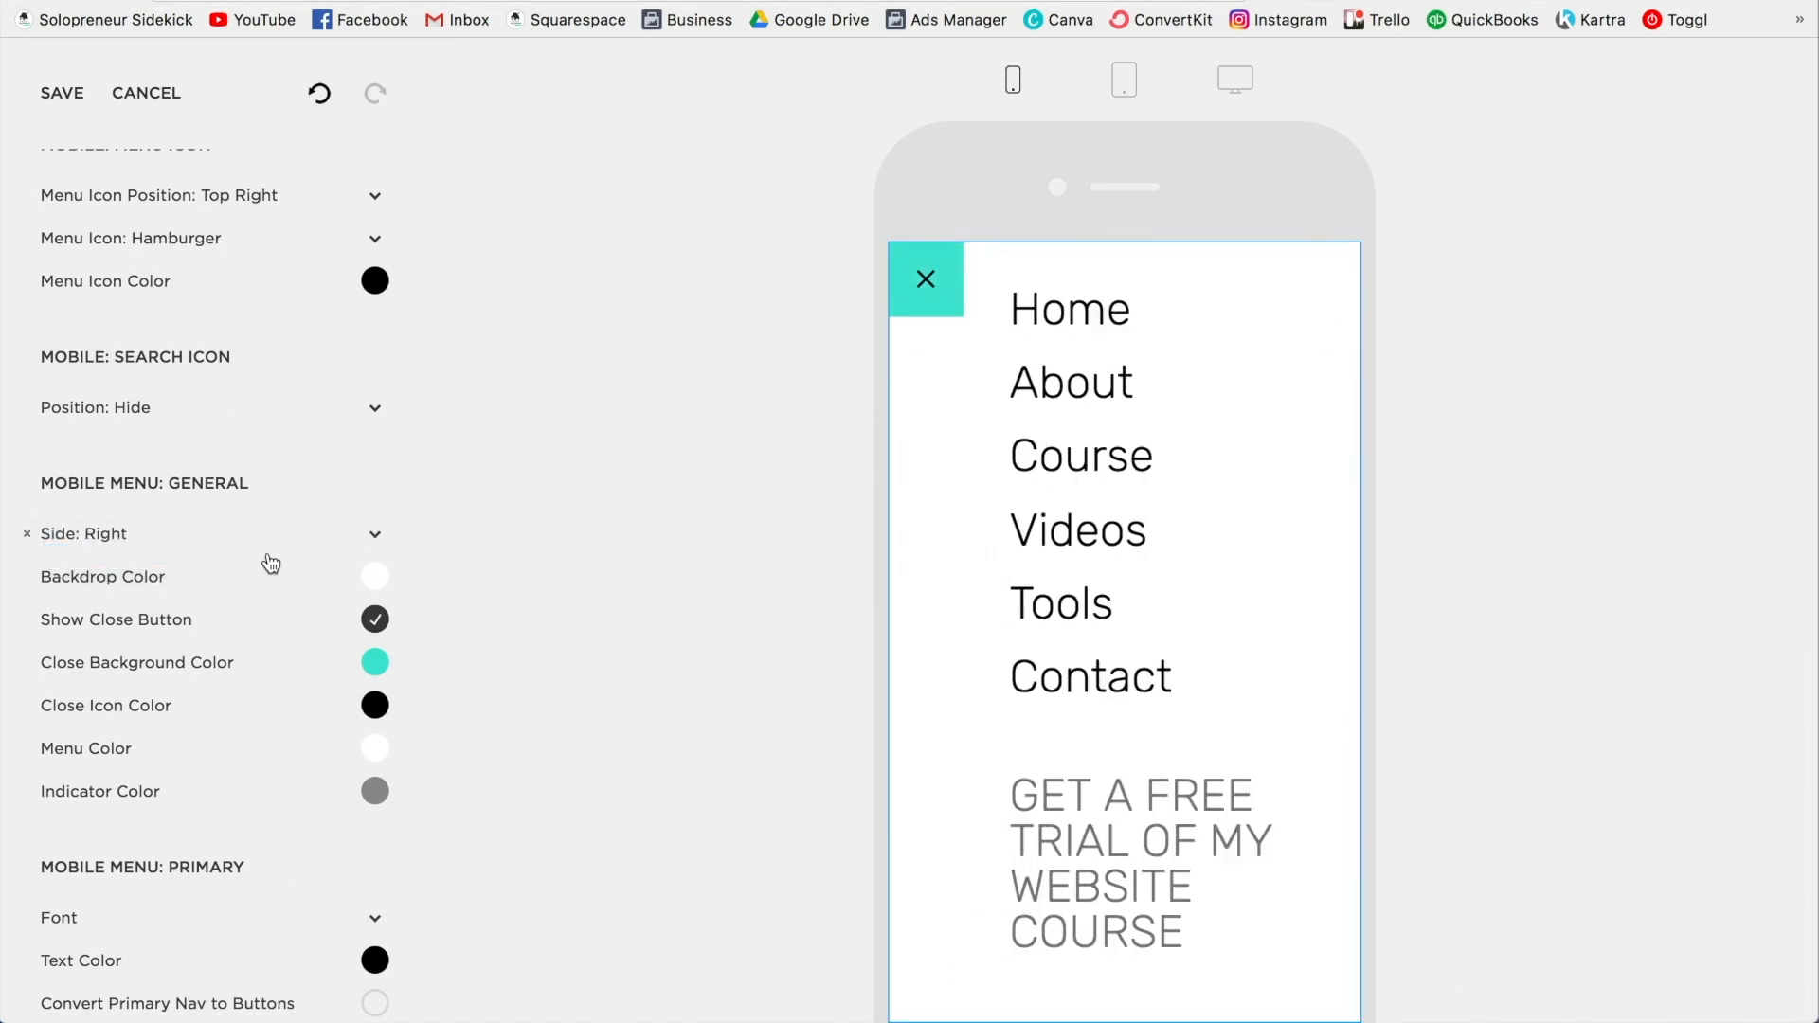
pyautogui.moveTo(205, 538)
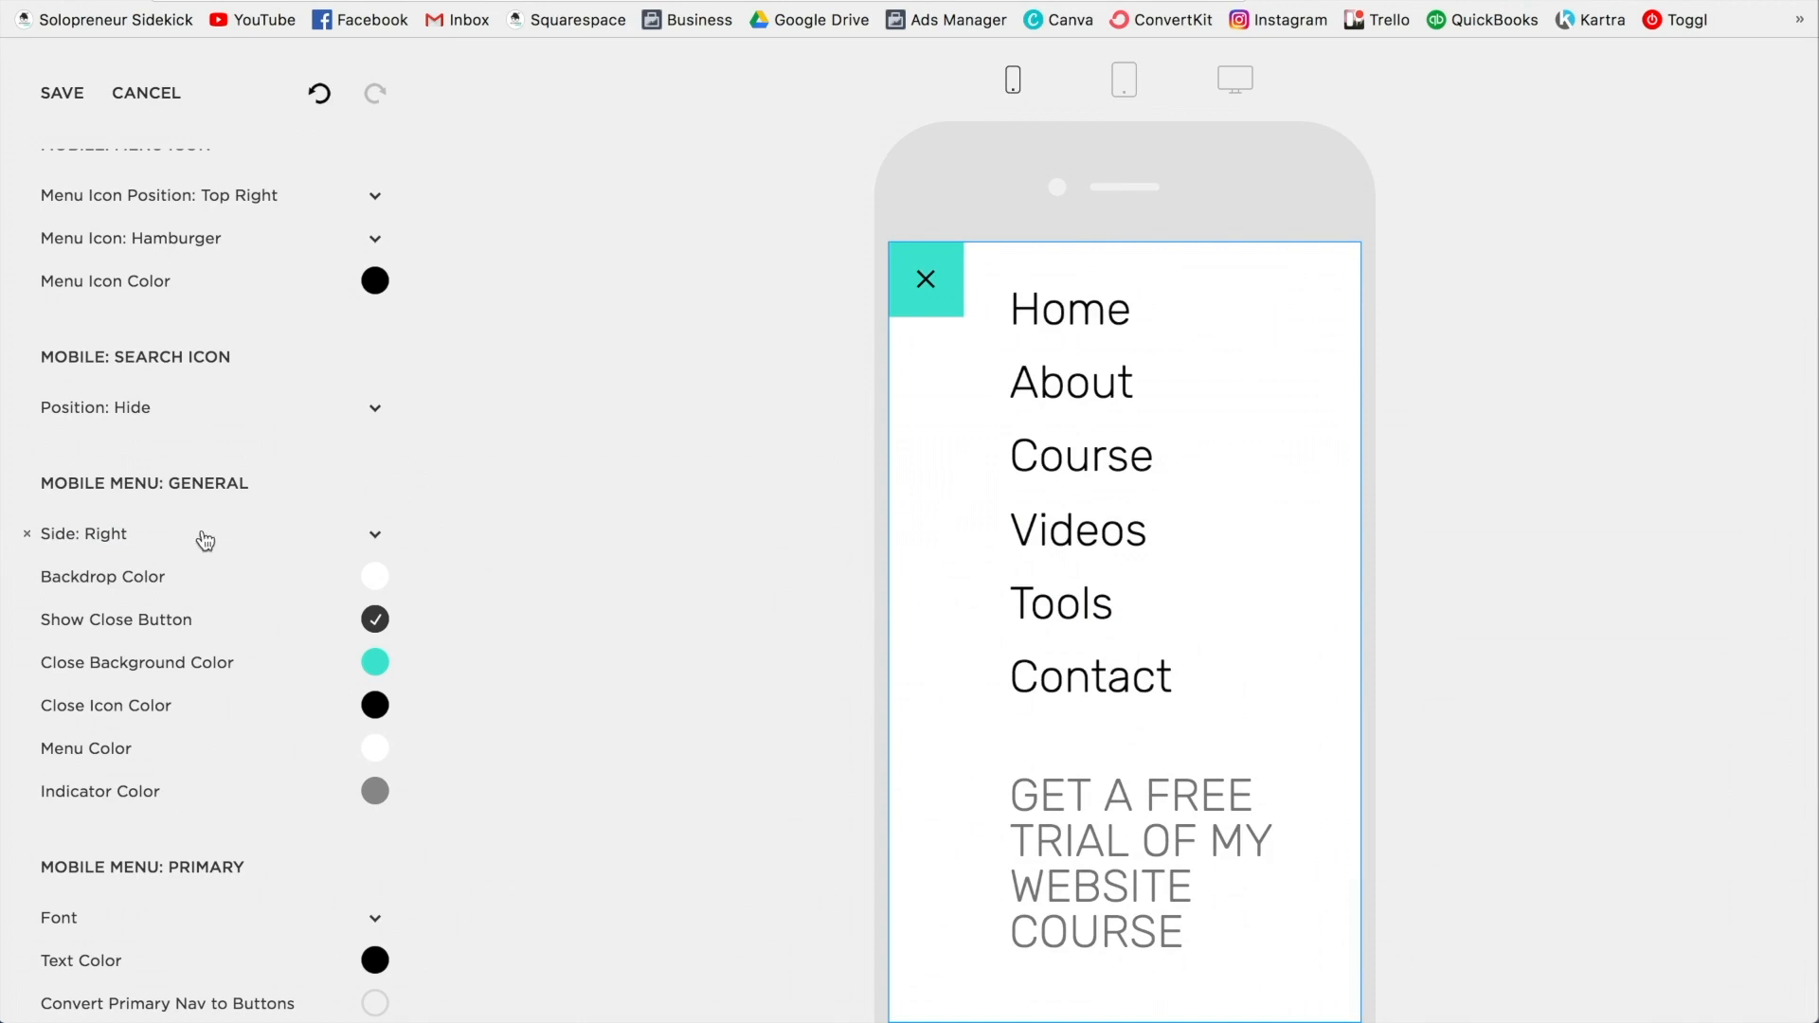
pyautogui.click(373, 535)
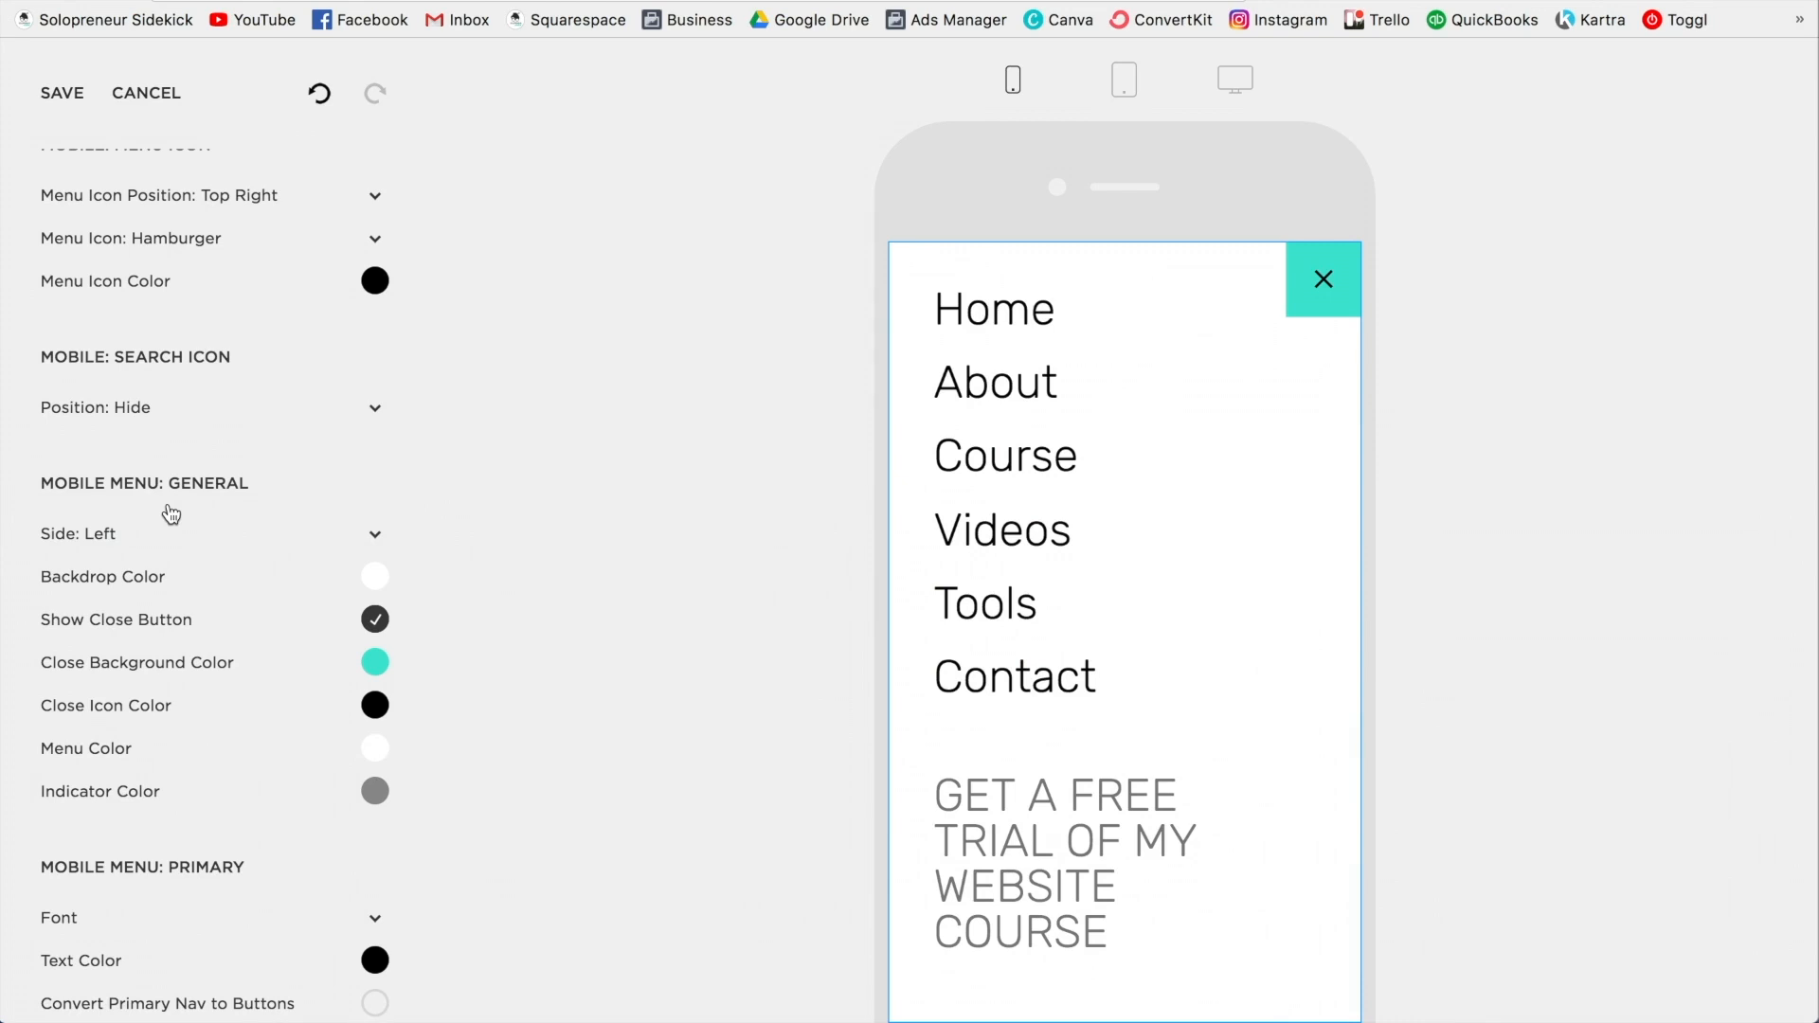
pyautogui.moveTo(388, 591)
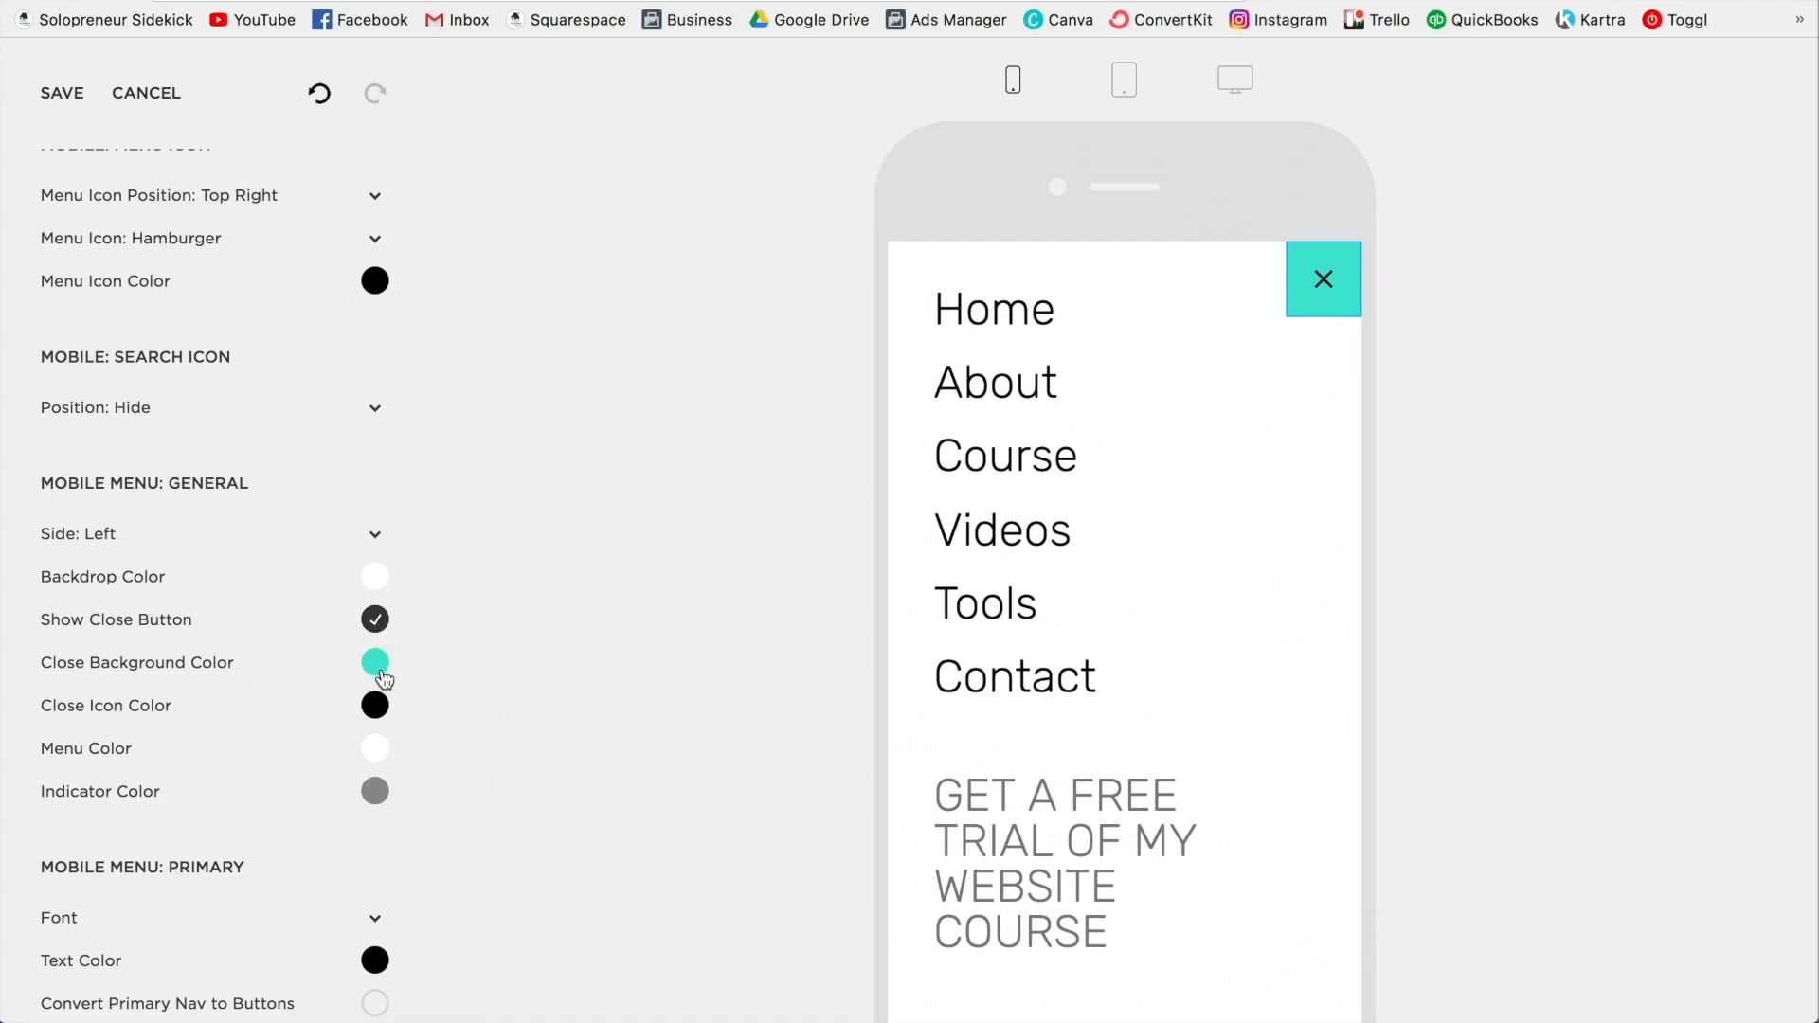
pyautogui.moveTo(441, 621)
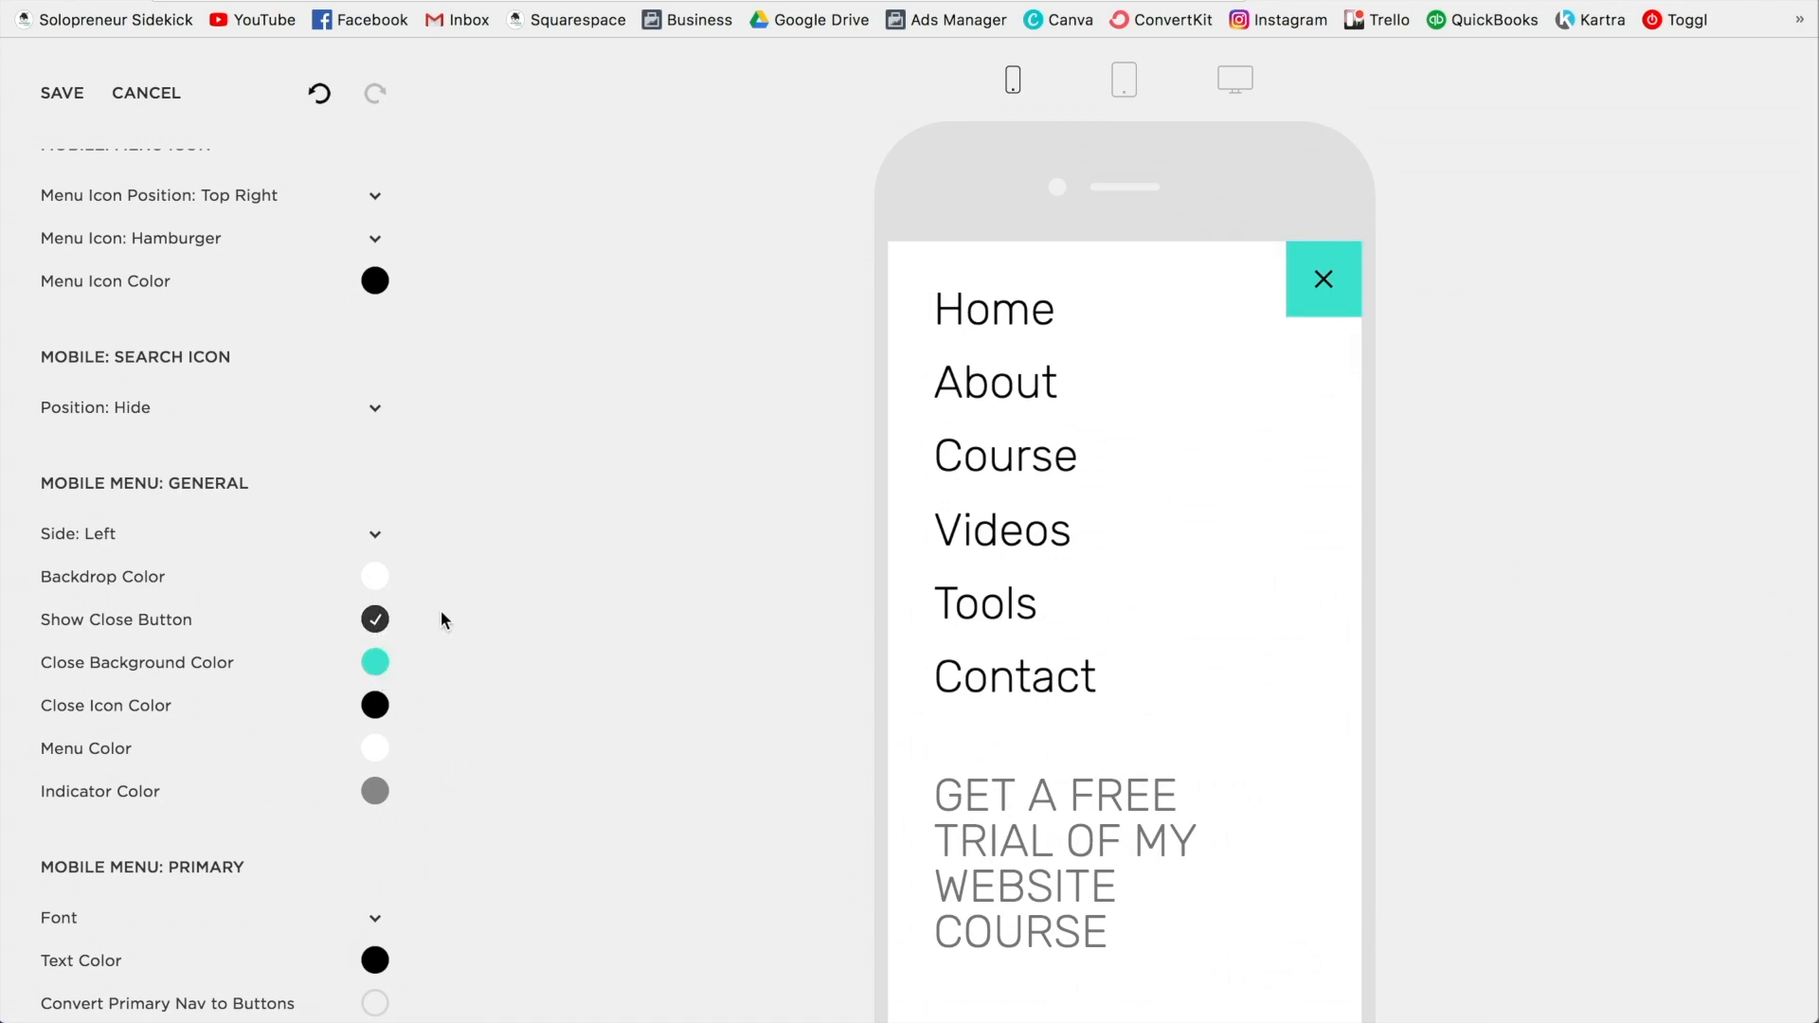
# Review the remaining mobile menu settings and save the Style Editor changes.
pyautogui.scroll(-3)
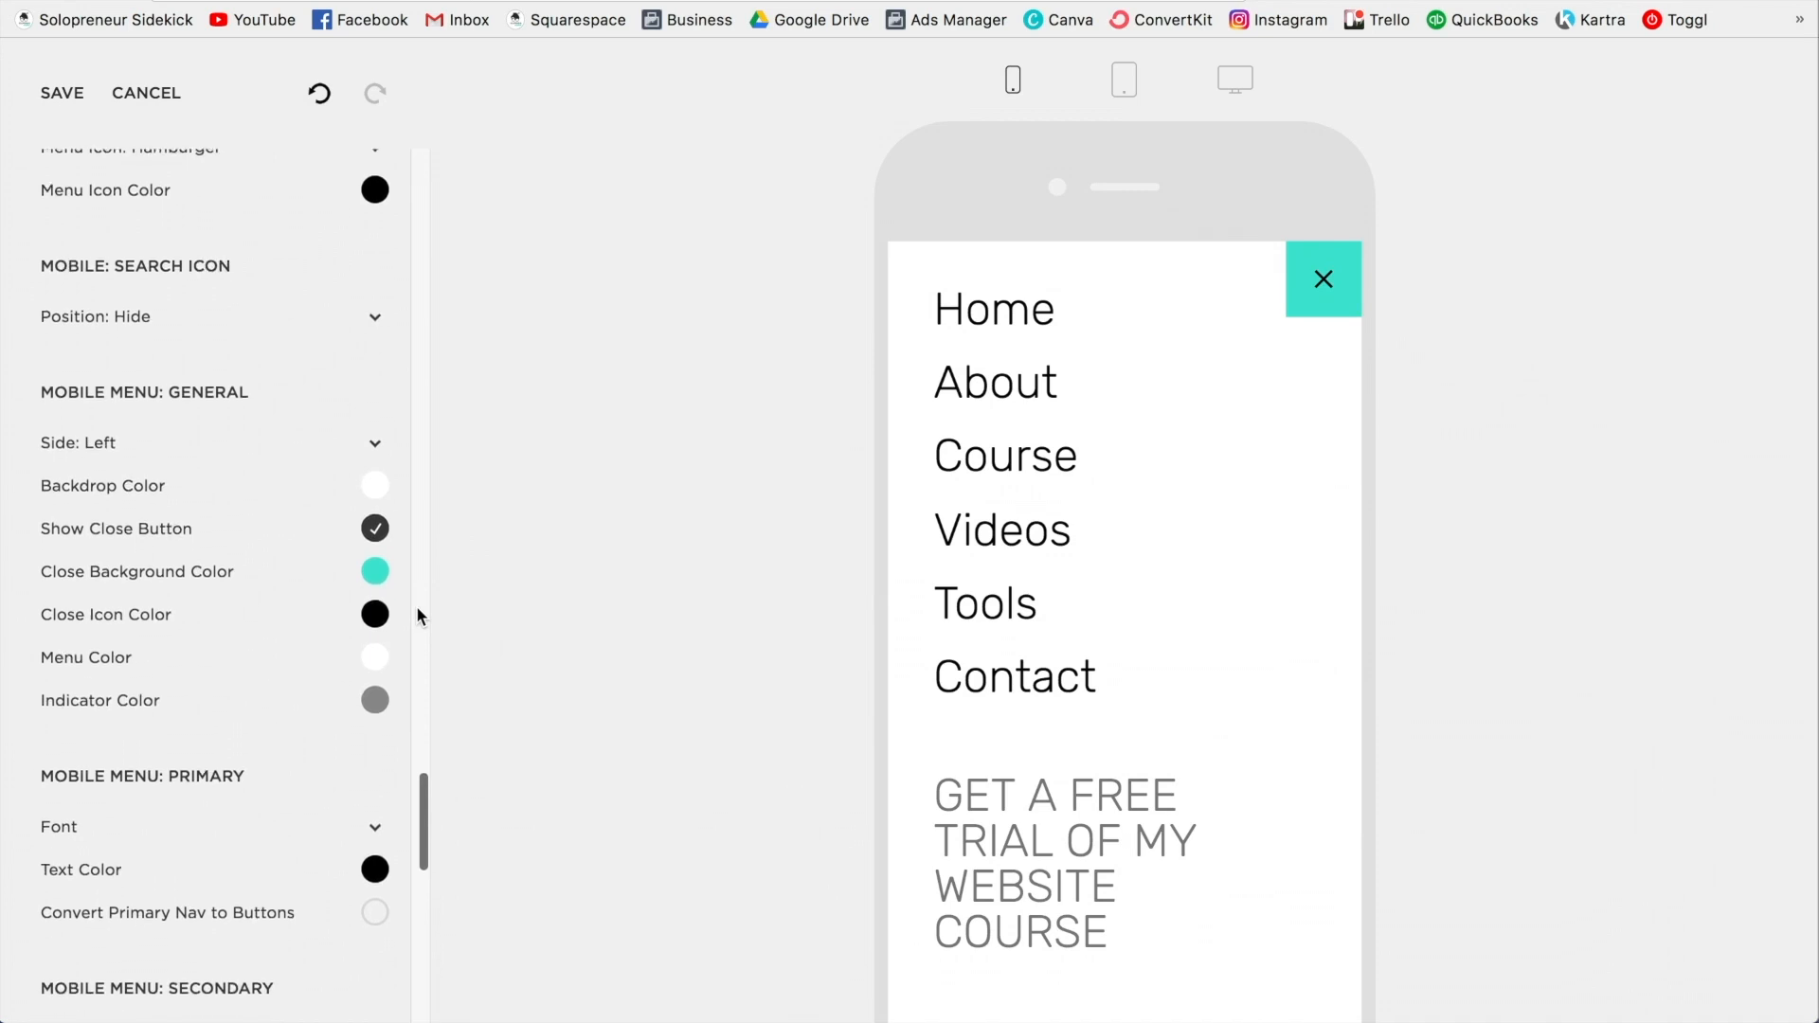
pyautogui.scroll(-3)
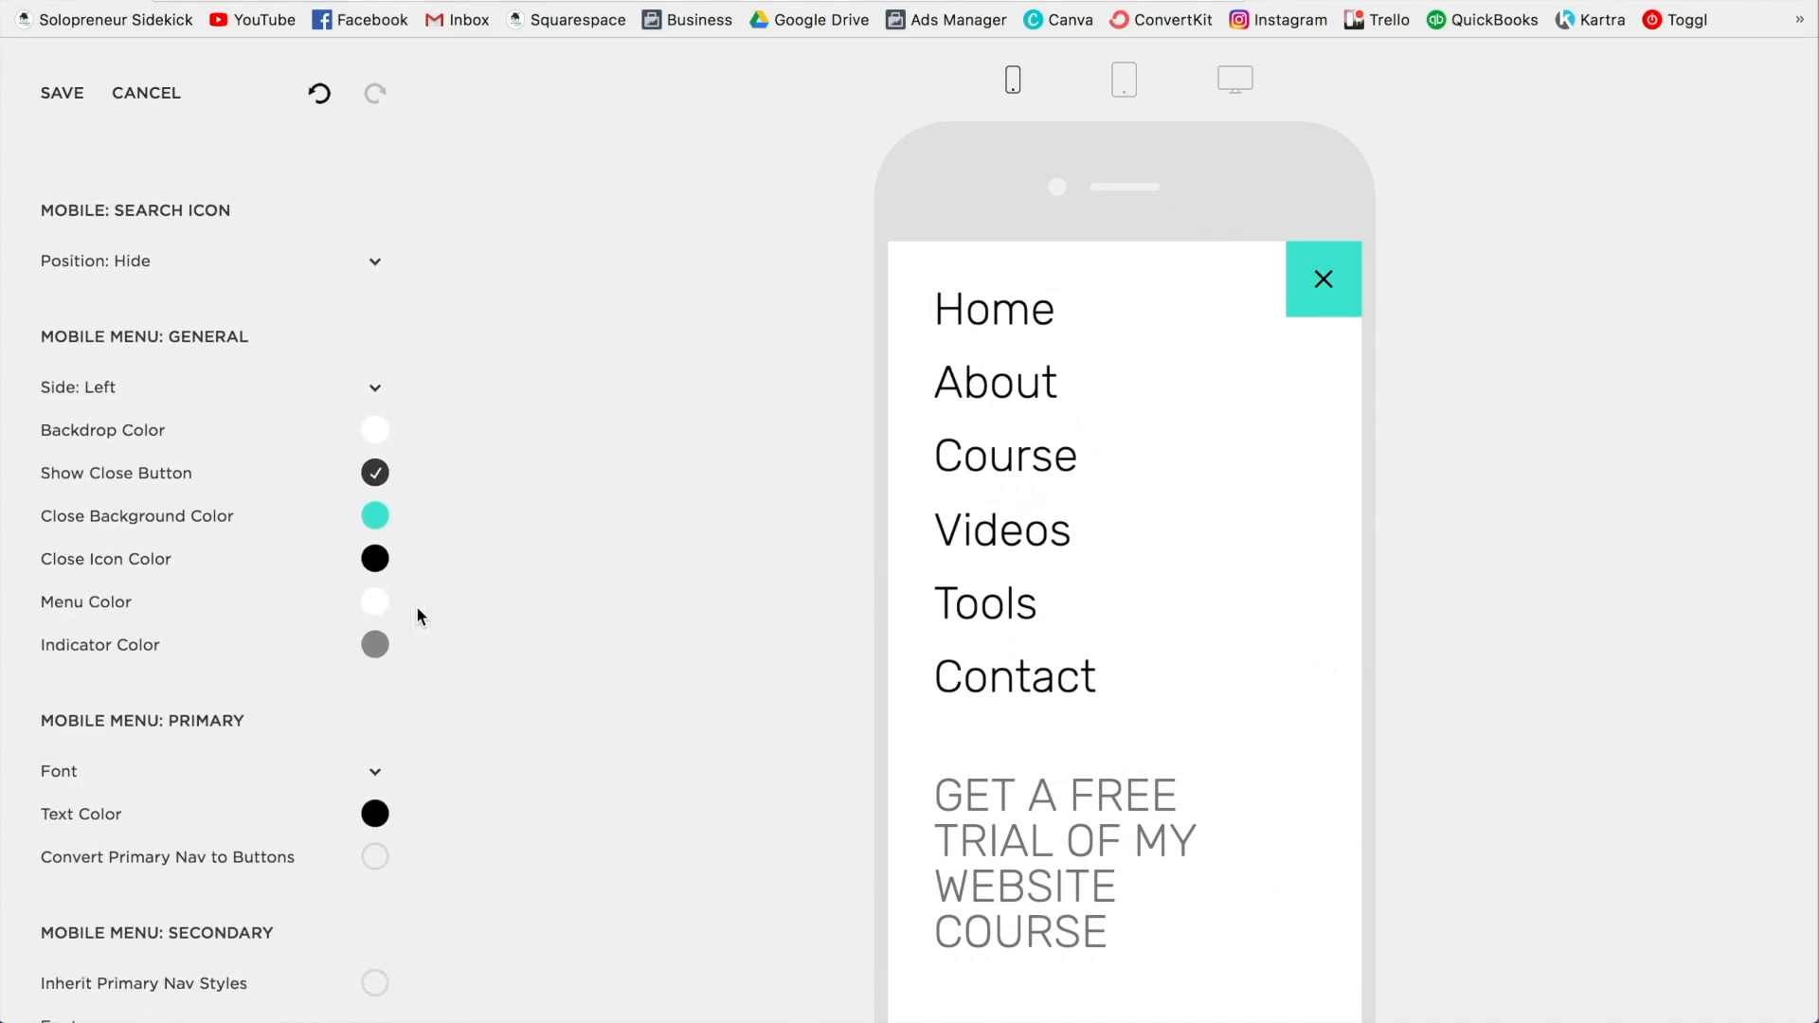
pyautogui.scroll(-3)
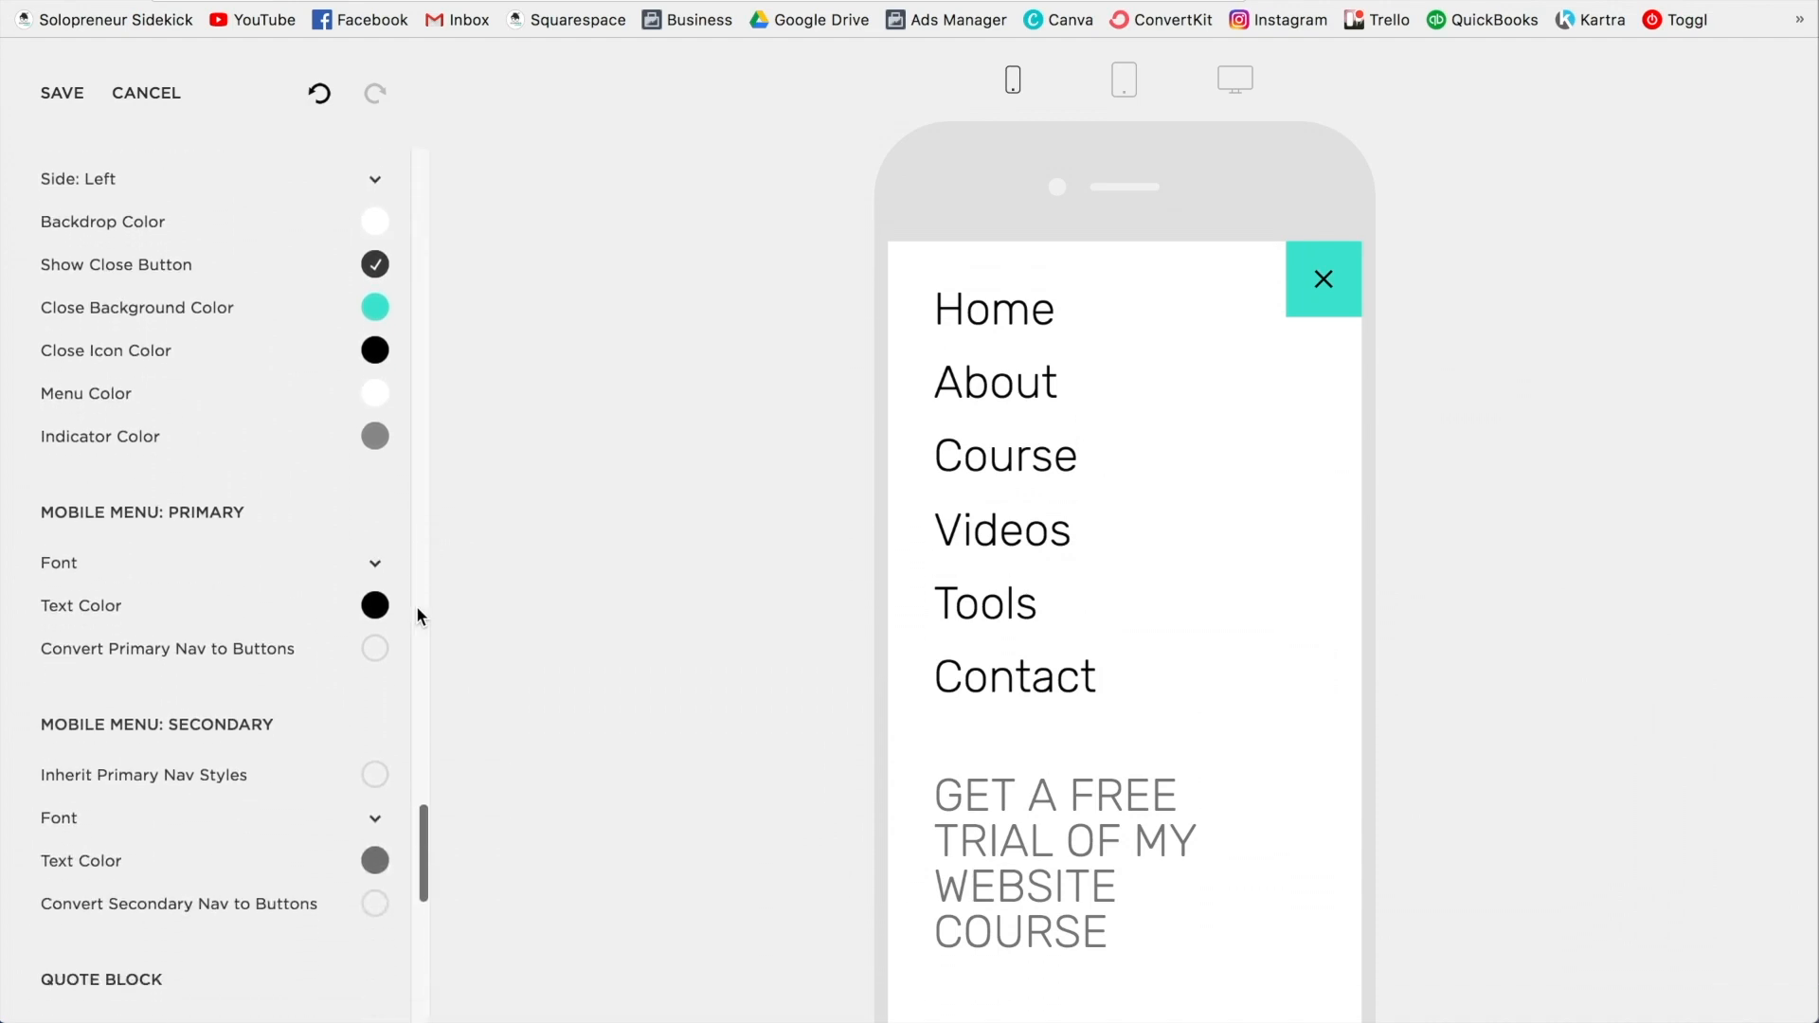
pyautogui.scroll(-3)
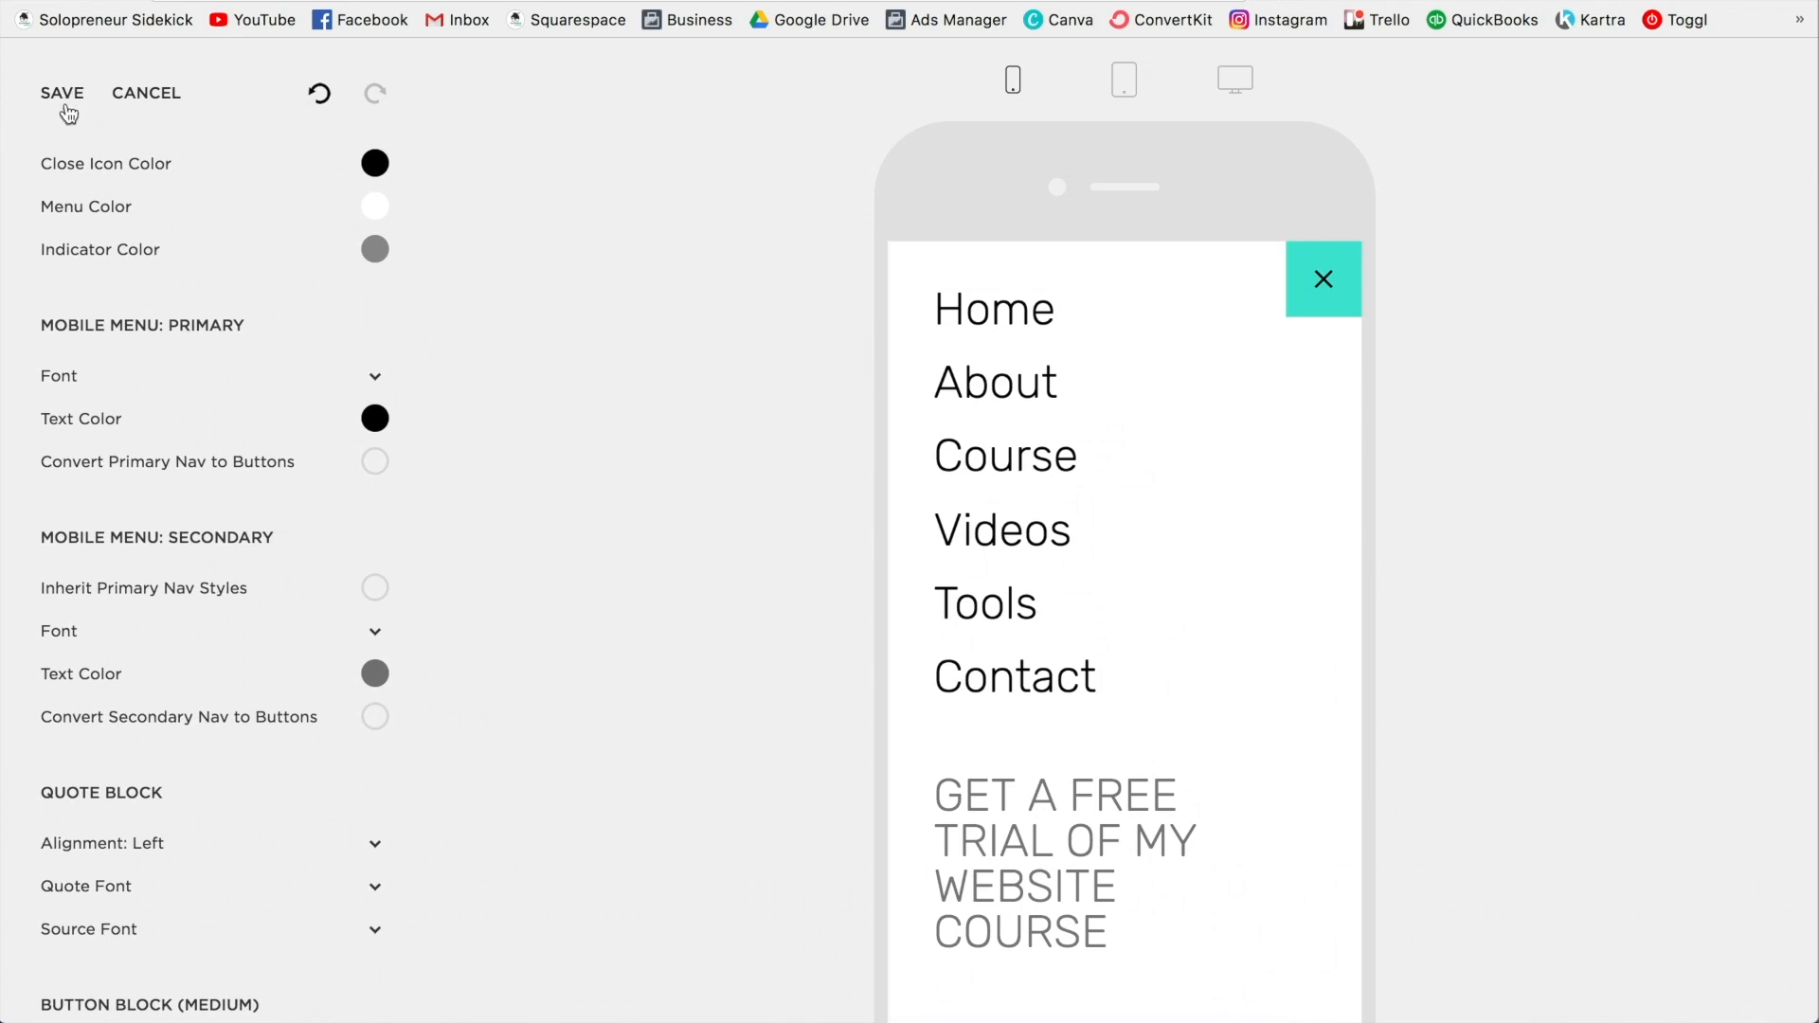
pyautogui.click(63, 93)
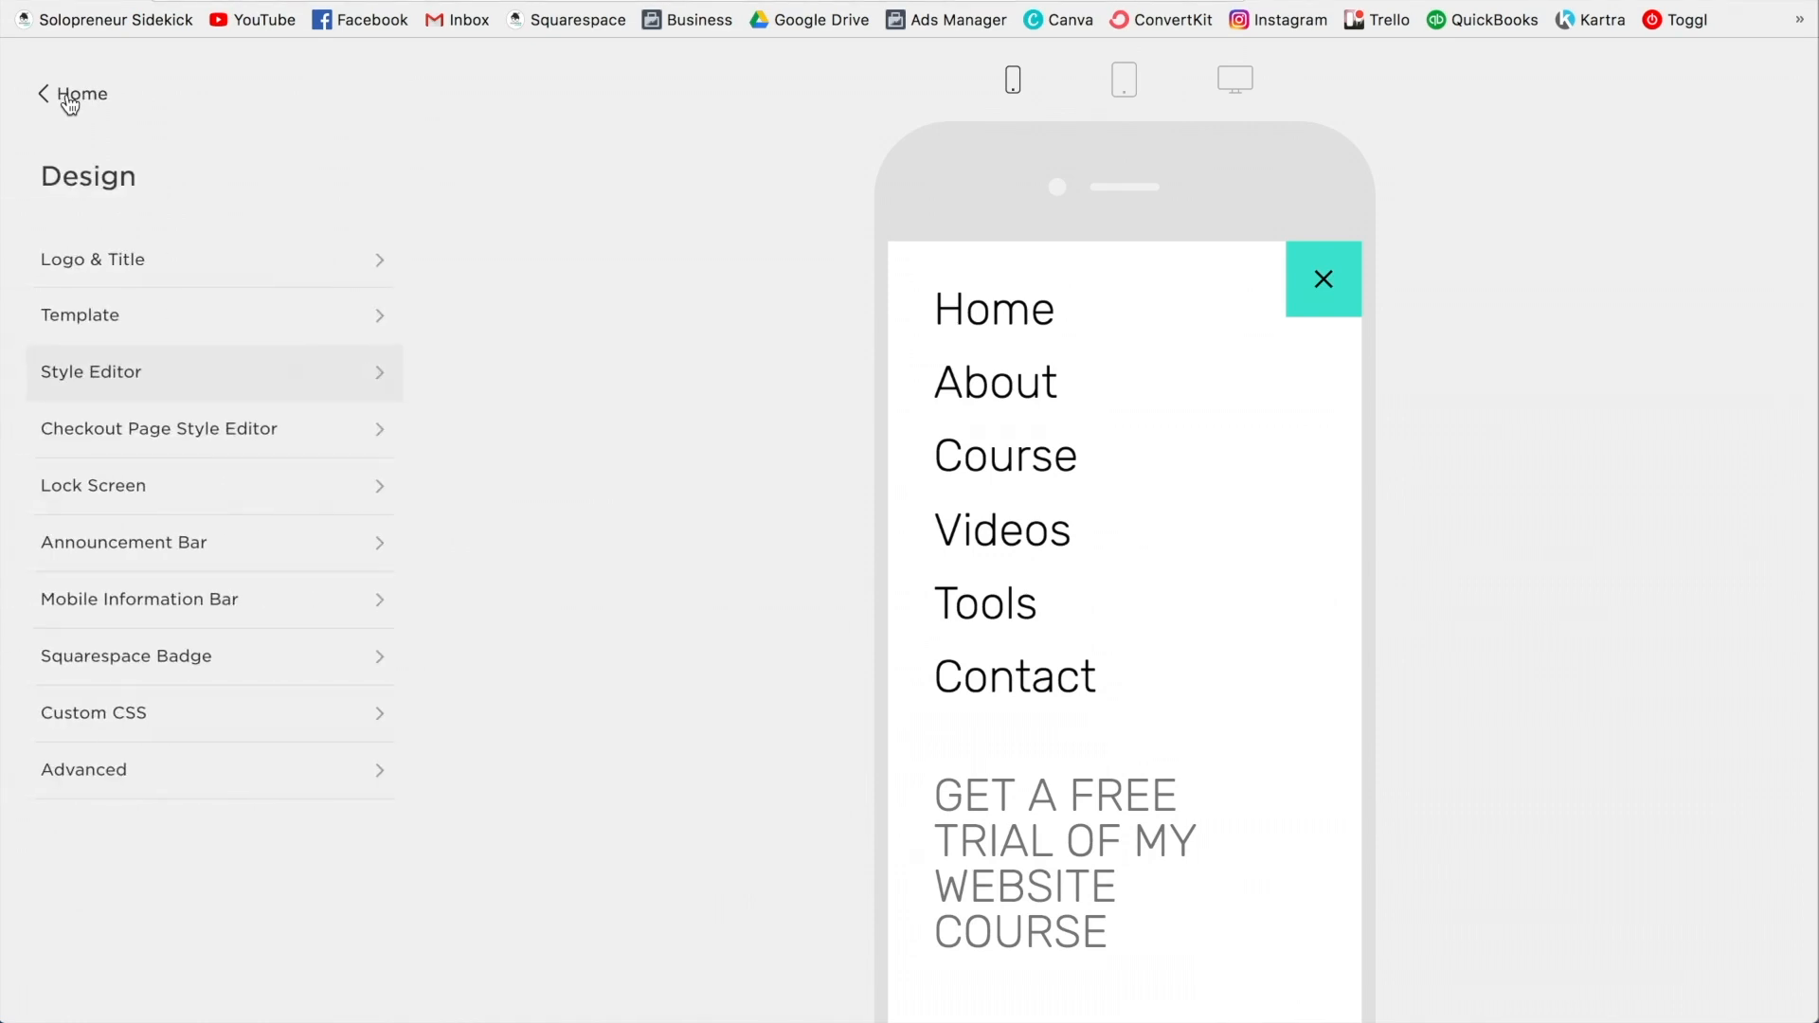
pyautogui.moveTo(415, 125)
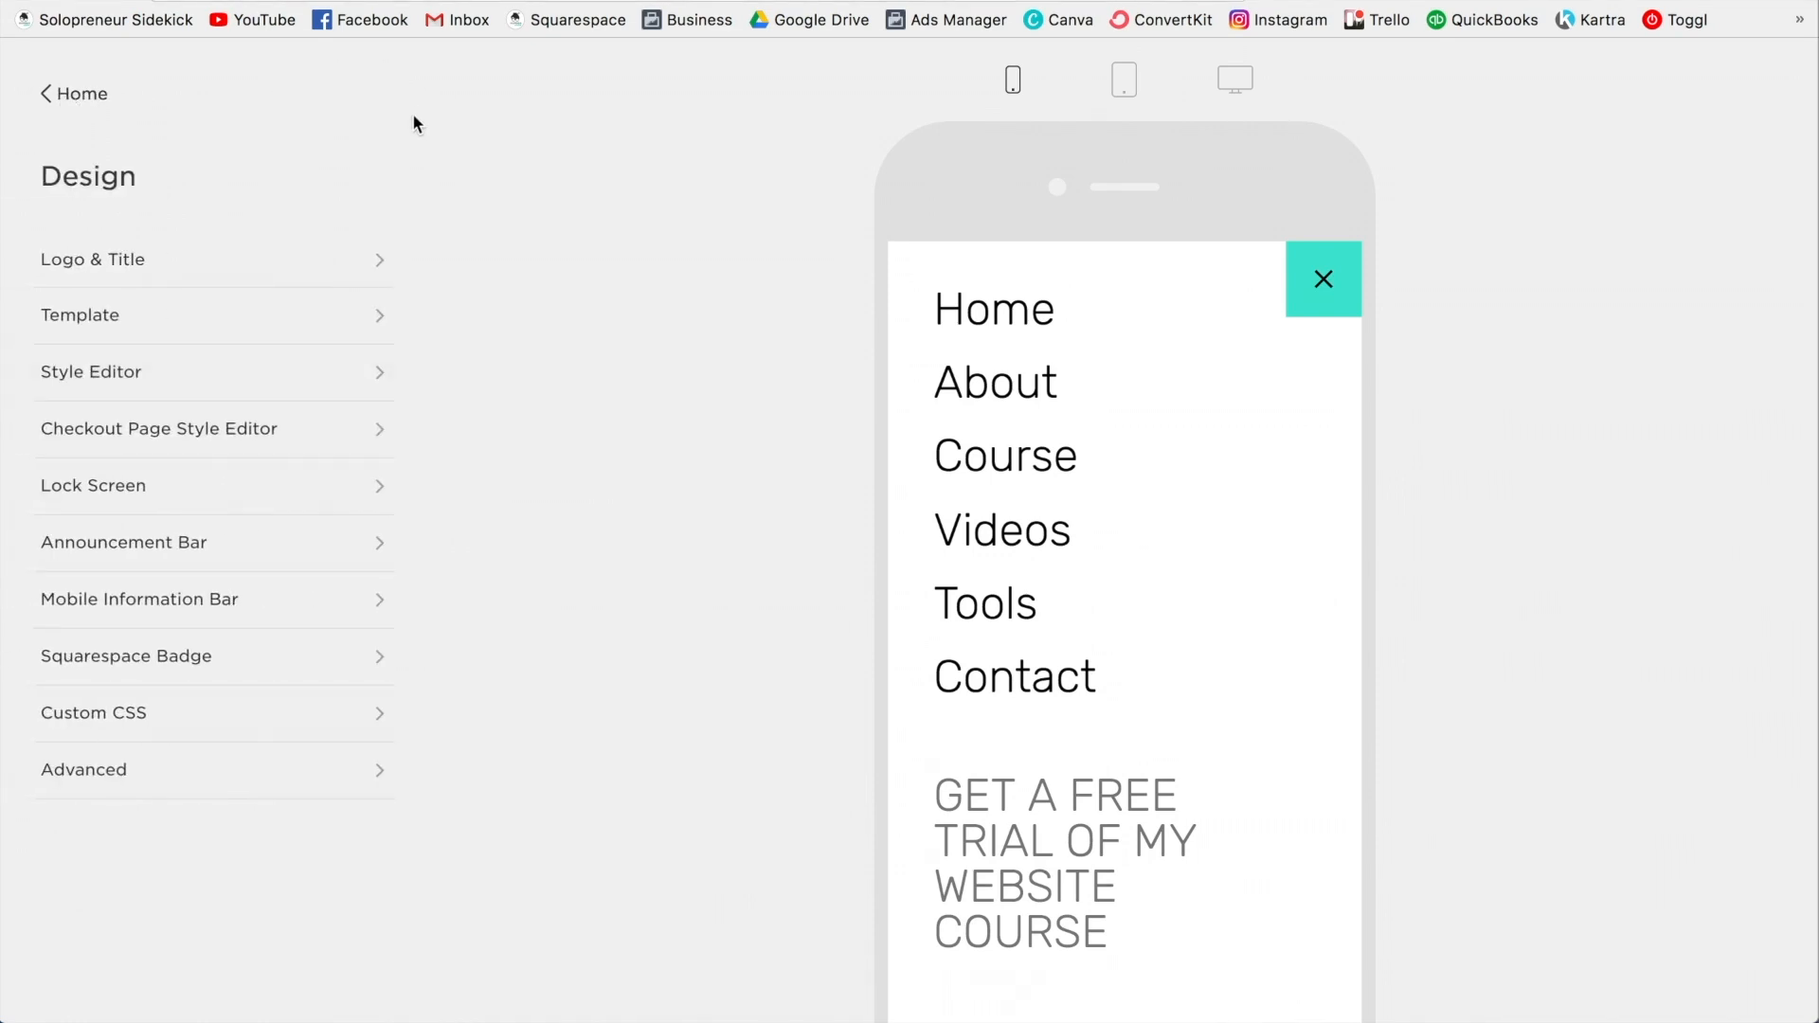
pyautogui.moveTo(180, 599)
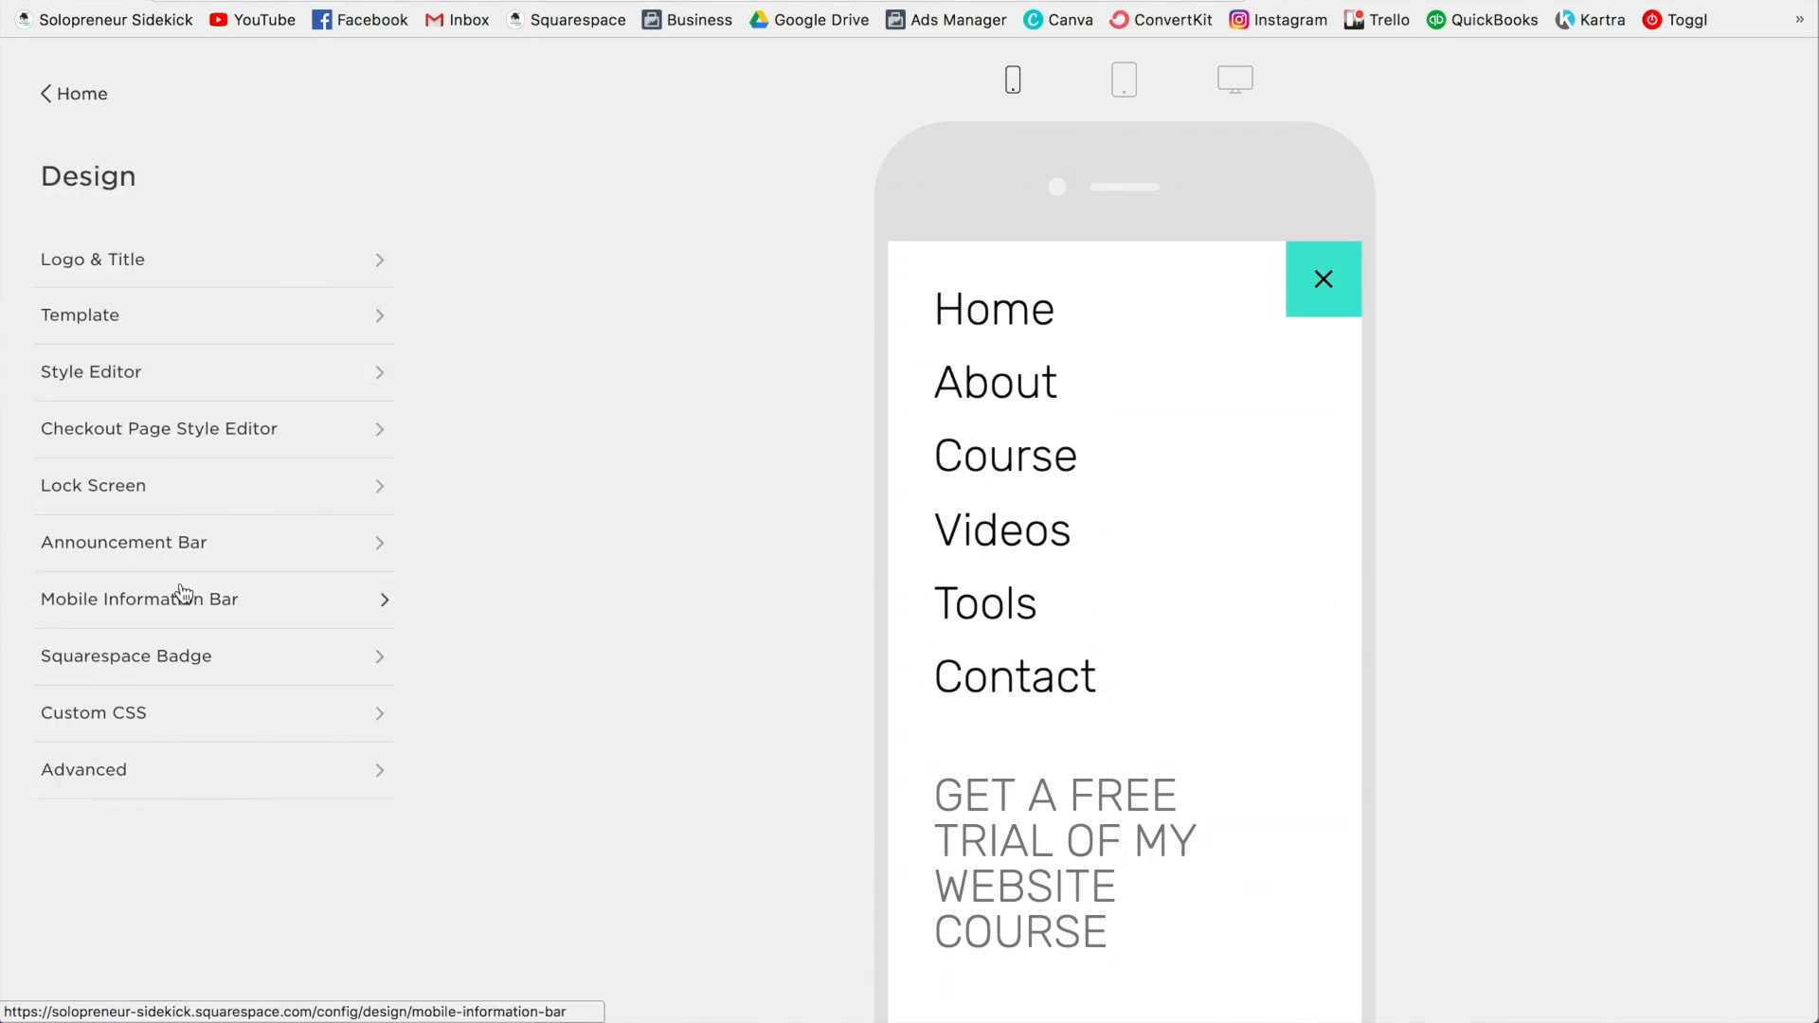
pyautogui.moveTo(274, 612)
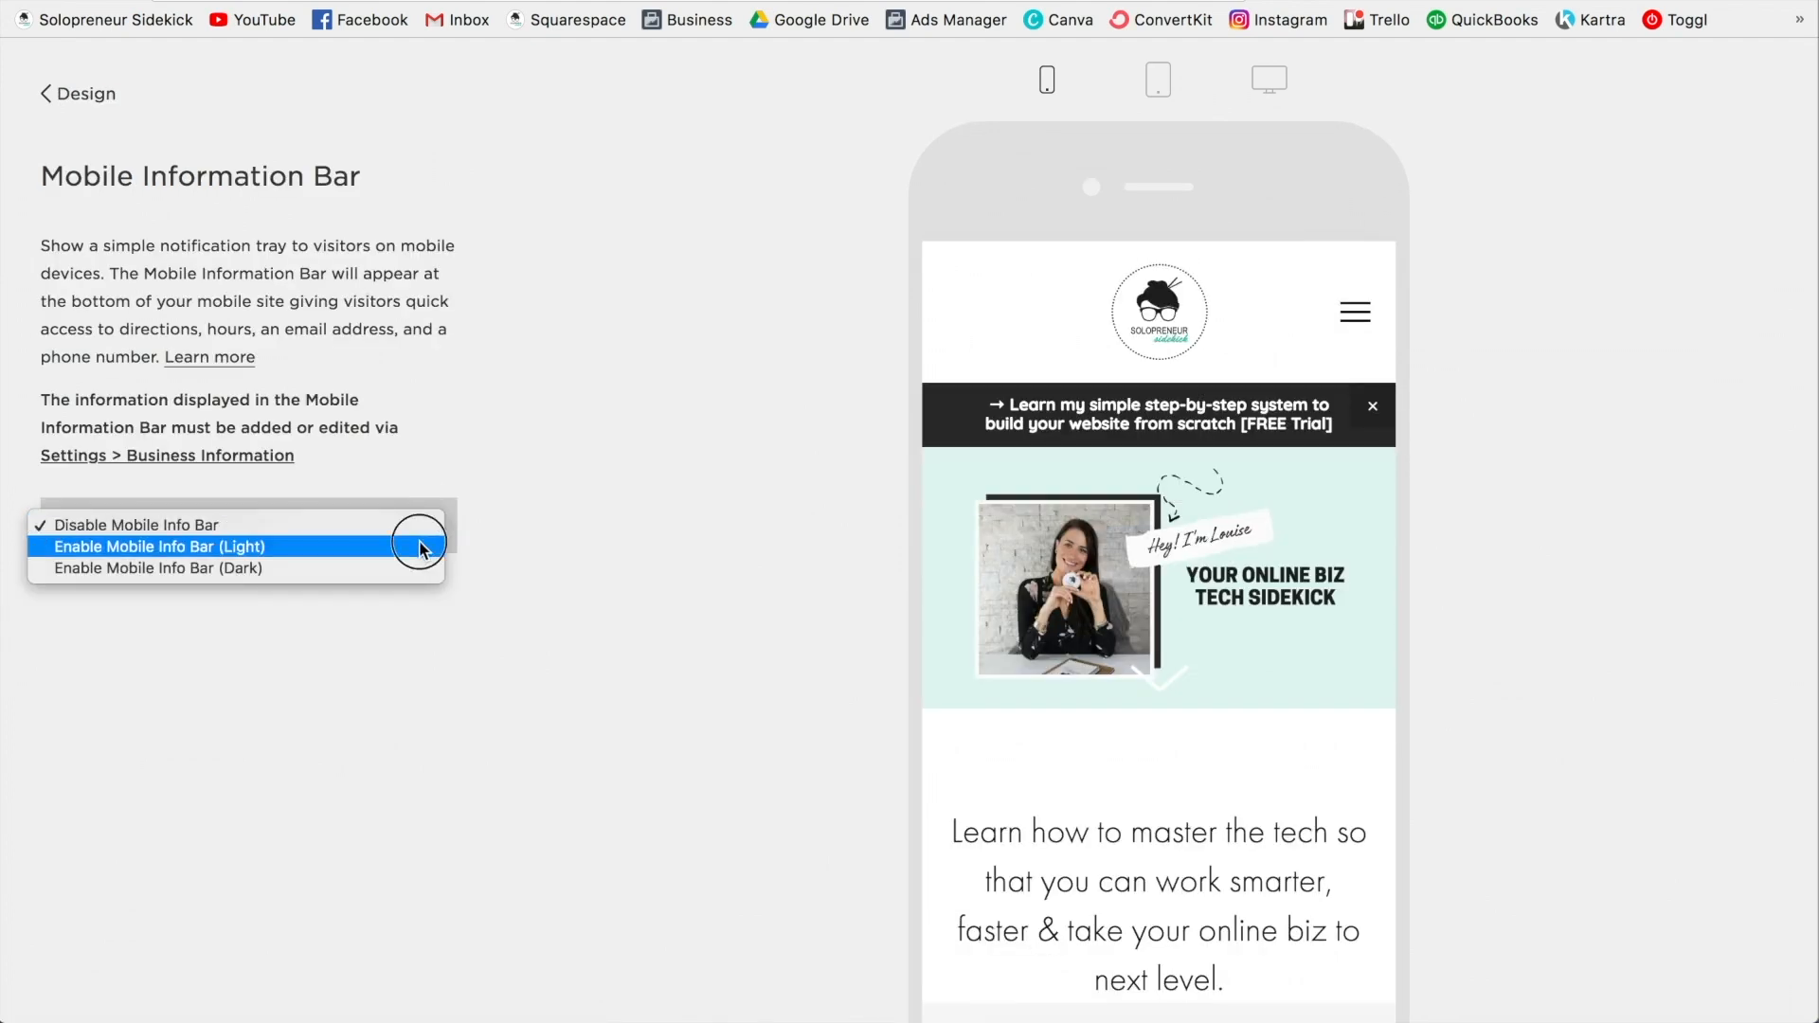
# Enable Mobile Info Bar (Light) and turn on Show Email.
pyautogui.click(159, 546)
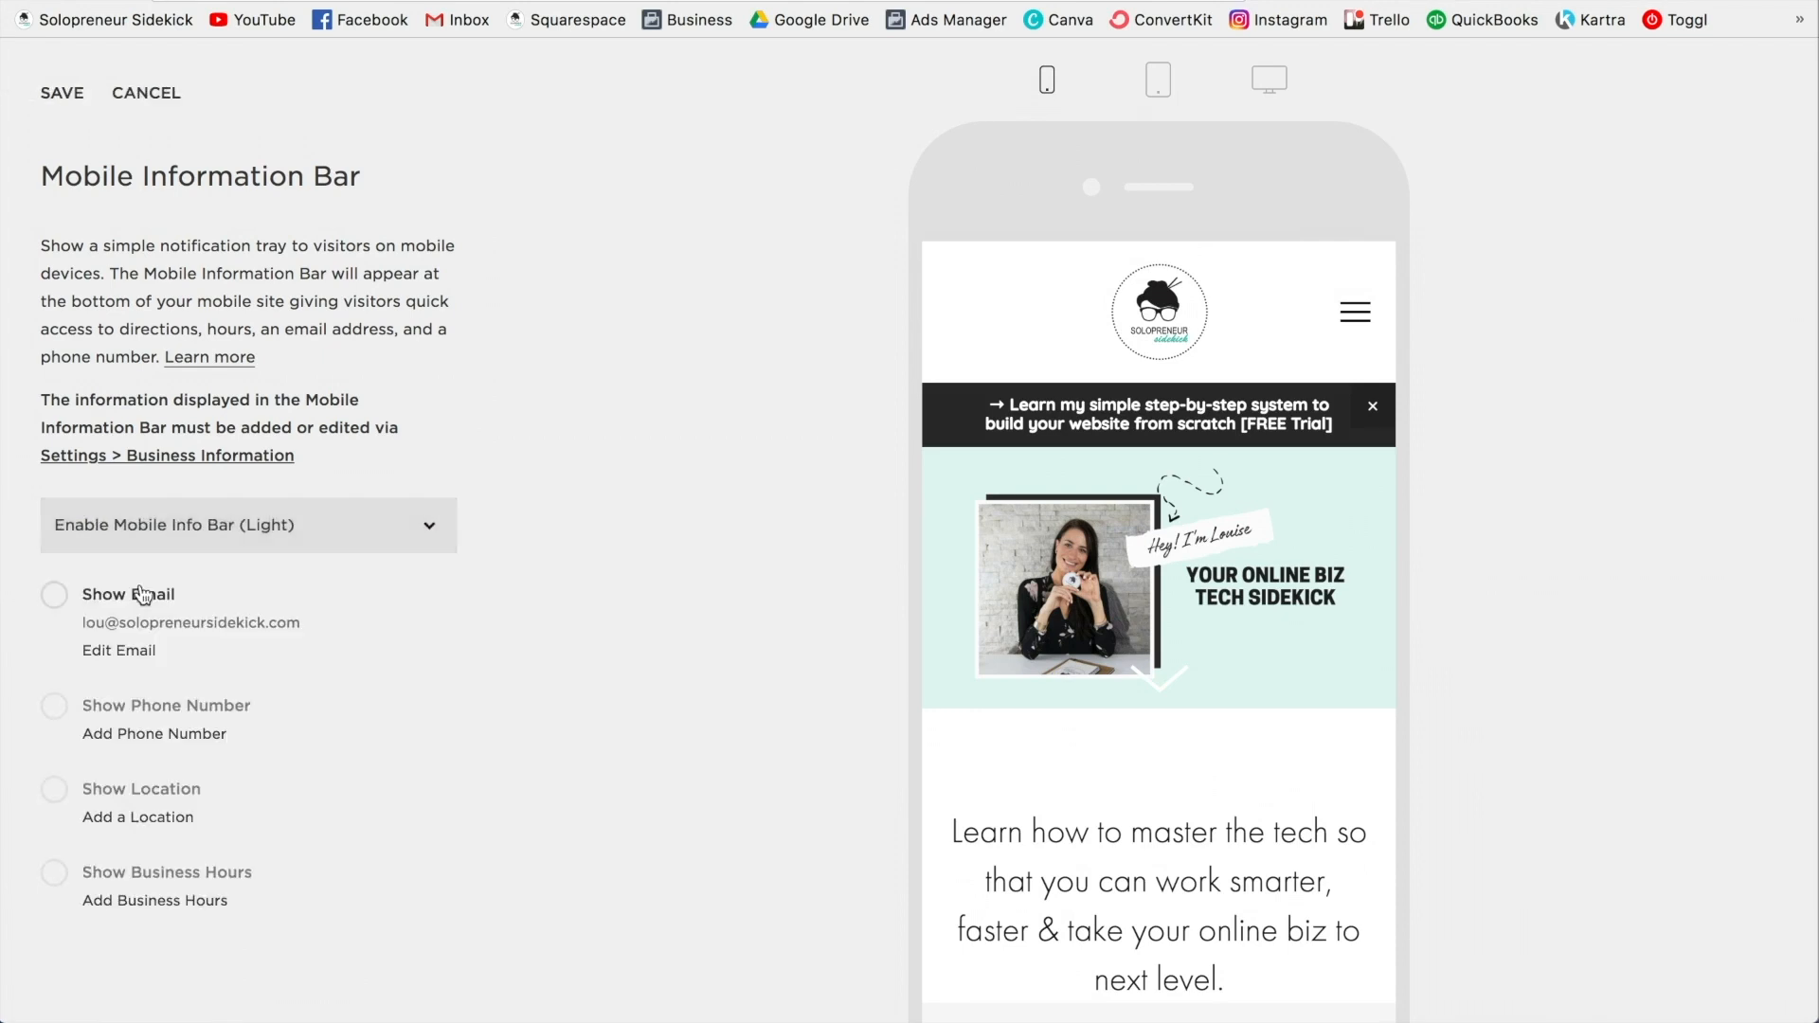
pyautogui.click(53, 593)
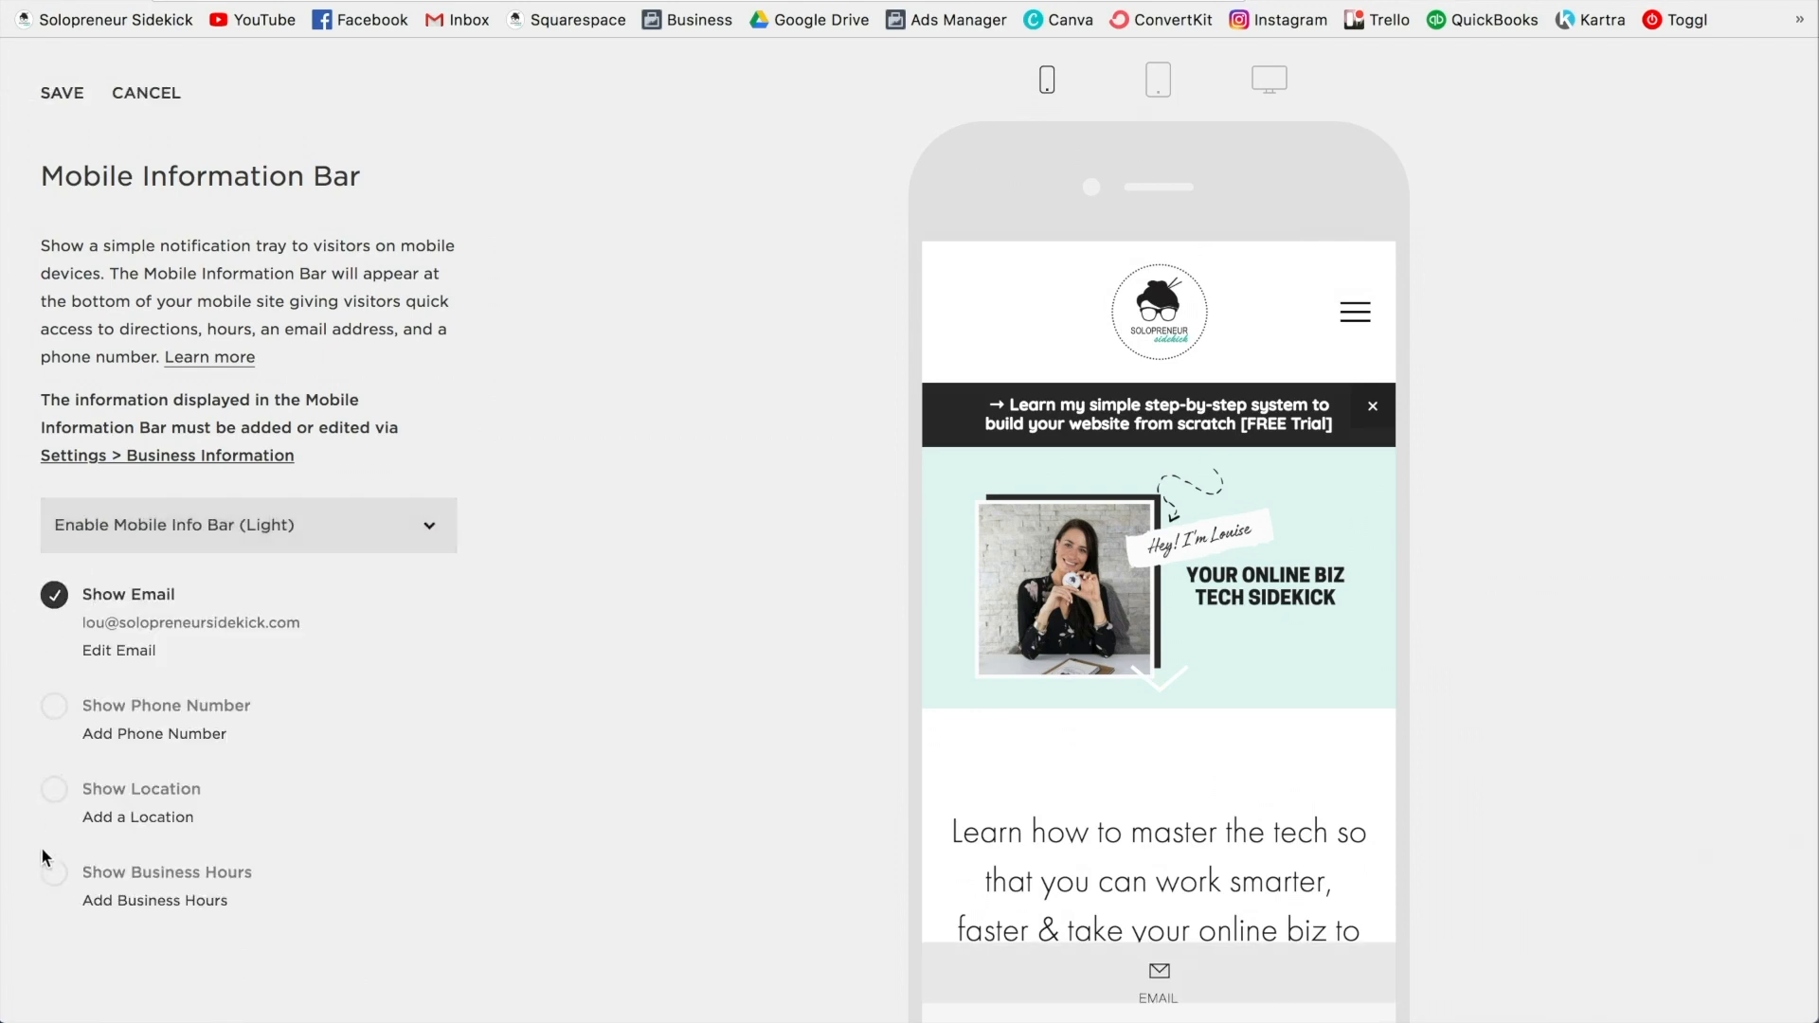
pyautogui.moveTo(1158, 1004)
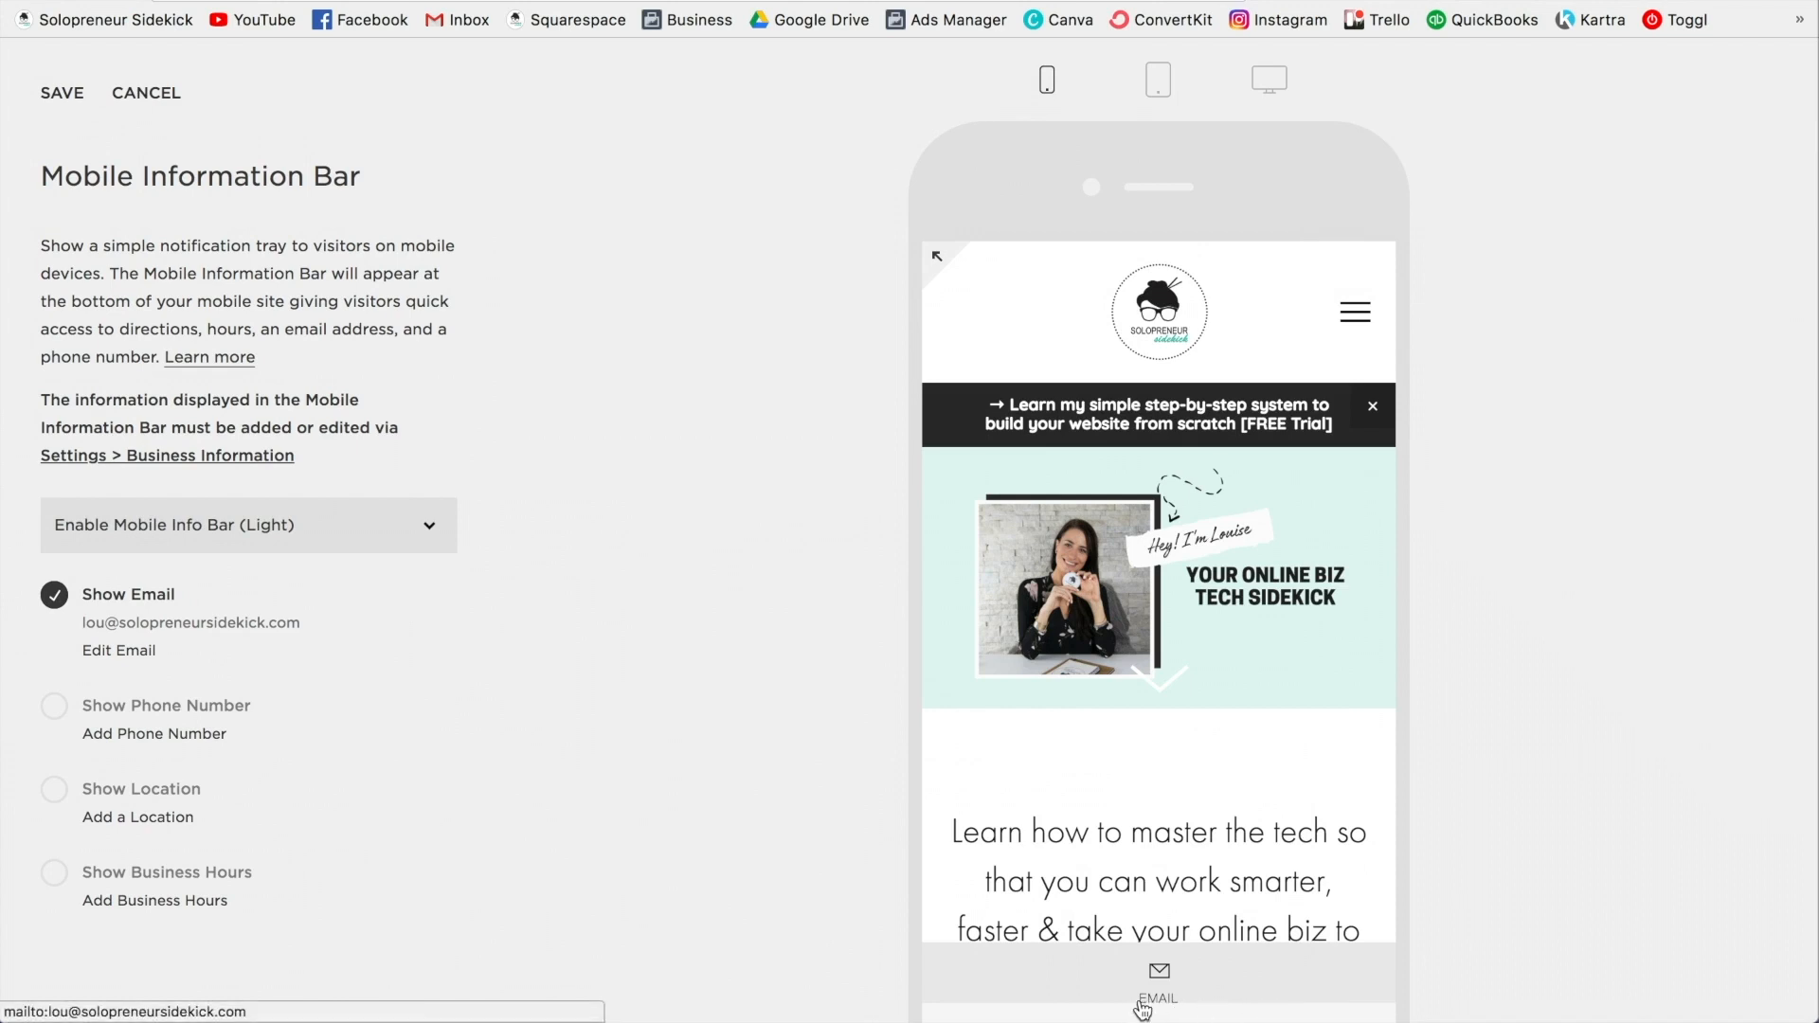
pyautogui.moveTo(1370, 995)
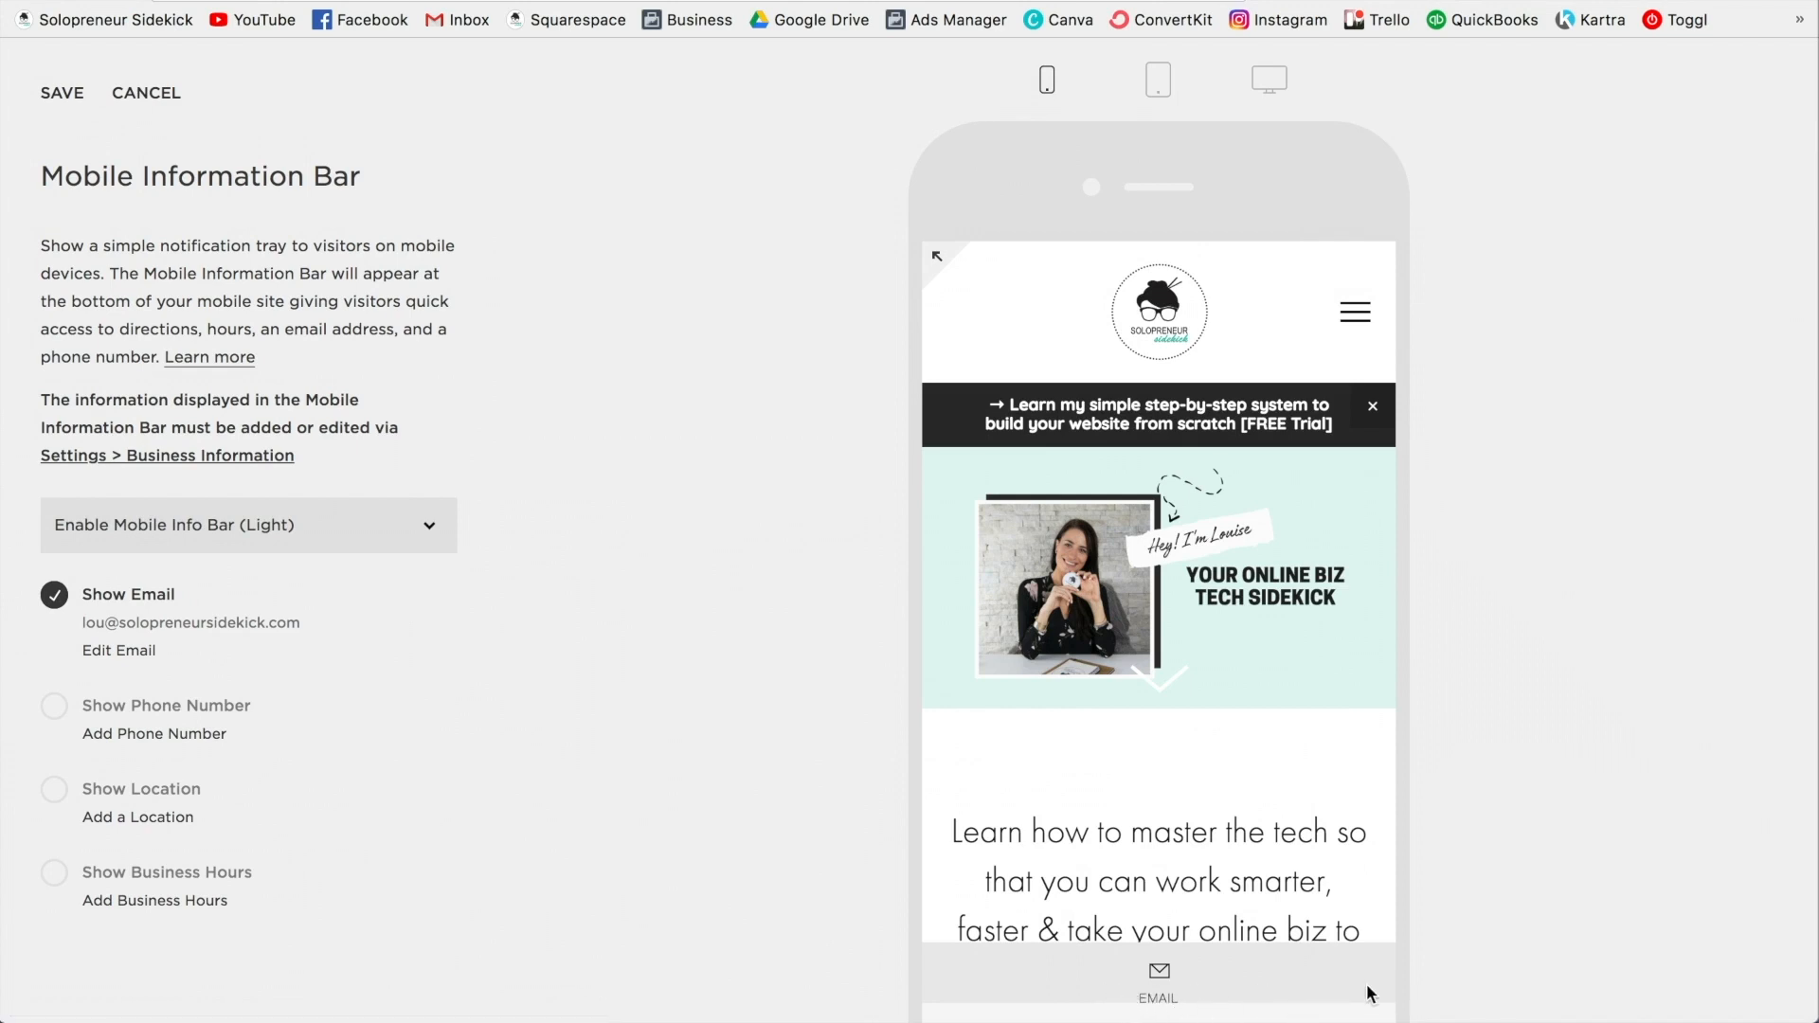